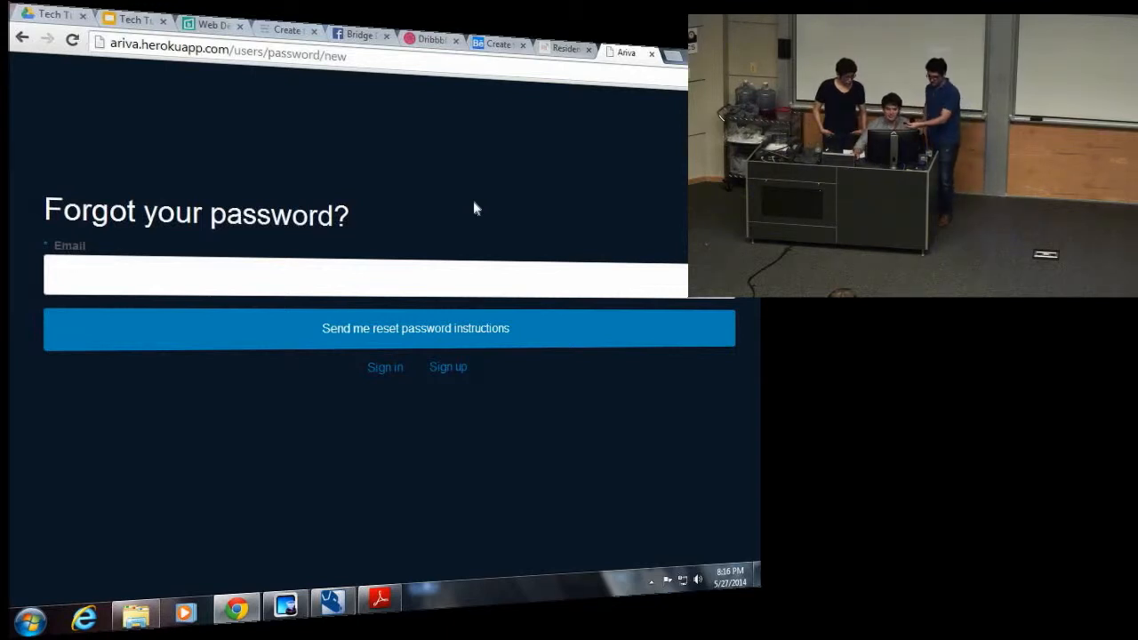
Step: Look at the sign-up form, then submit sign-in with an email starting 'nathany@'
left_click(385, 367)
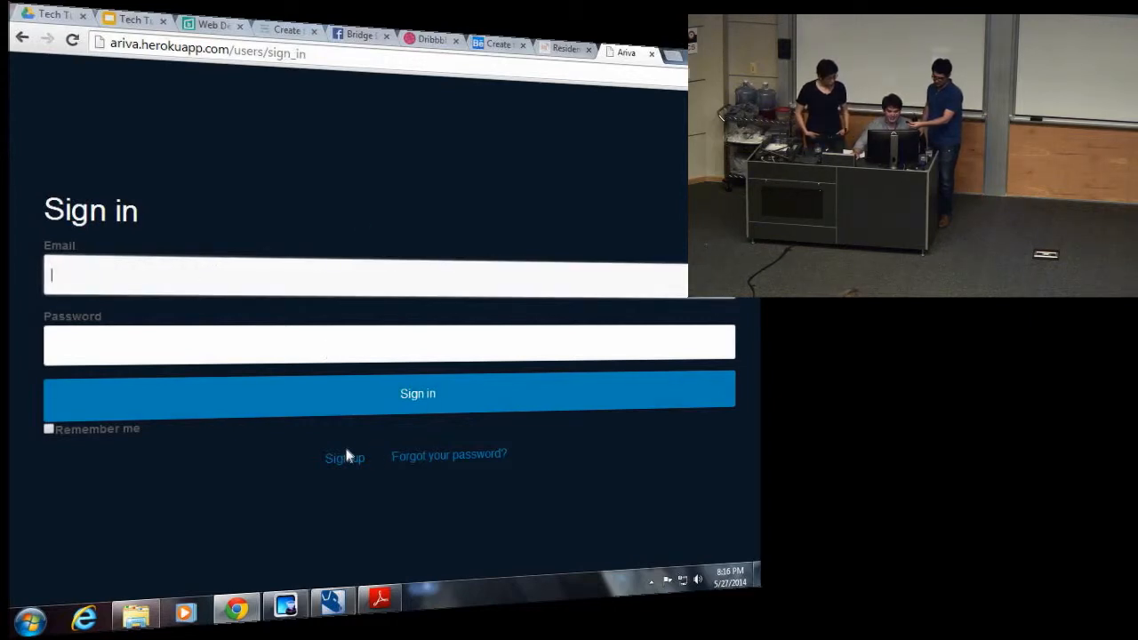
left_click(344, 456)
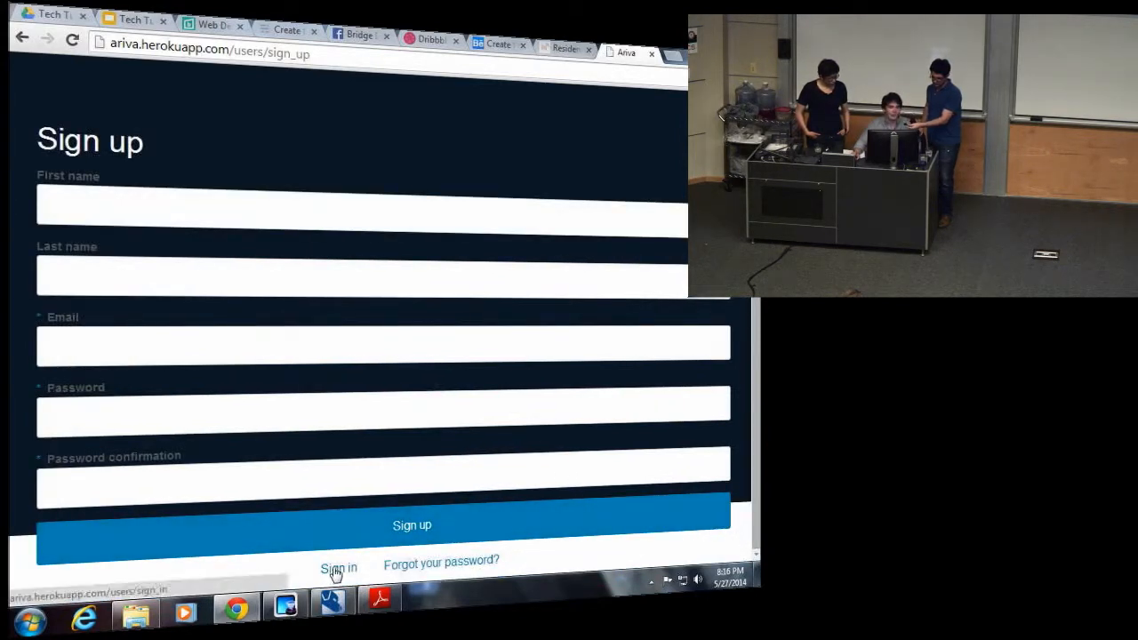
left_click(340, 566)
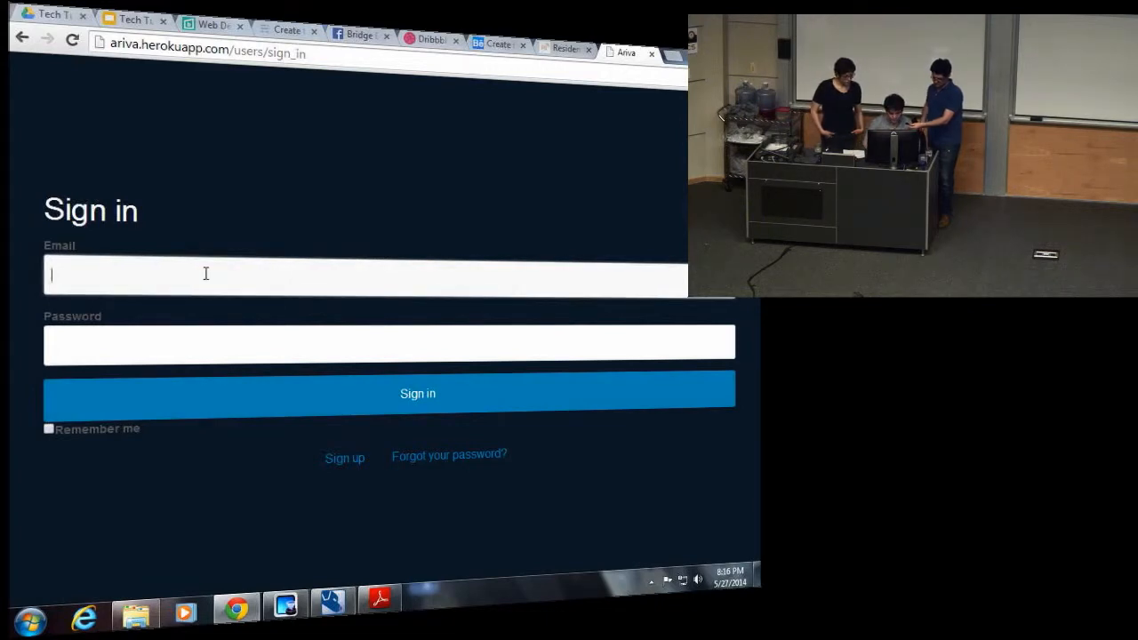
type("nathany@")
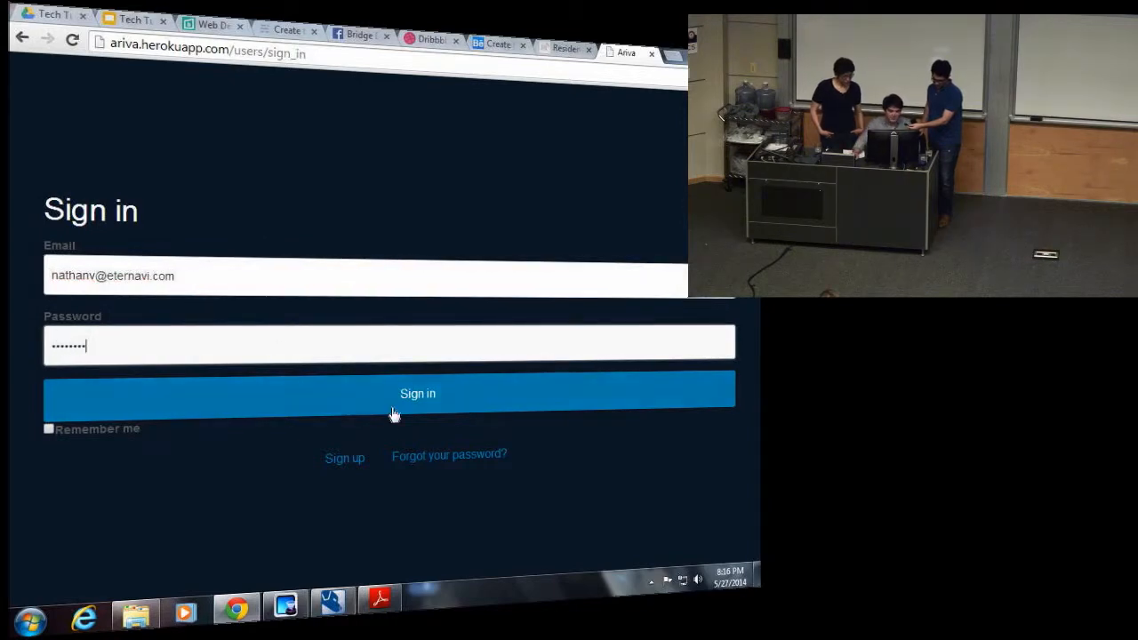
left_click(418, 394)
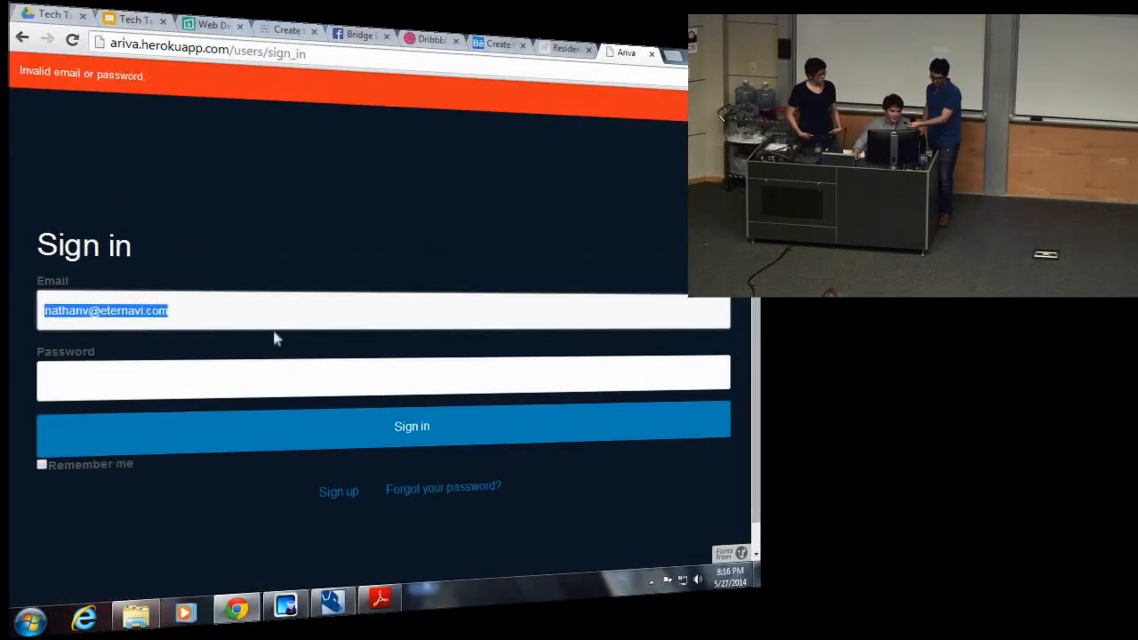
left_click(151, 378)
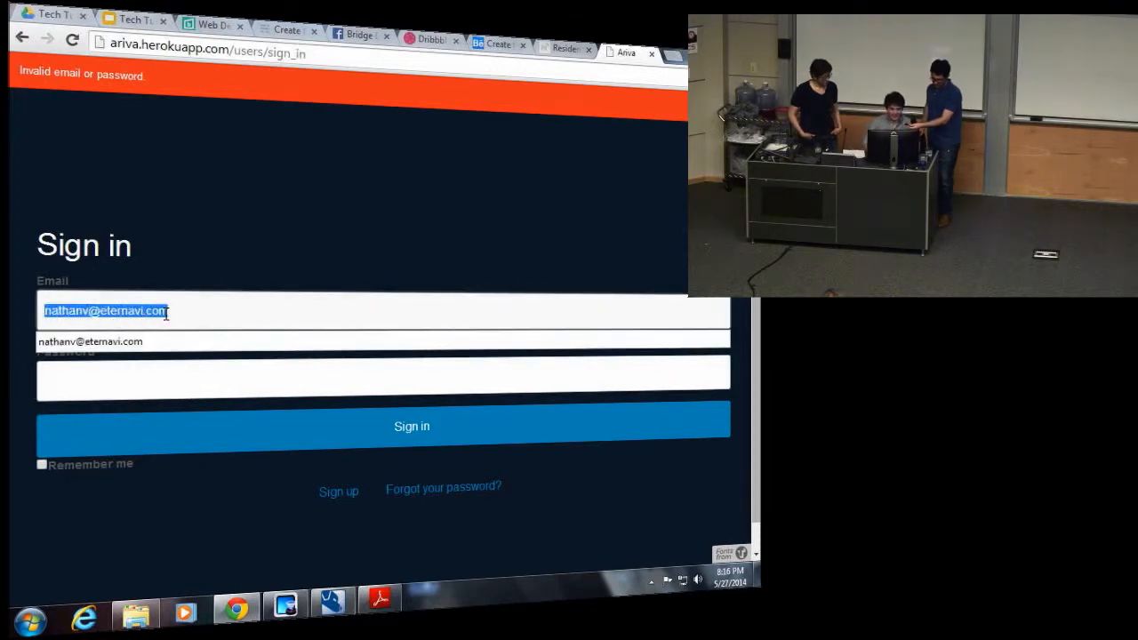
type("user@exampl")
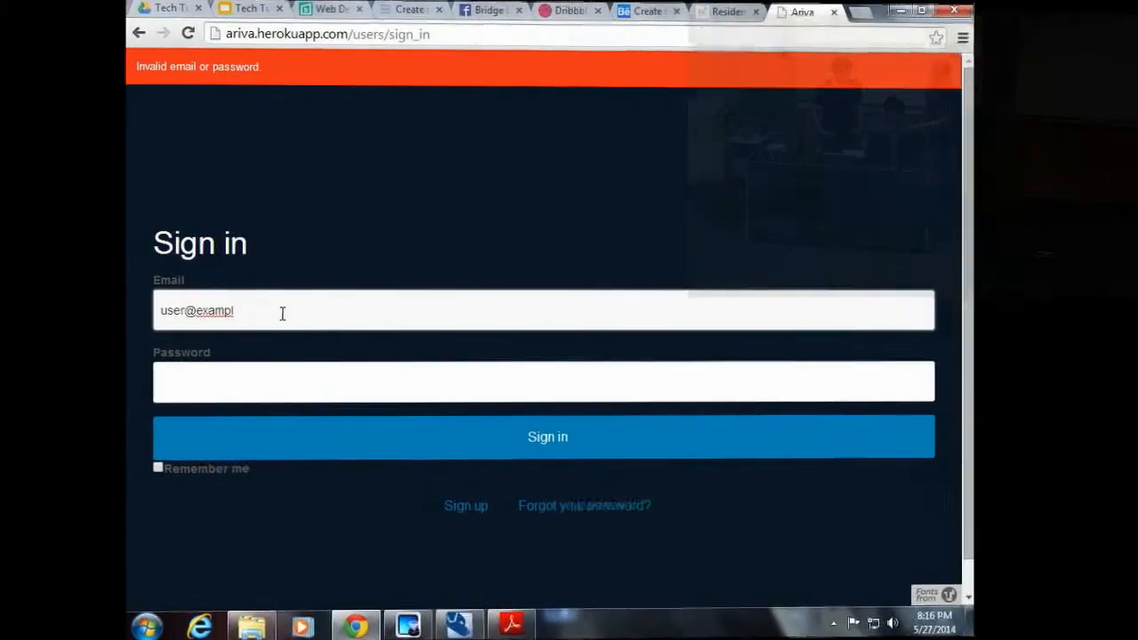
type("••")
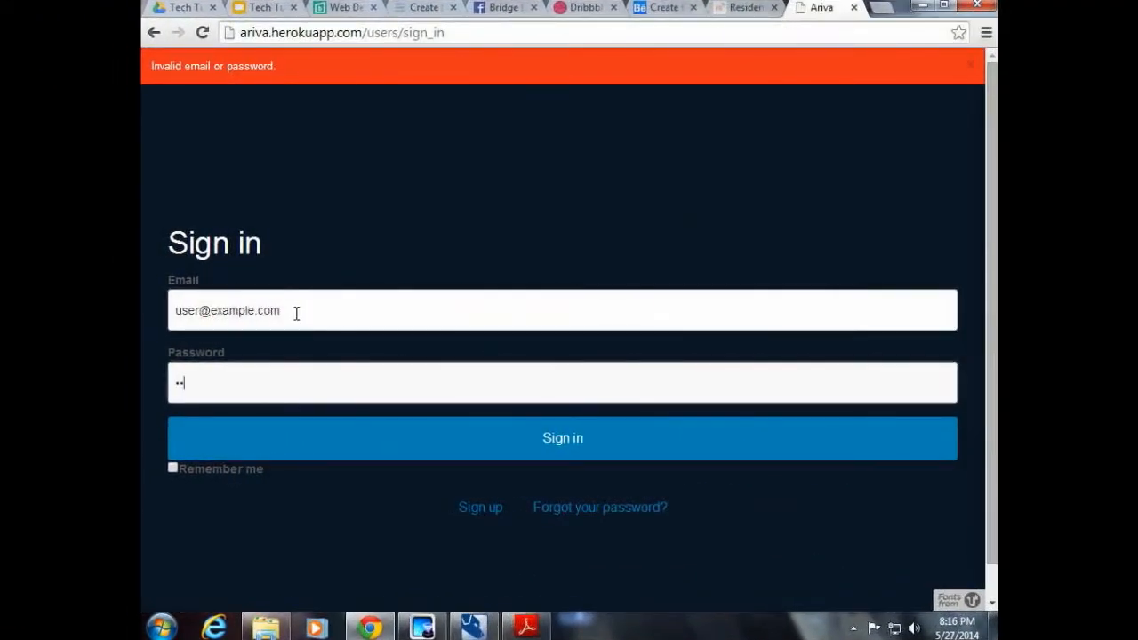
left_click(563, 438)
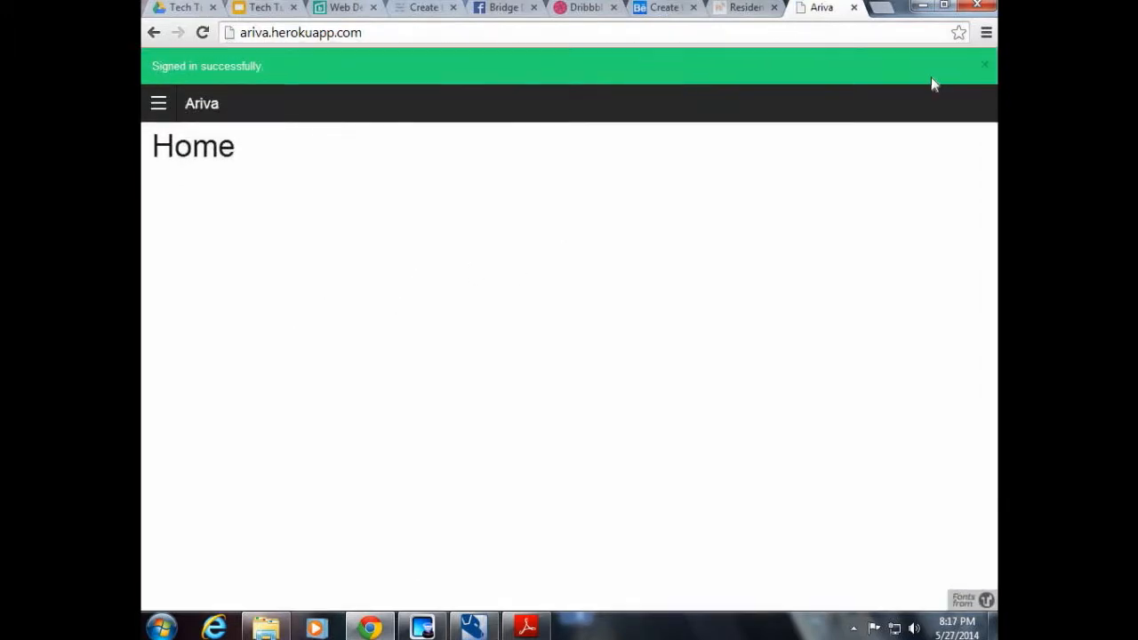
Step: Close the green 'Signed in successfully' banner on the Home page
left_click(983, 63)
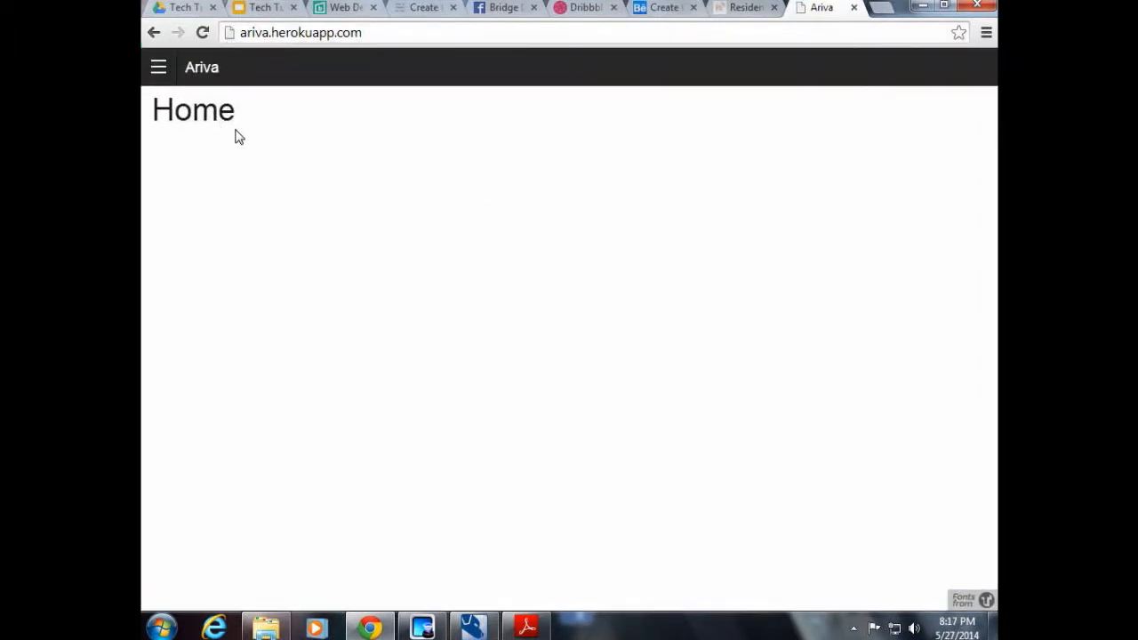
mouse_move(183, 133)
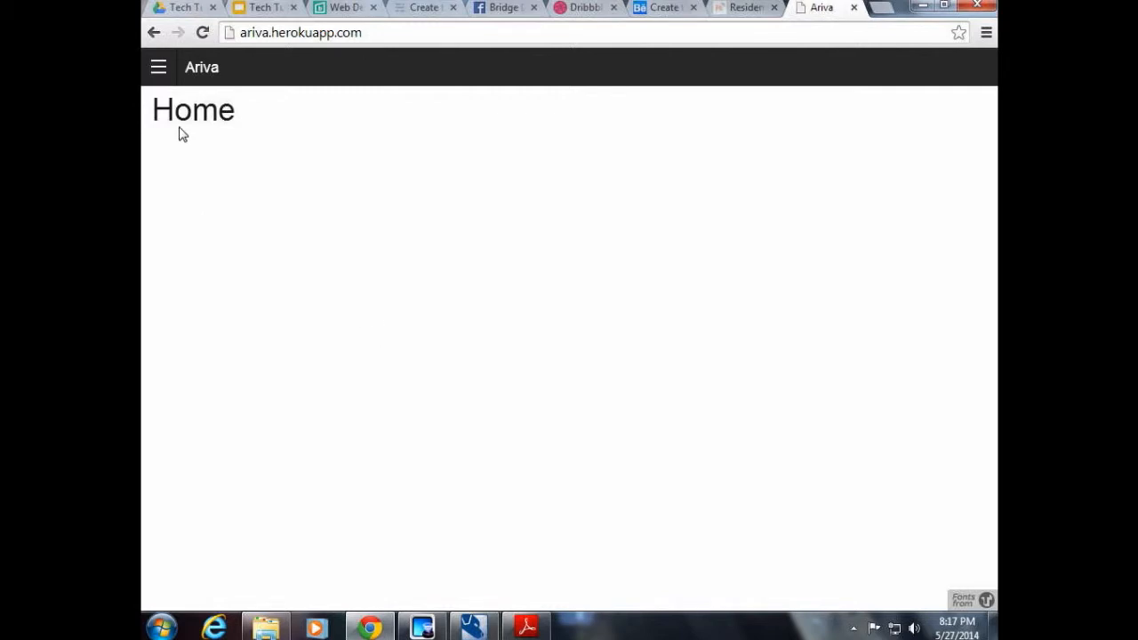
left_click(159, 67)
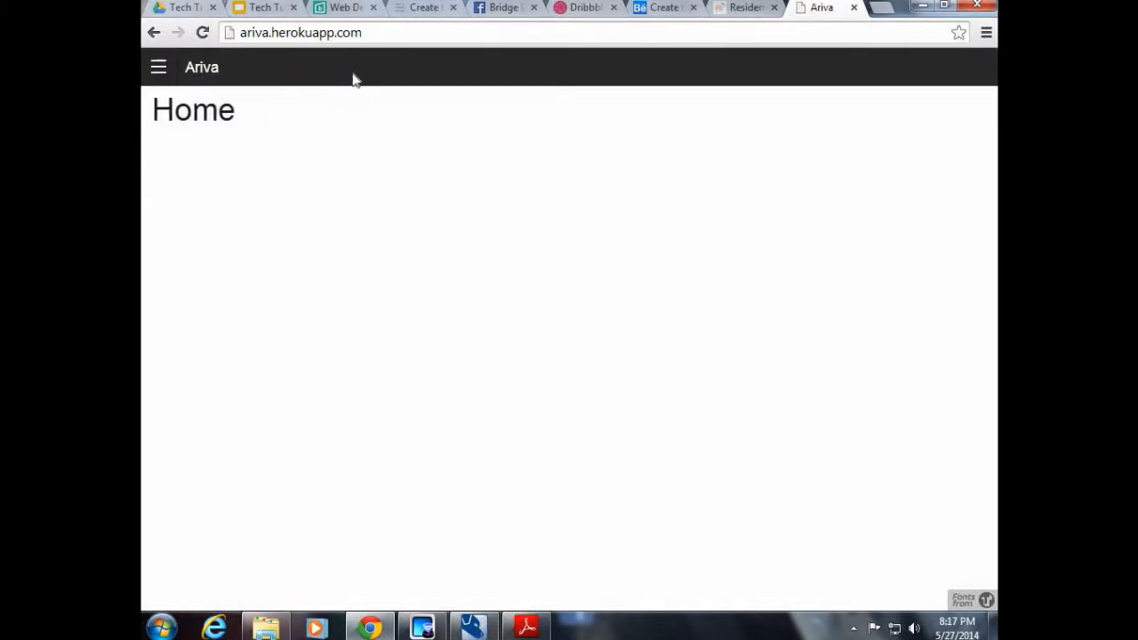
mouse_move(300, 365)
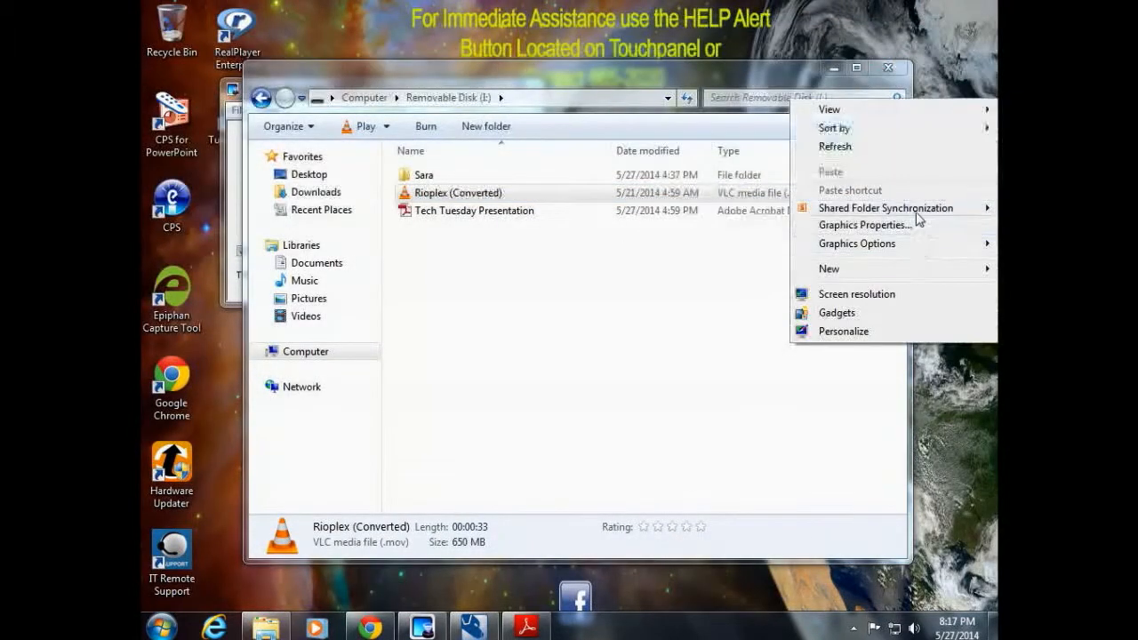
mouse_move(883, 249)
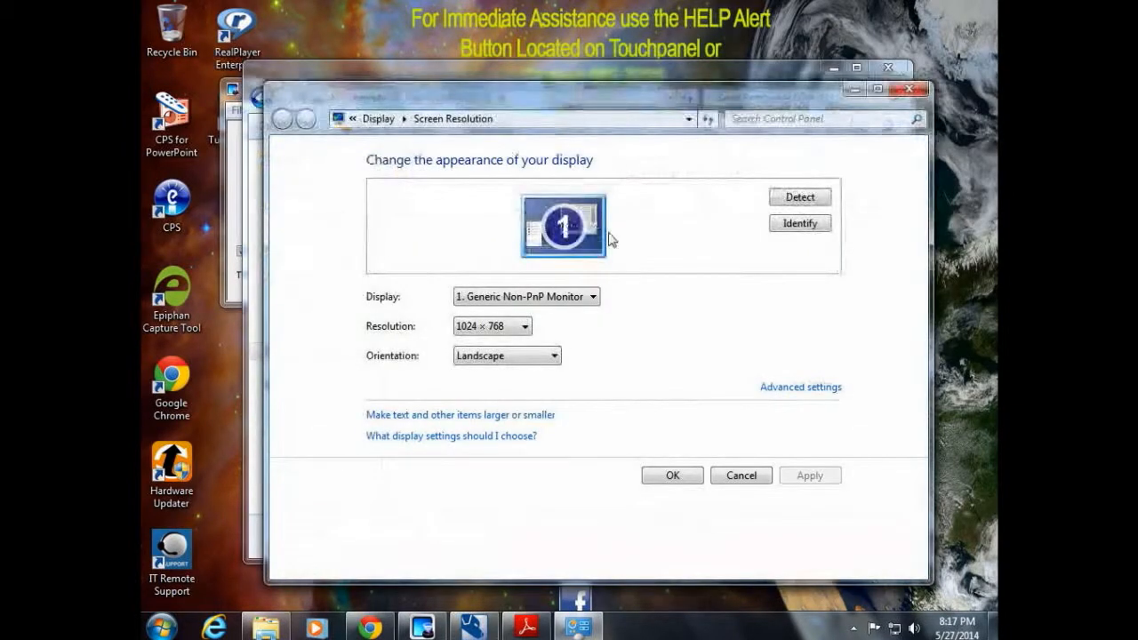
Step: Apply 1280×1024, then 1600×1200 screen resolution, keeping the changes each time
left_click(522, 326)
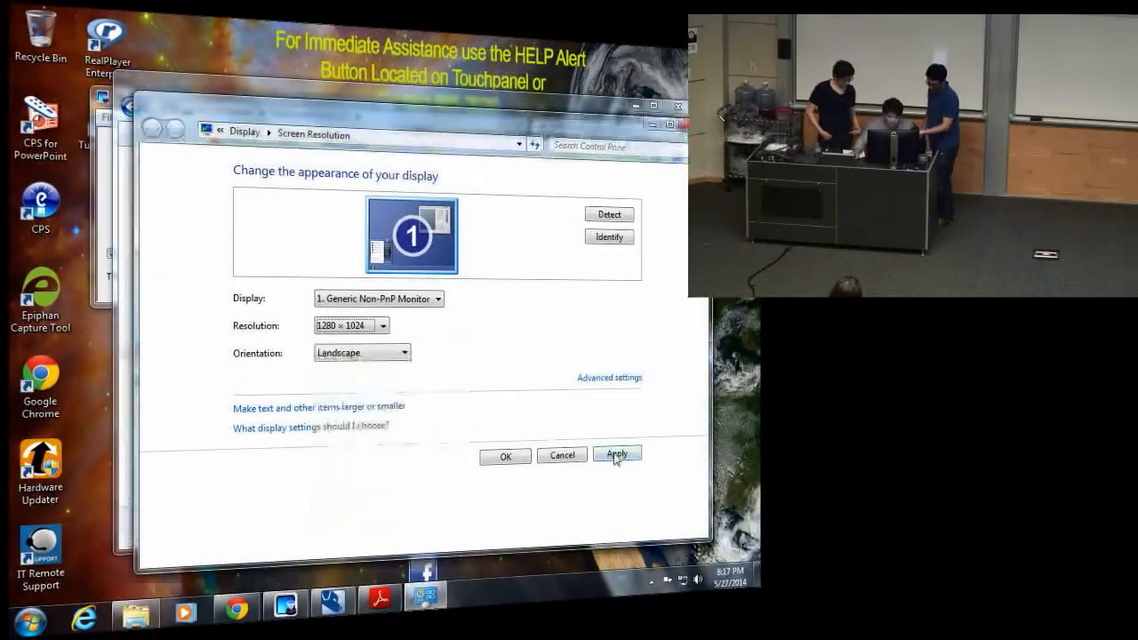
left_click(617, 455)
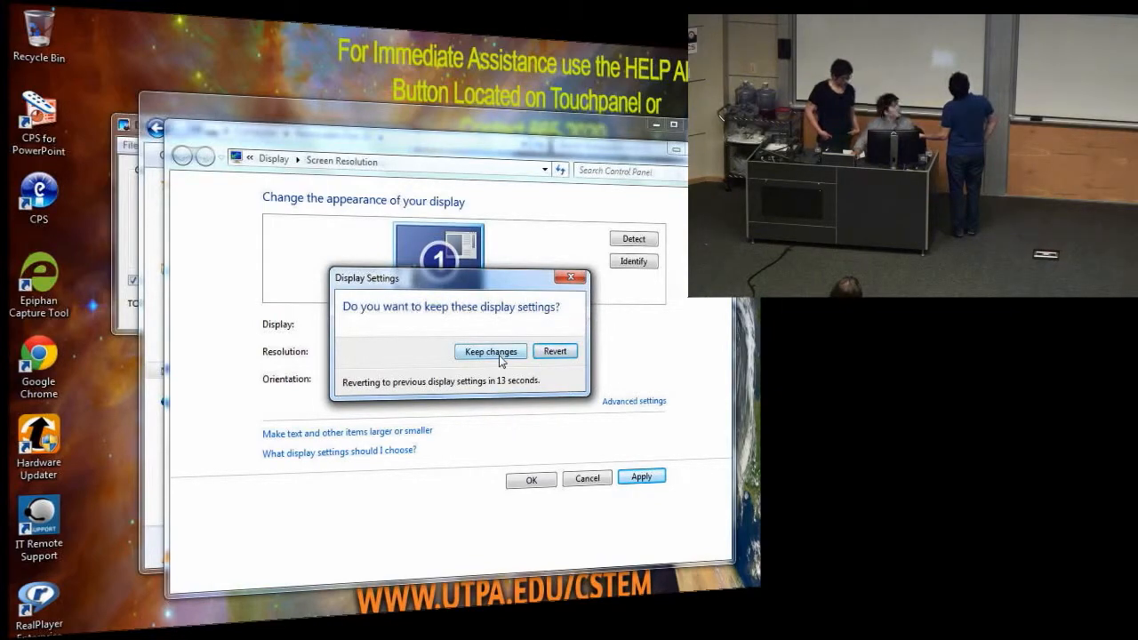
left_click(489, 351)
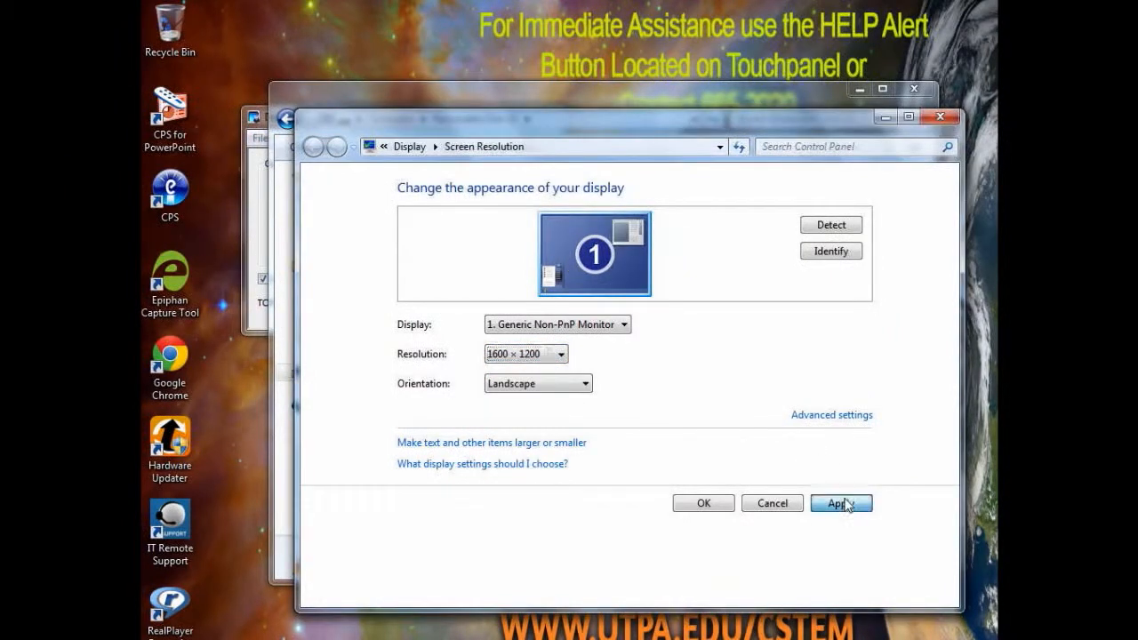
left_click(838, 503)
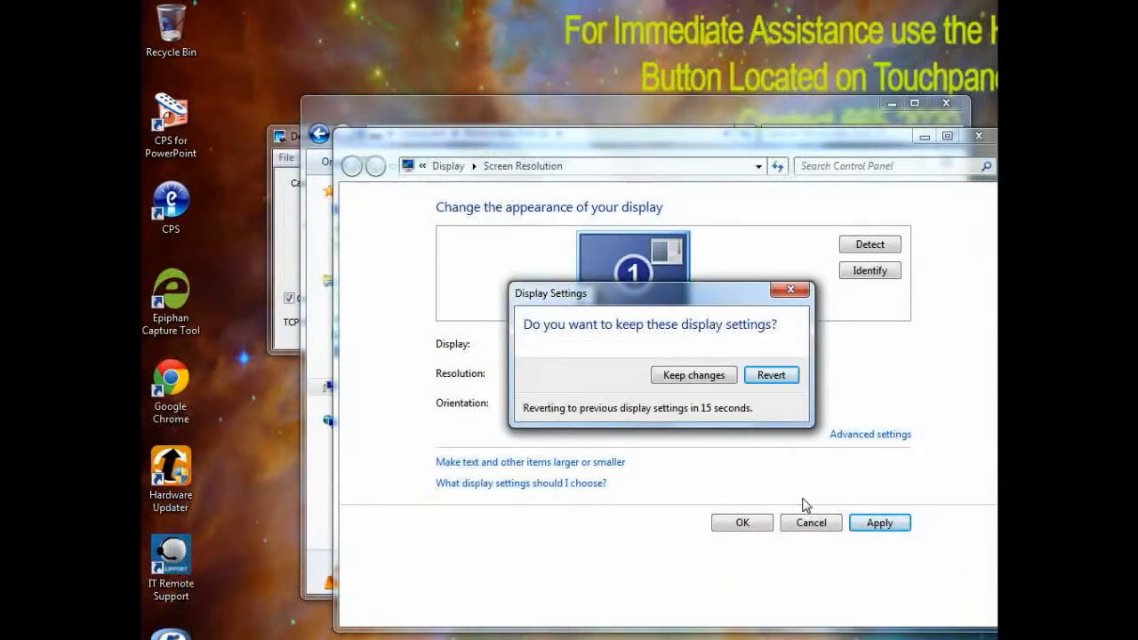
mouse_move(825, 495)
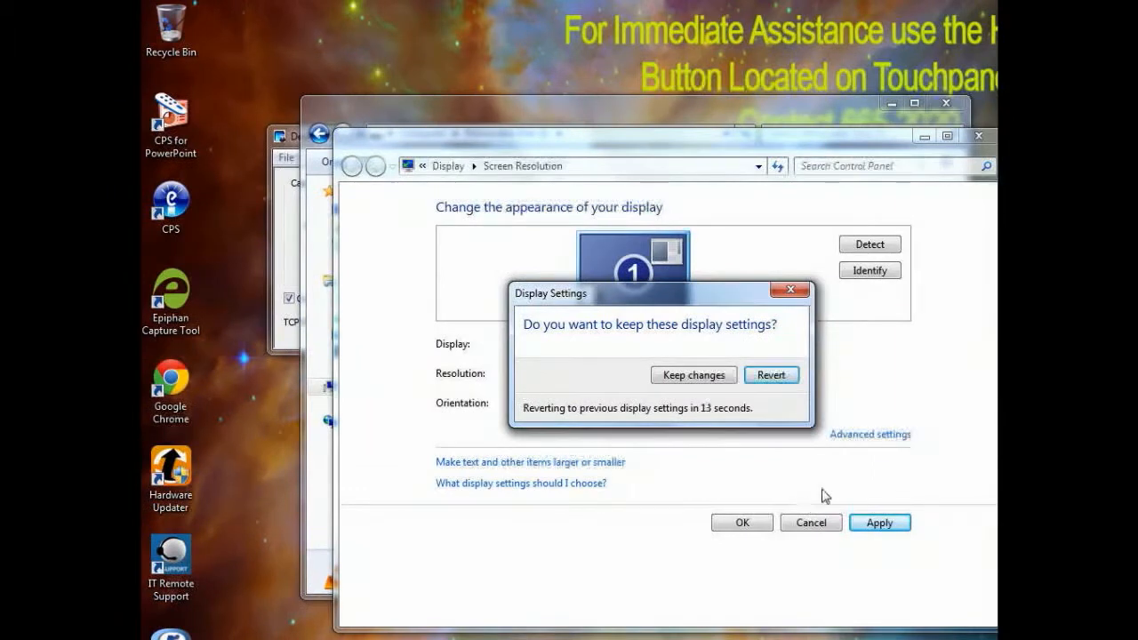
left_click(693, 374)
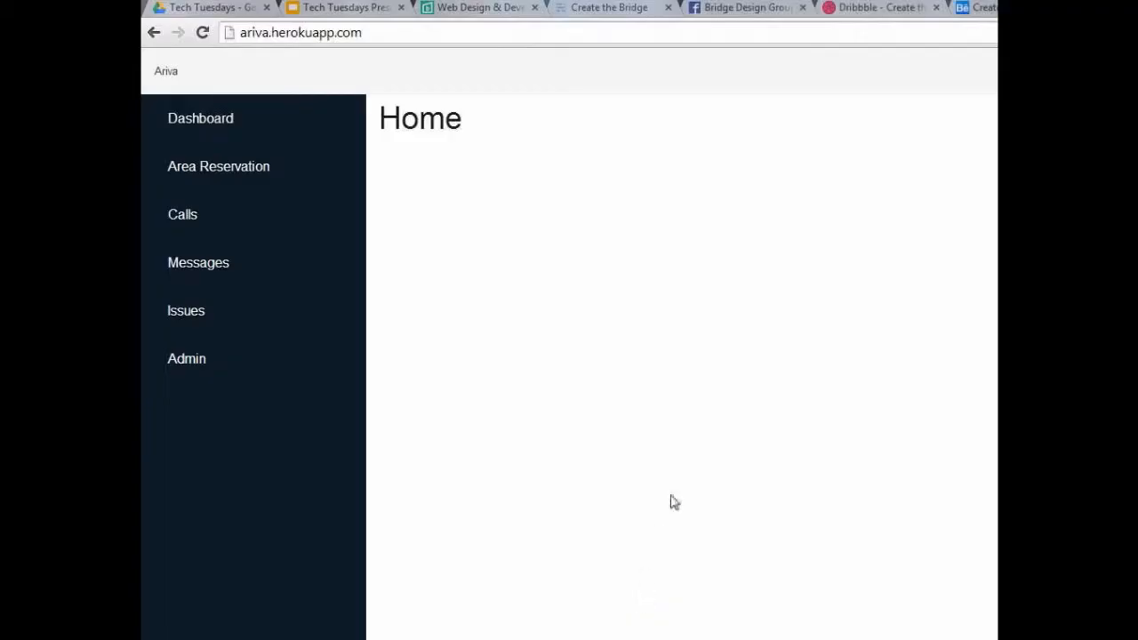
mouse_move(827, 186)
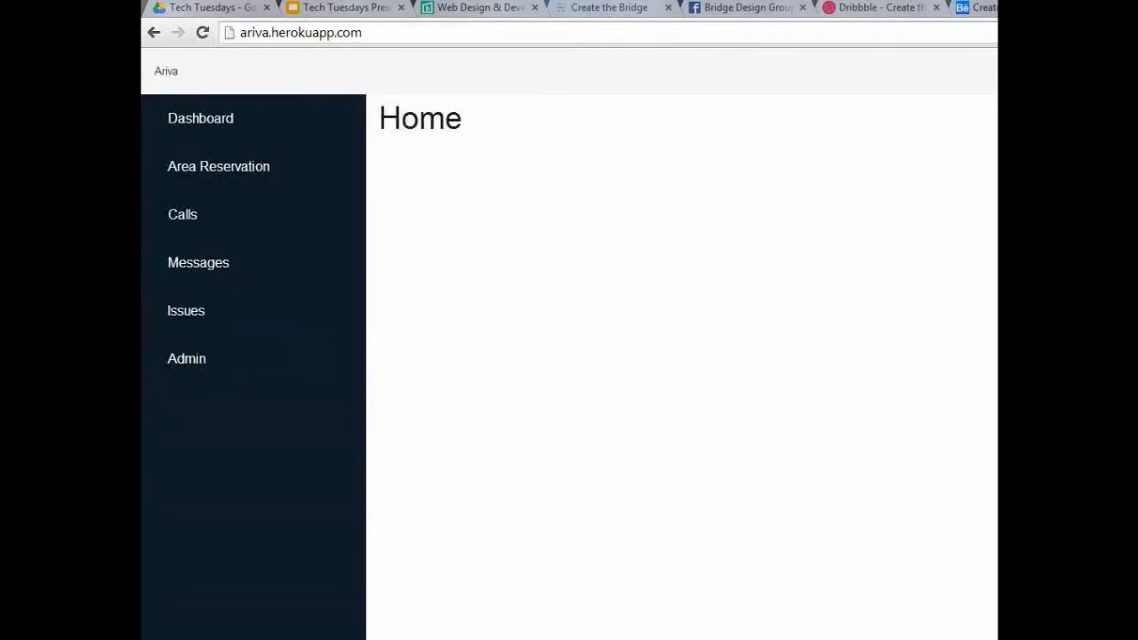
mouse_move(163, 166)
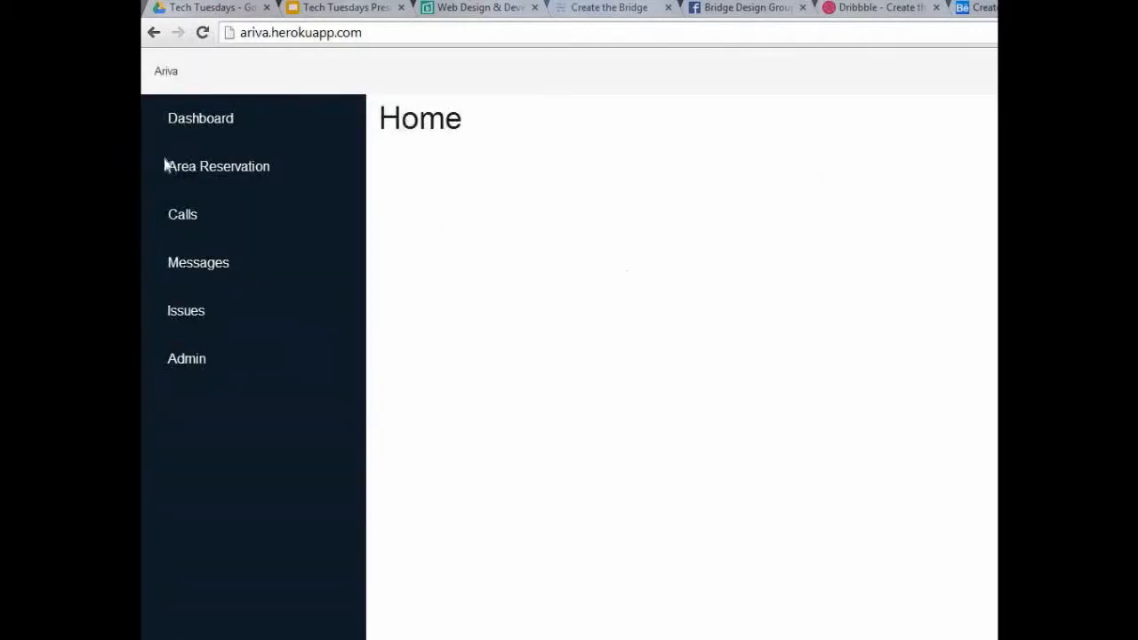
mouse_move(183, 218)
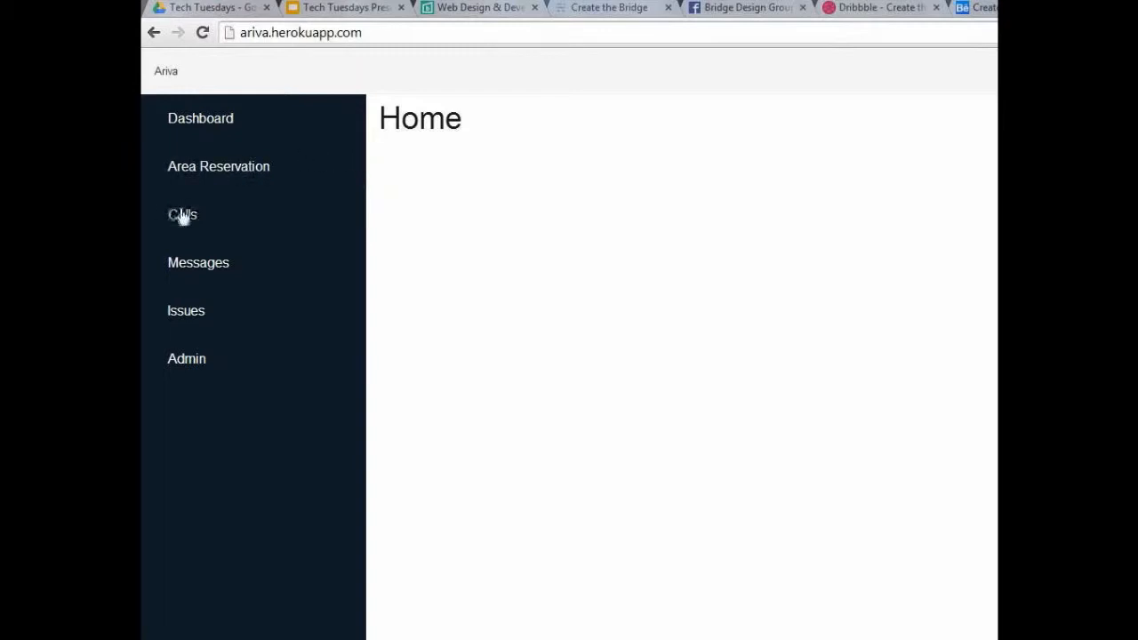
Step: Visit the Calls voicemail list, the new Messages form, and the Issues New ticket form
left_click(182, 214)
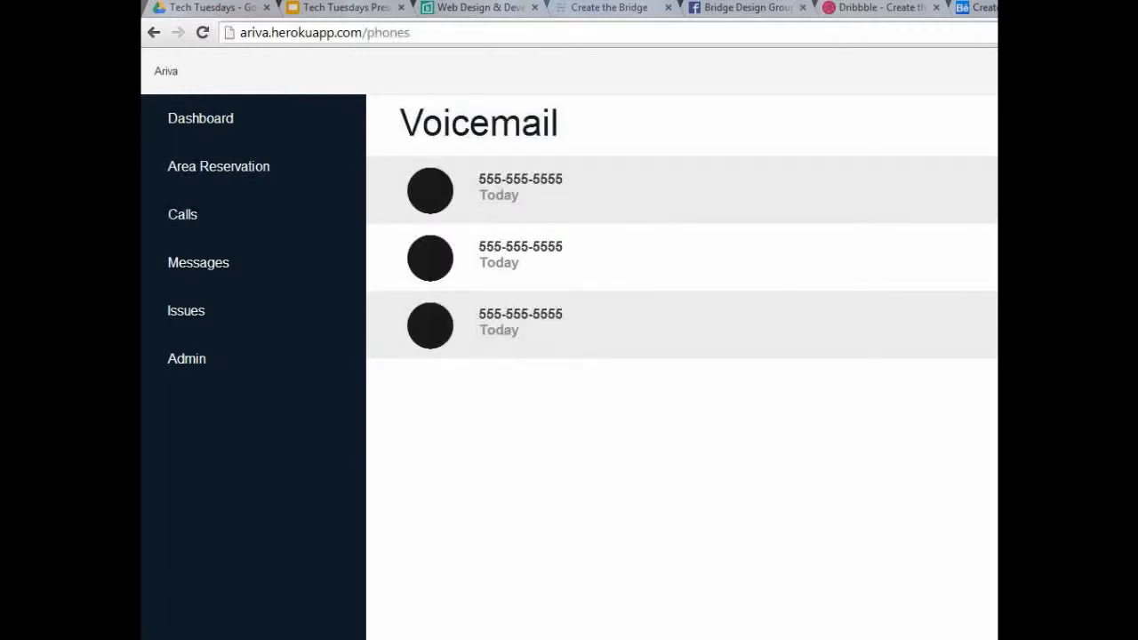
mouse_move(201, 228)
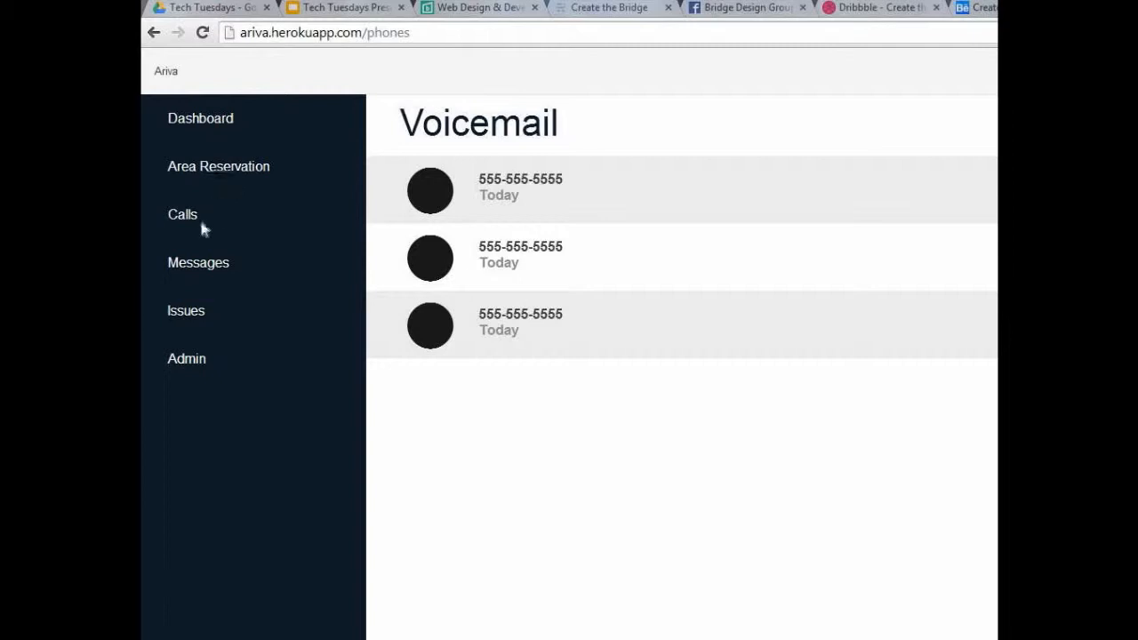
left_click(198, 262)
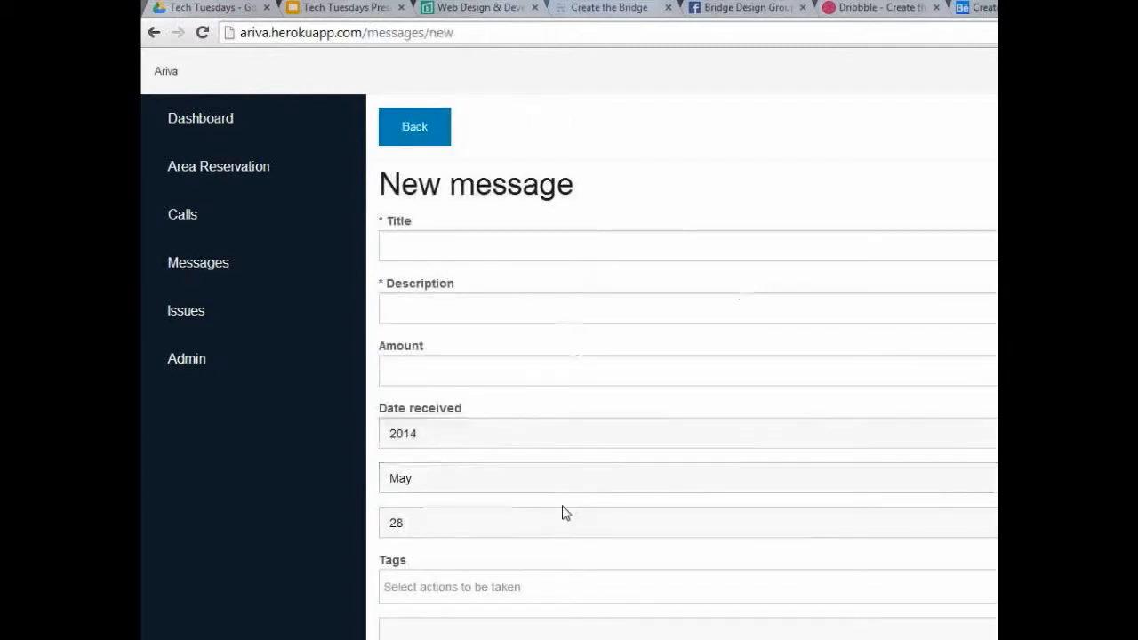
mouse_move(191, 321)
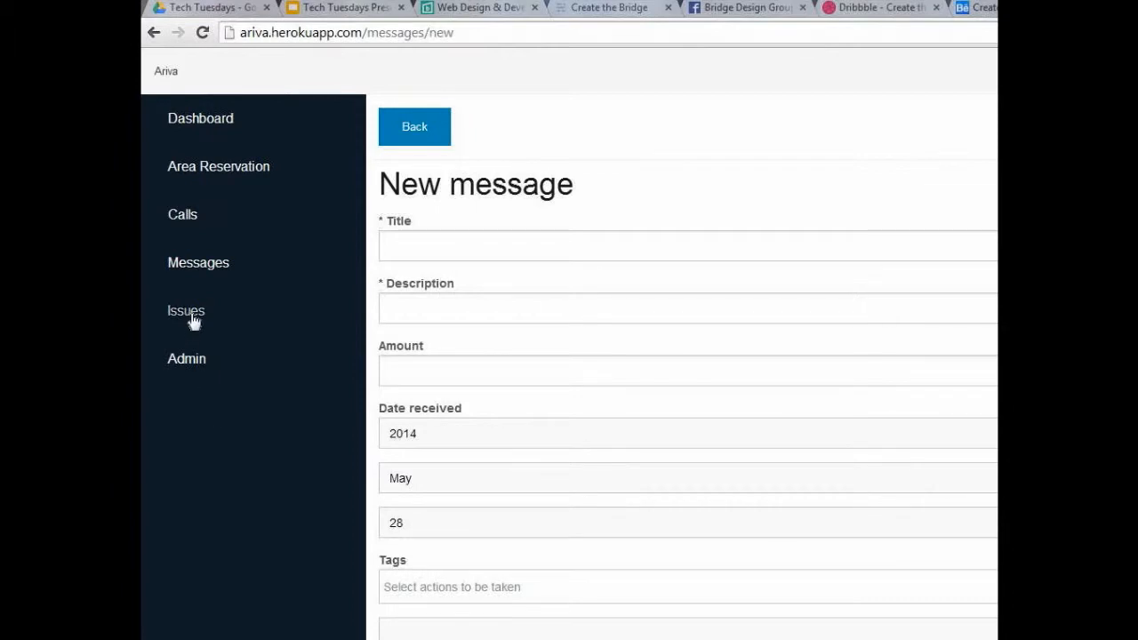
left_click(186, 310)
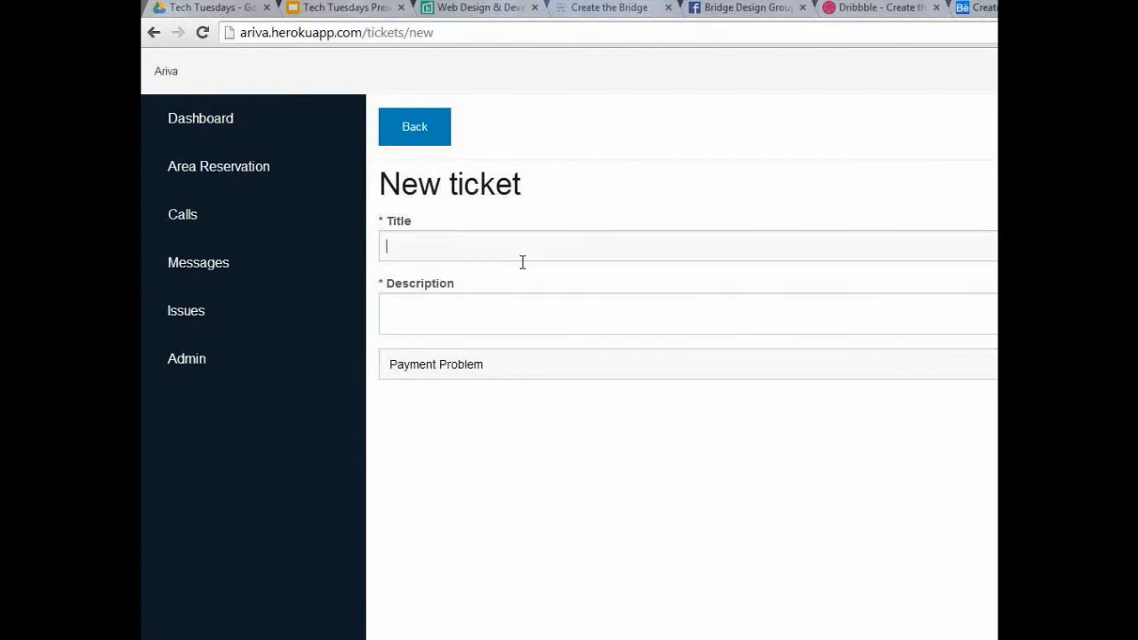
Step: Enter the ticket text 'A tic…' and view the Payment Problem ticket, state Open
type("s")
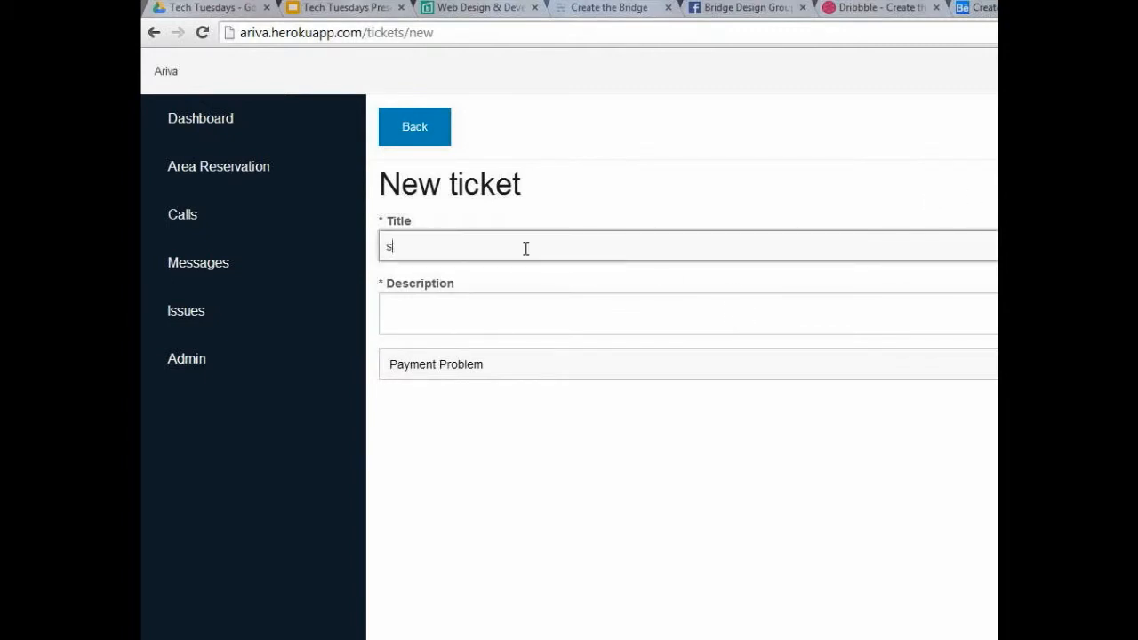
type("A tic")
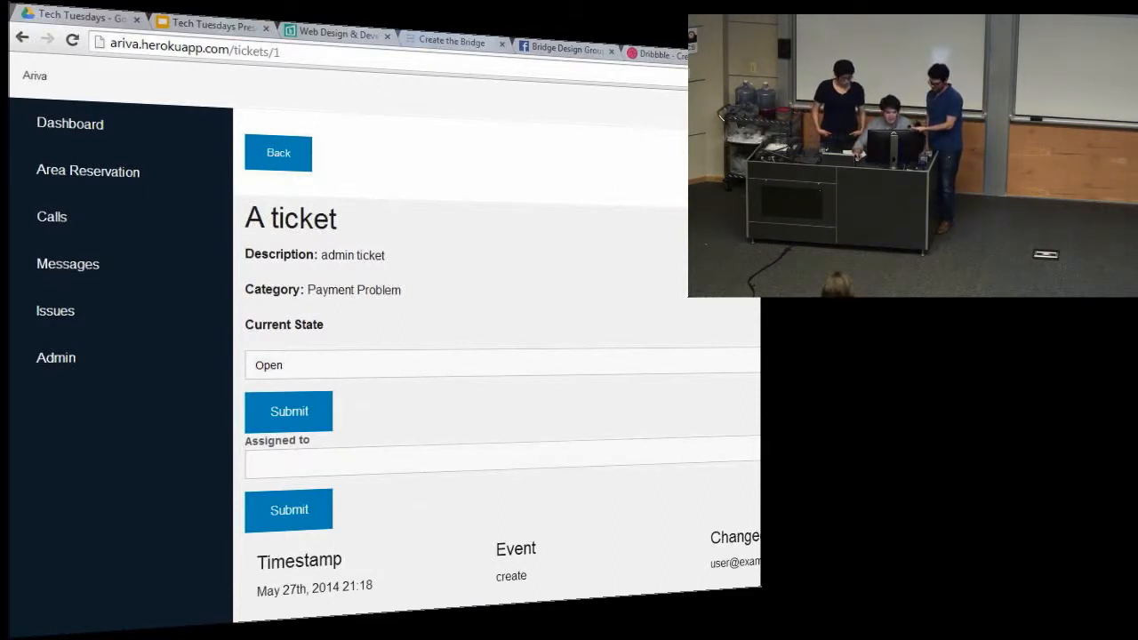
mouse_move(532, 447)
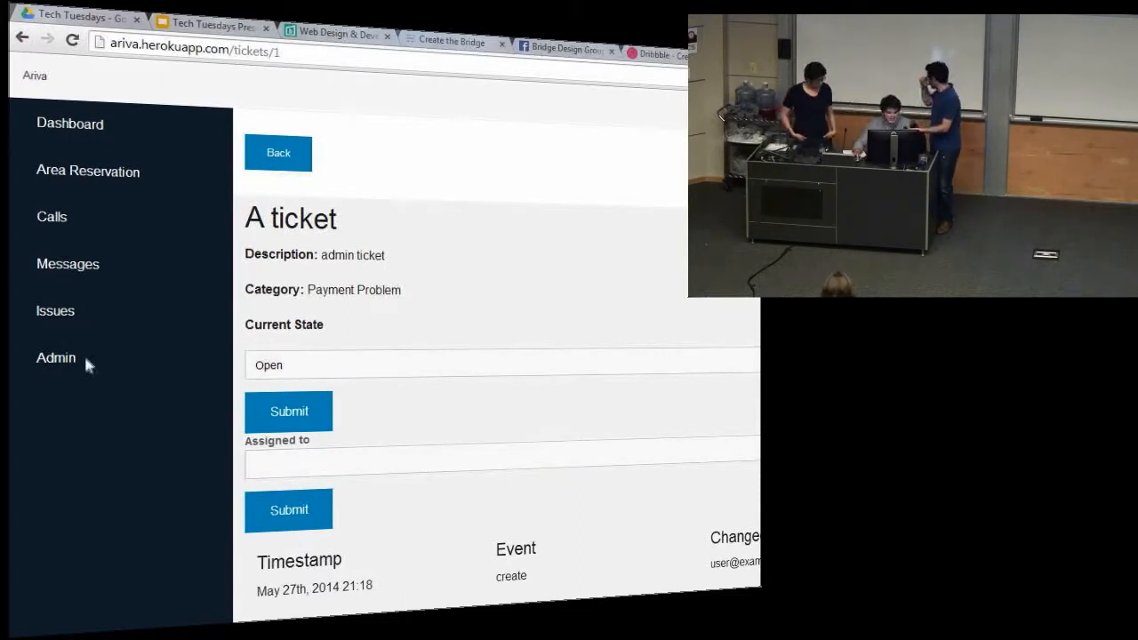
Step: Open a user from Admin's Users list and view My Profile, Phone Settings and My Account
left_click(55, 357)
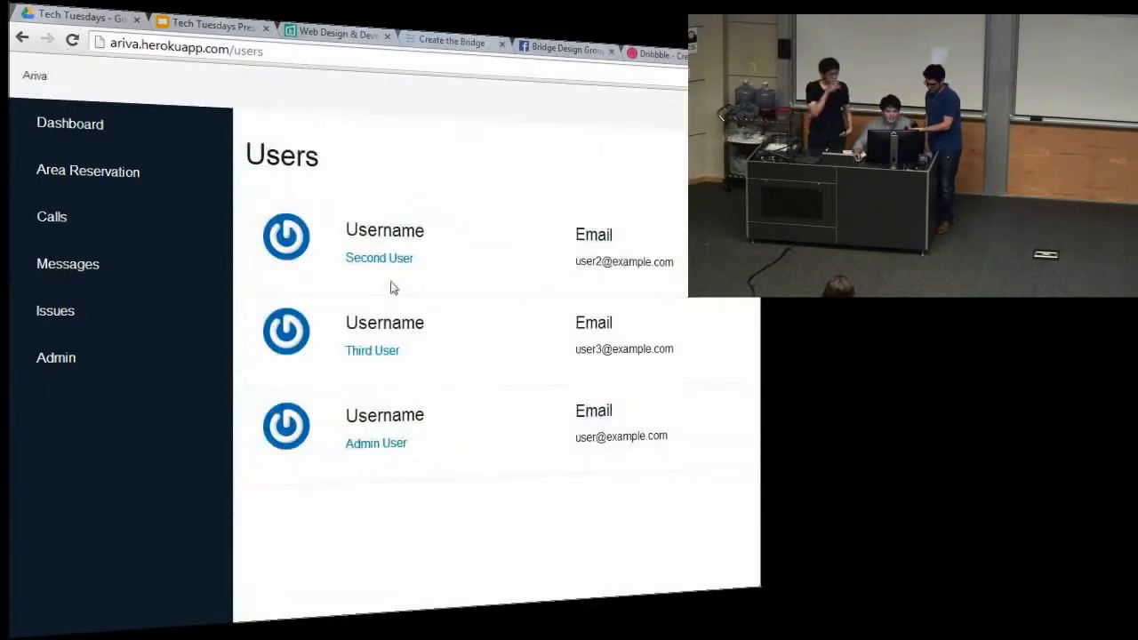
left_click(380, 258)
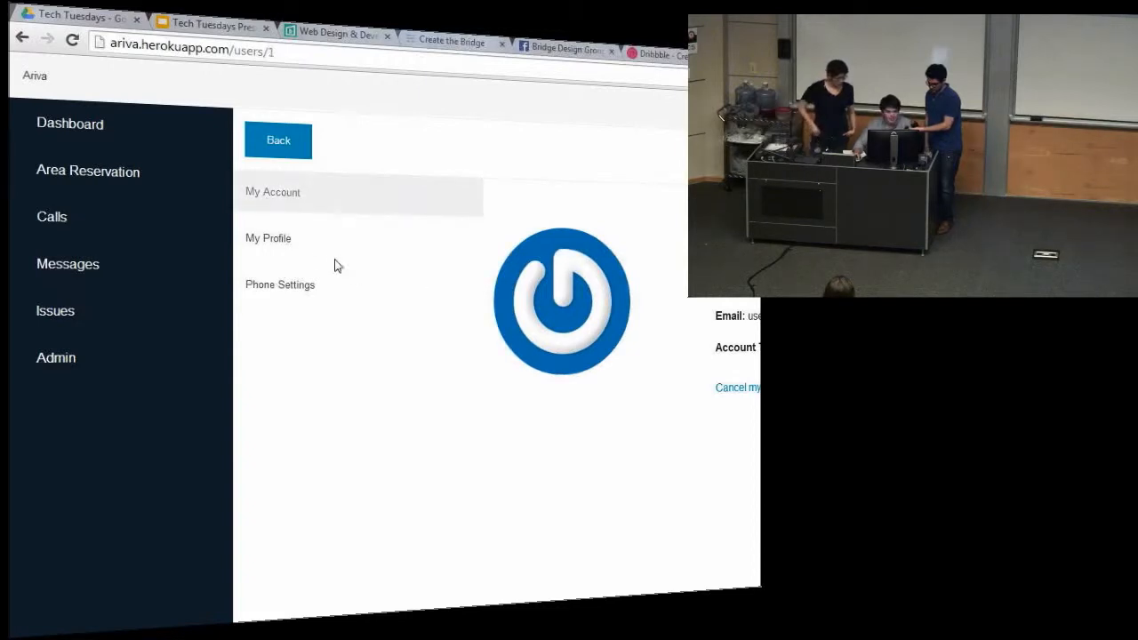
left_click(267, 238)
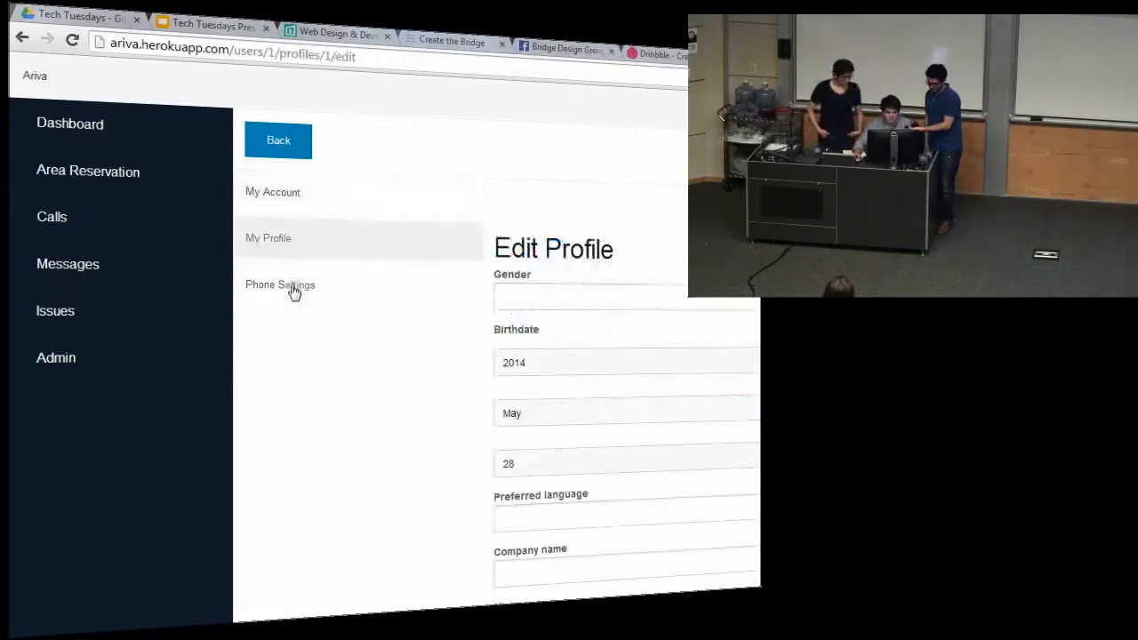
left_click(280, 285)
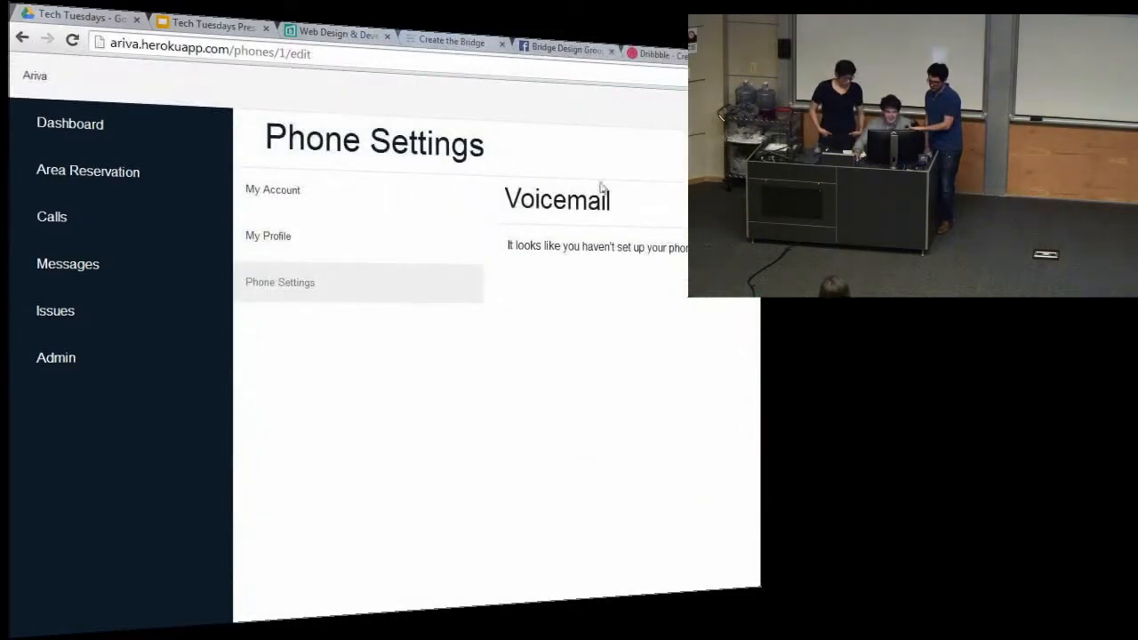
left_click(273, 189)
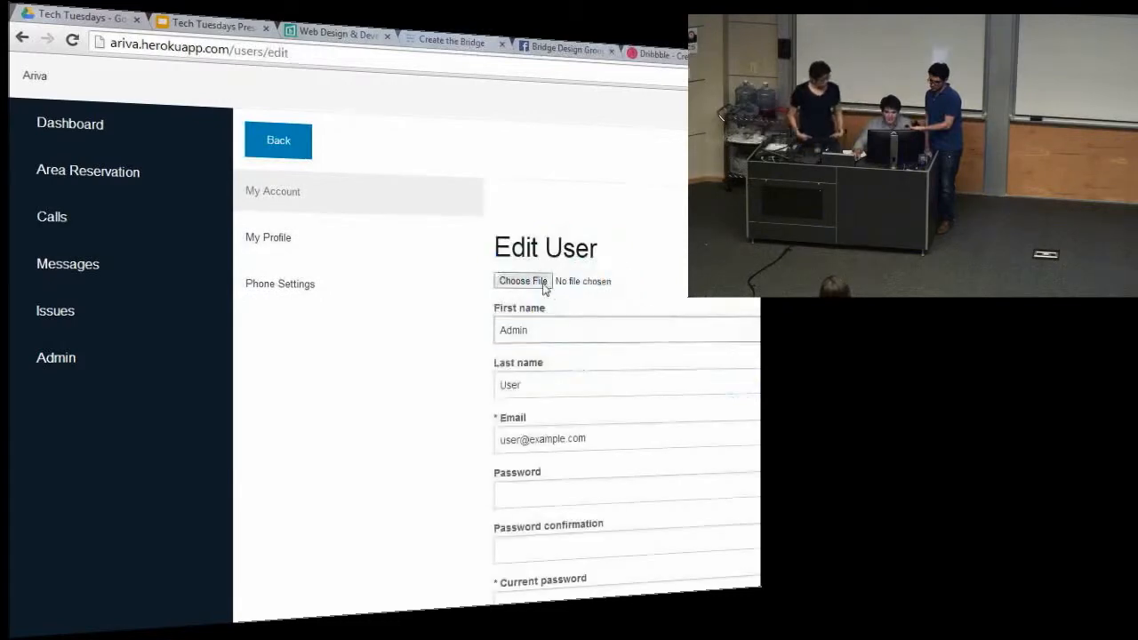
Step: Browse to the Sample Pictures folder to choose an avatar image
left_click(523, 280)
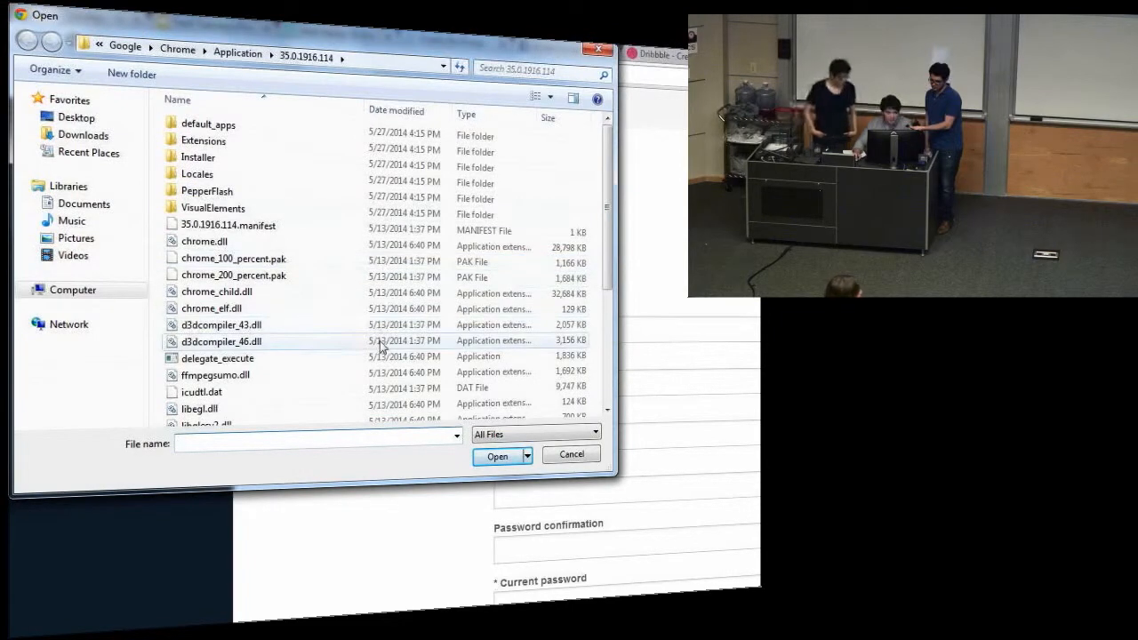
scroll("down", 3)
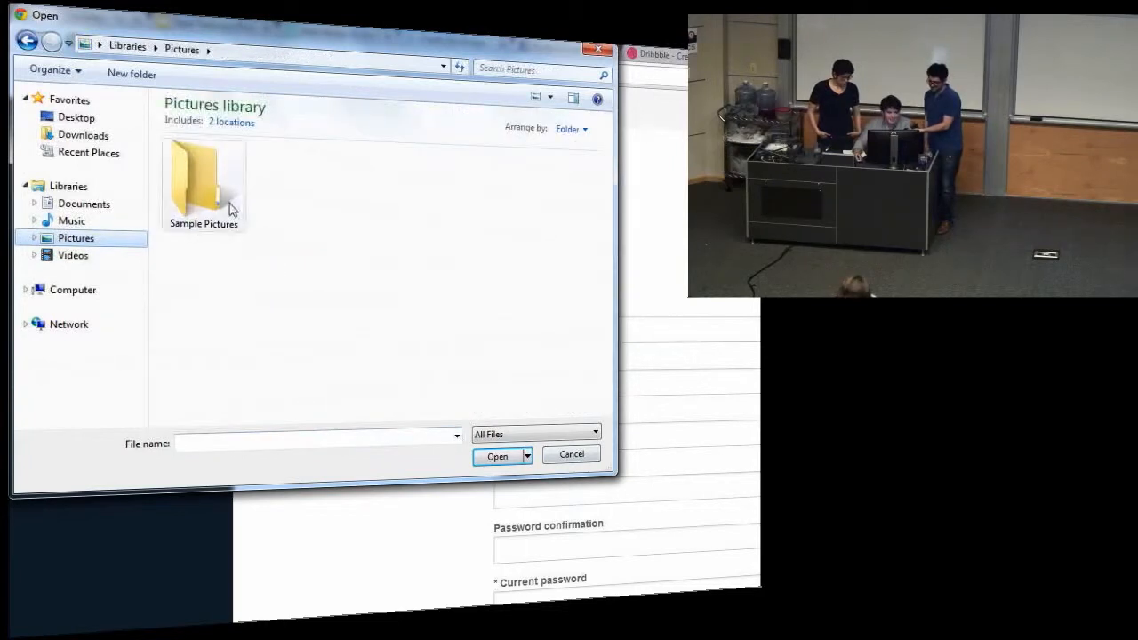
double_click(202, 173)
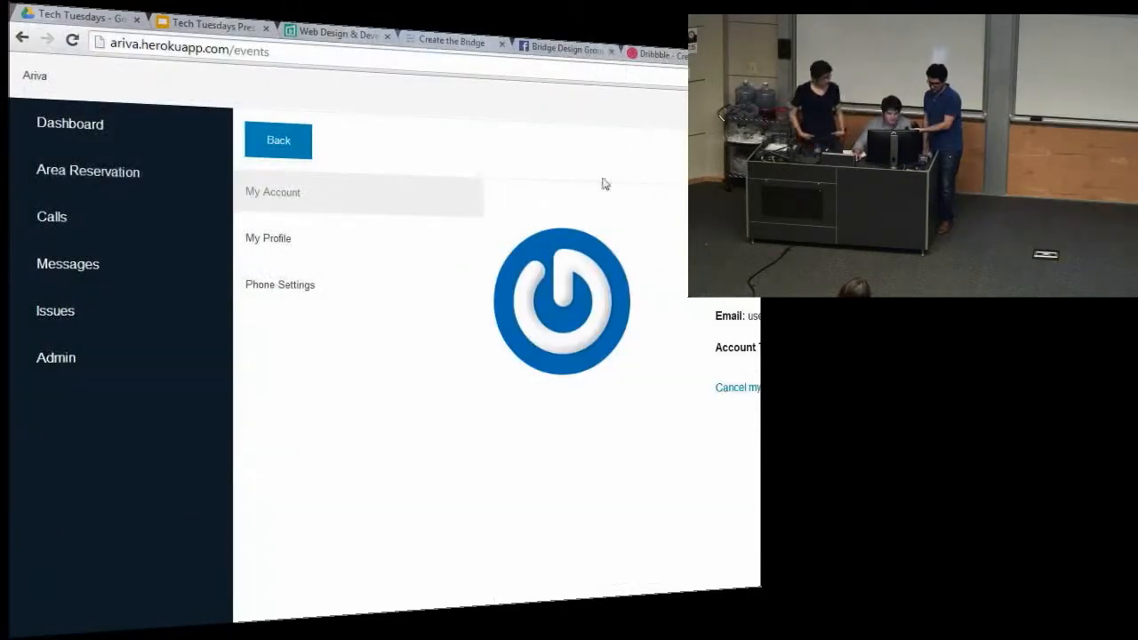
mouse_move(412, 194)
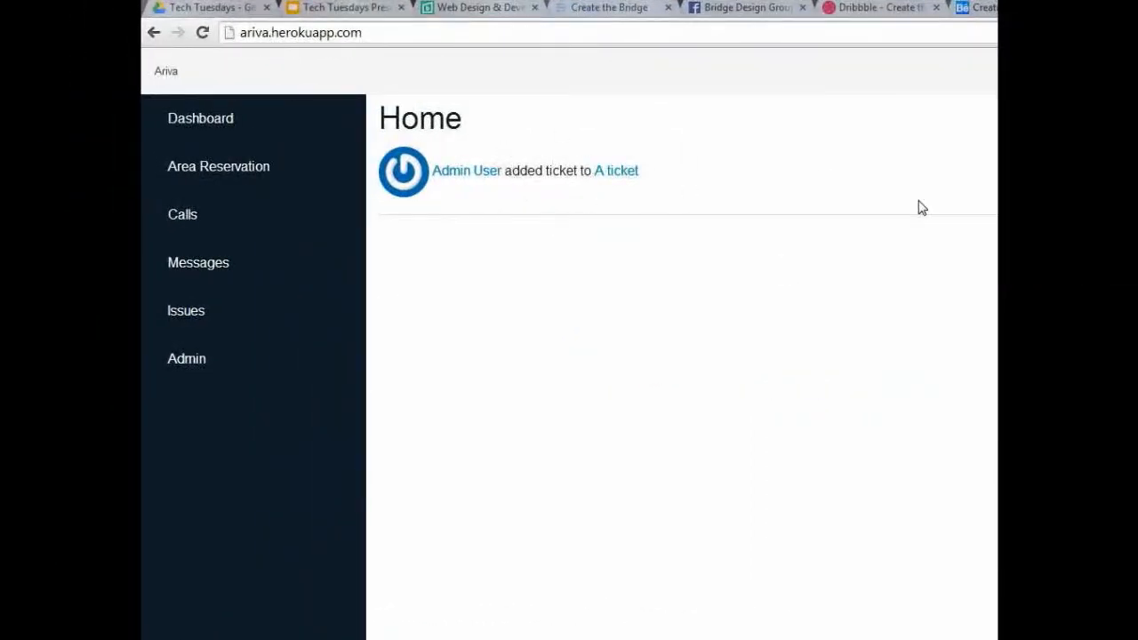
mouse_move(888, 256)
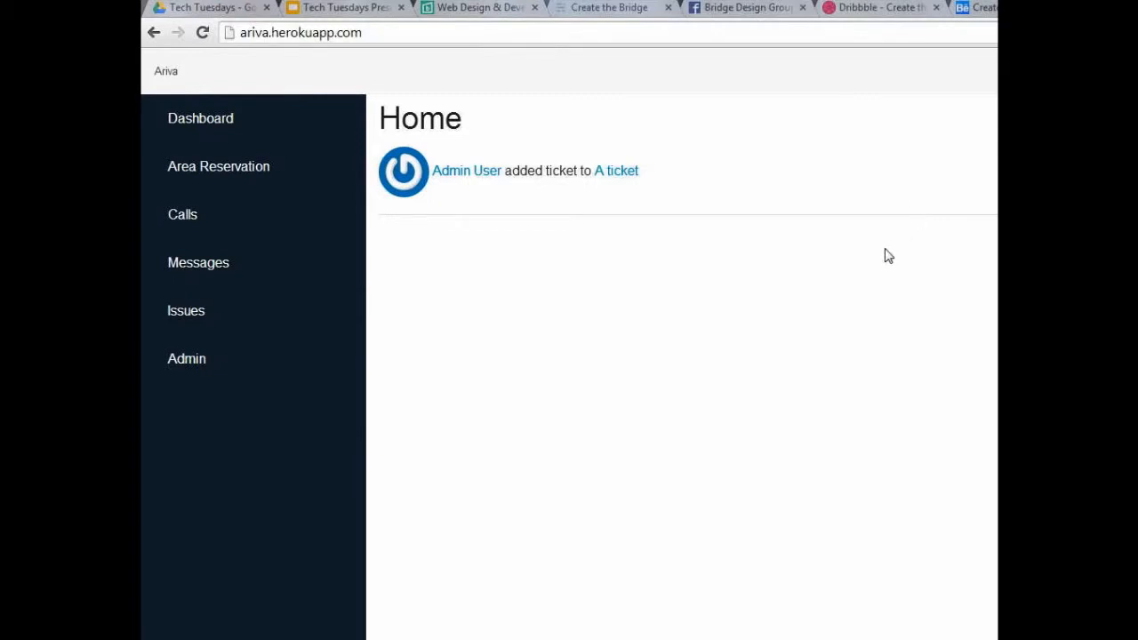
mouse_move(527, 218)
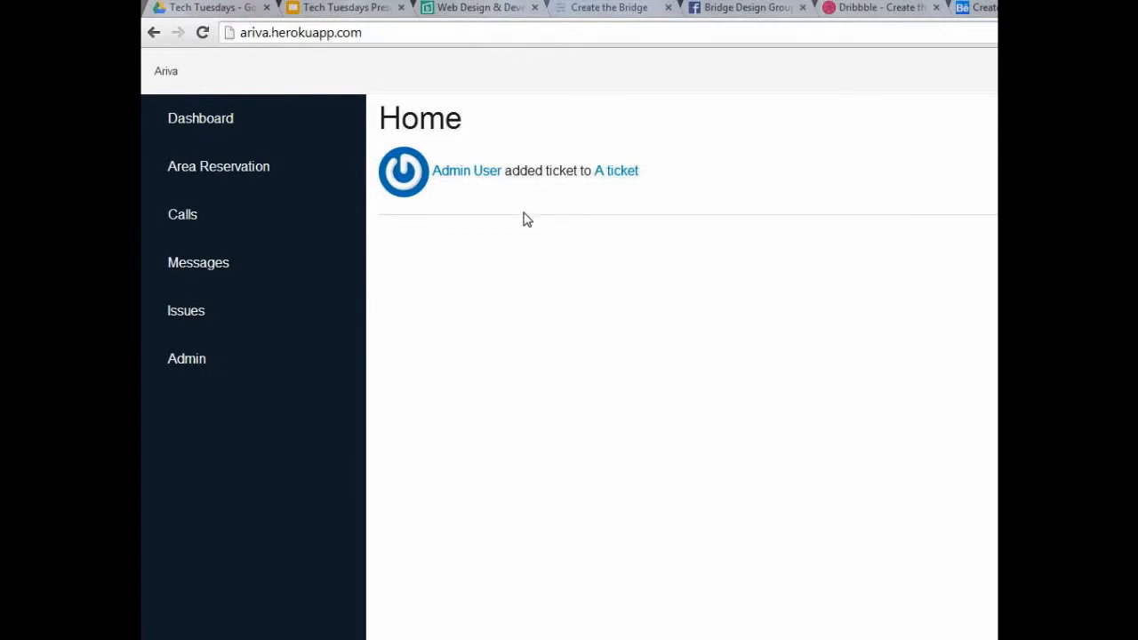
mouse_move(223, 269)
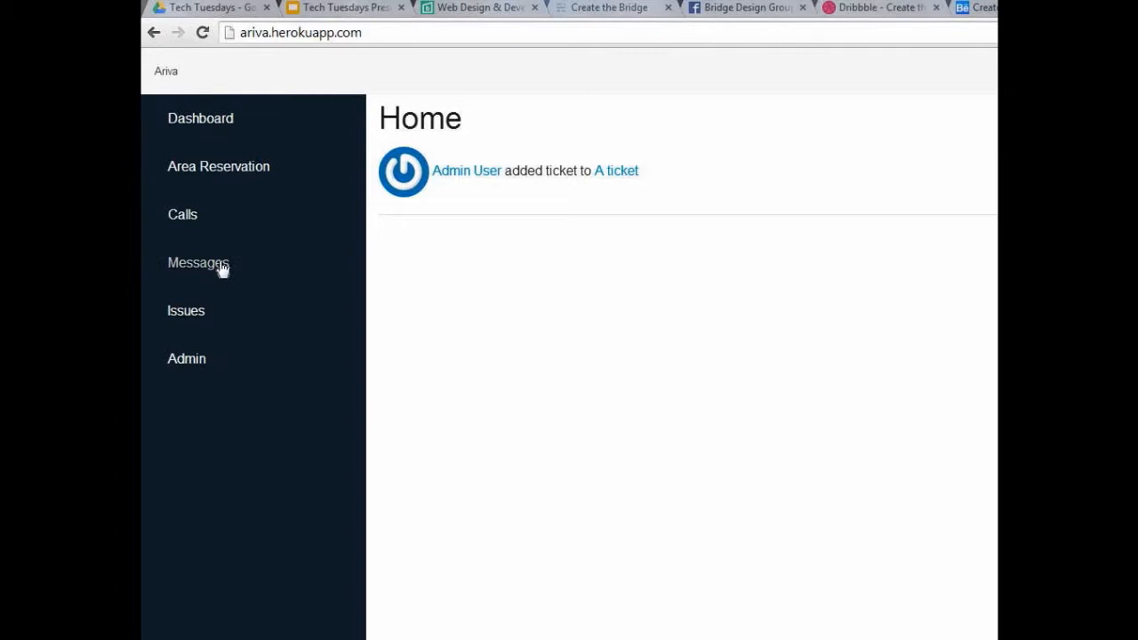
mouse_move(907, 201)
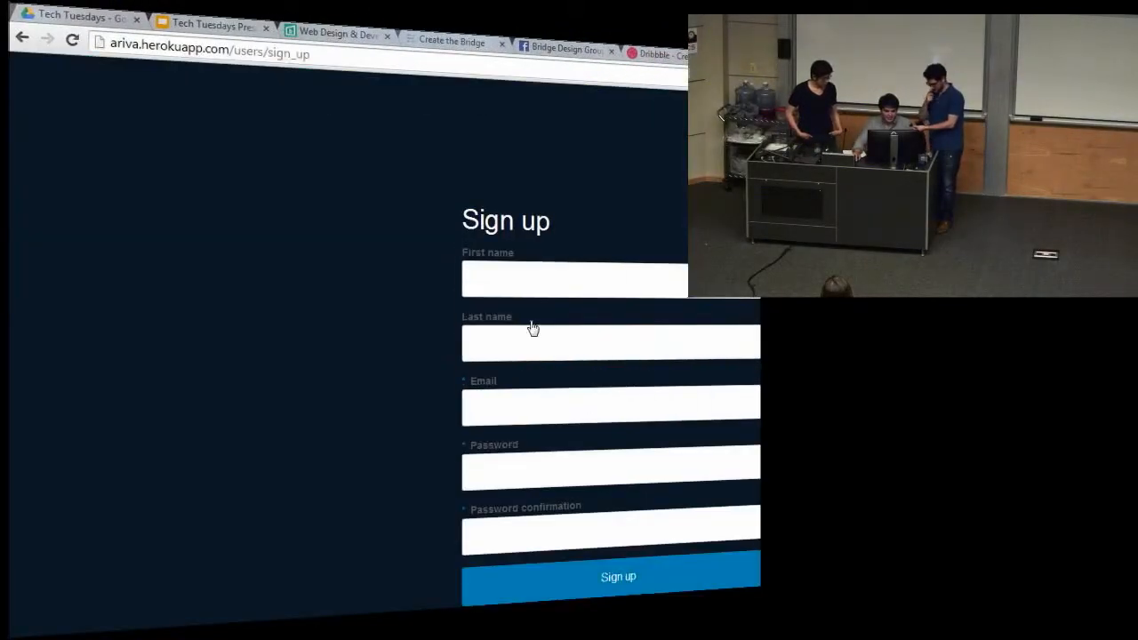
type("natha")
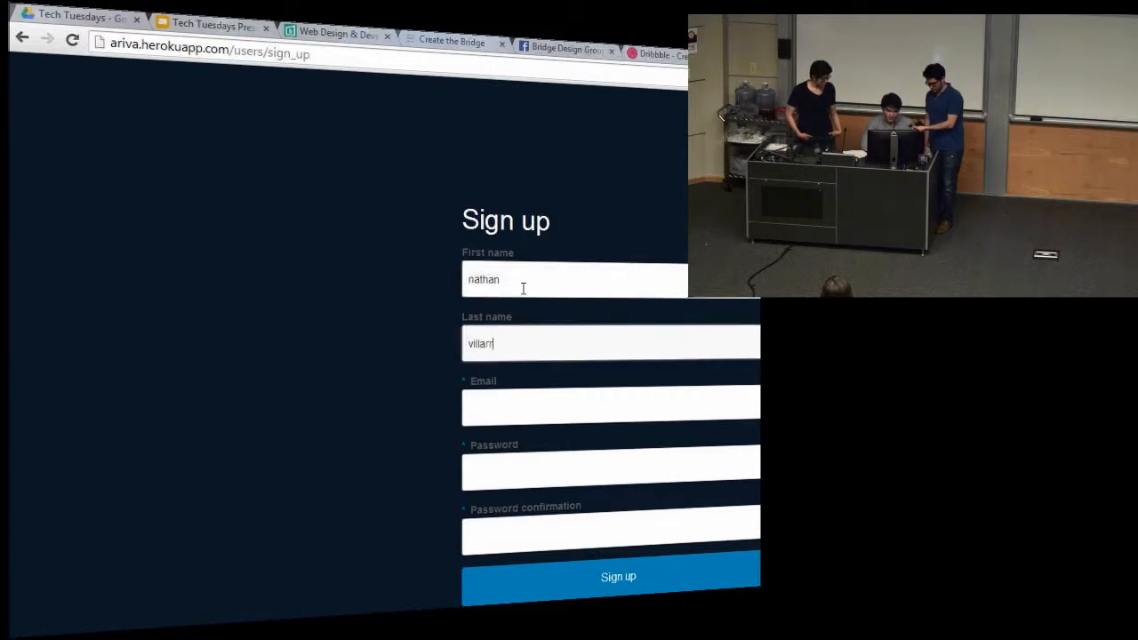
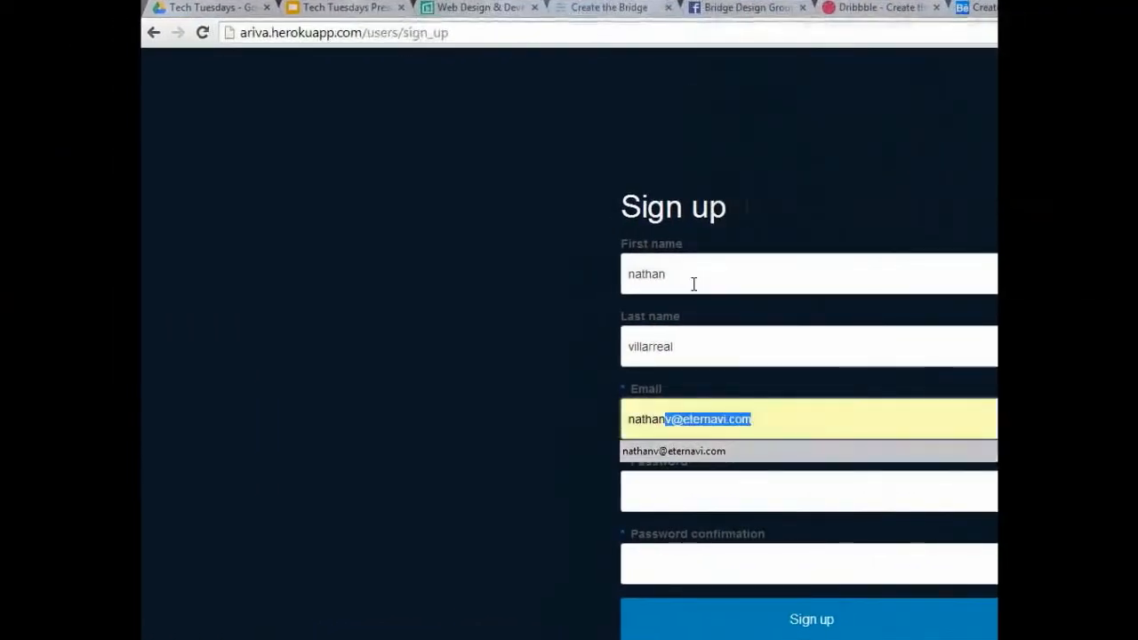
left_click(673, 450)
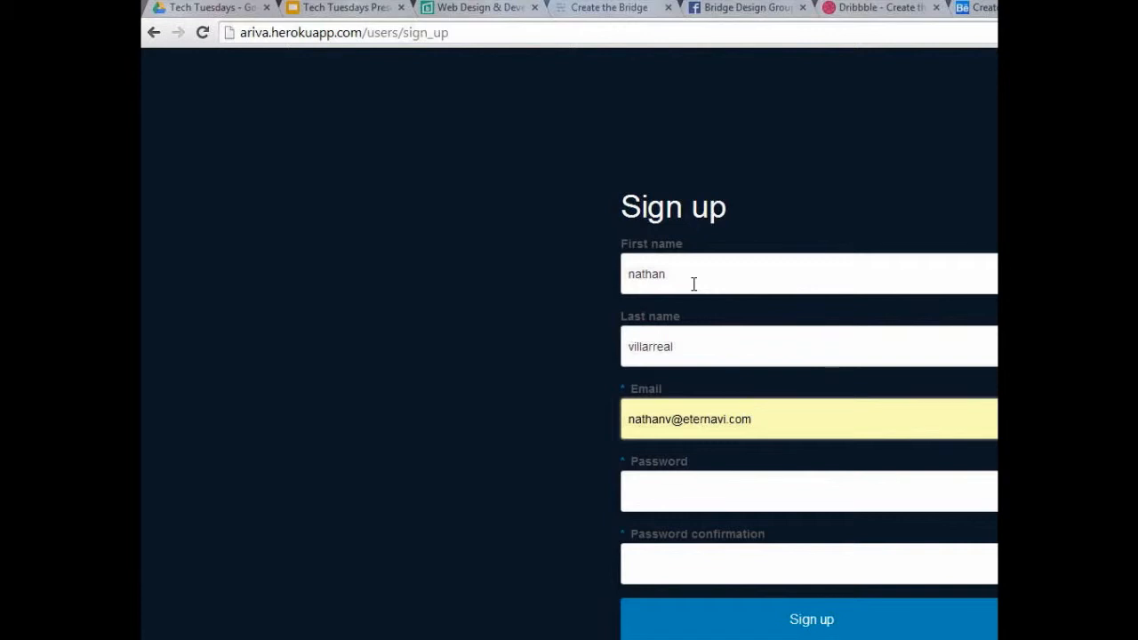
left_click(809, 491)
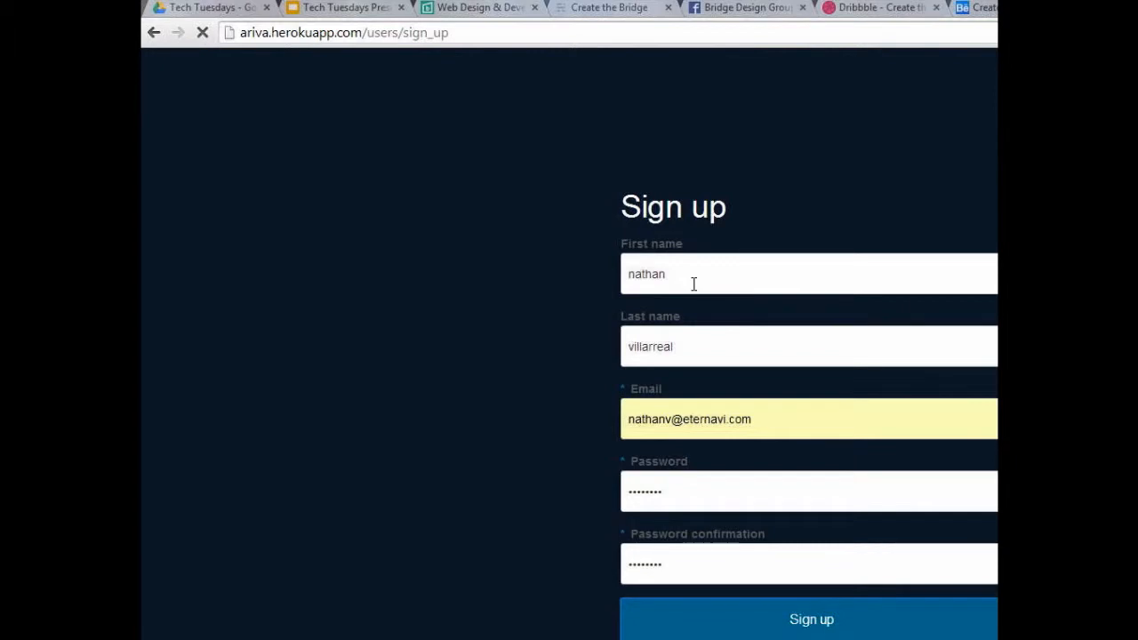
left_click(808, 618)
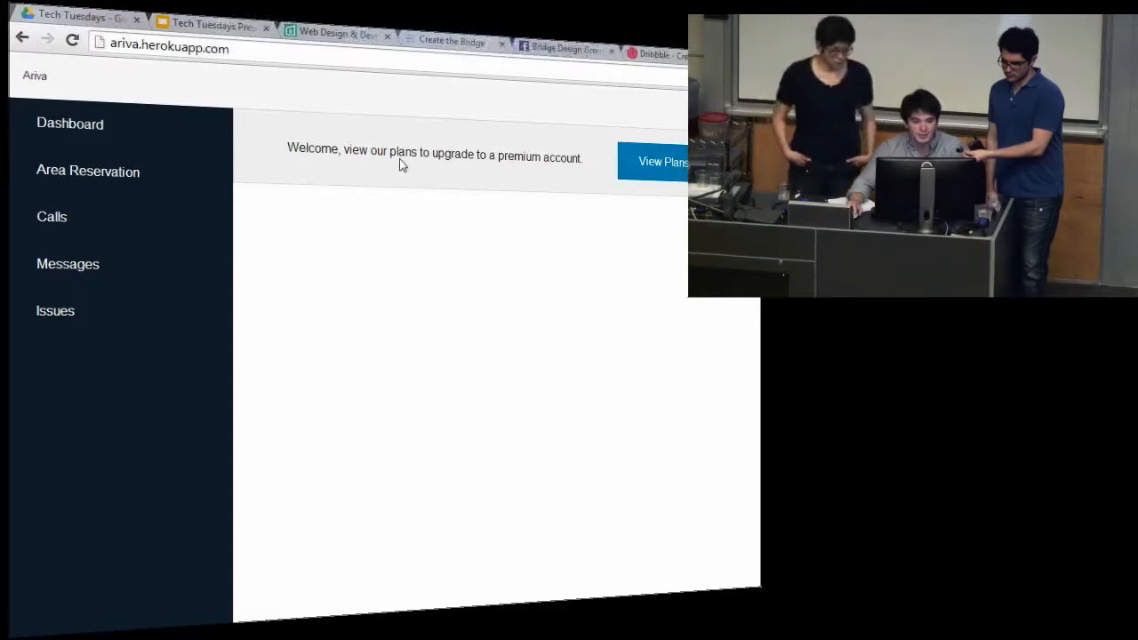
mouse_move(457, 250)
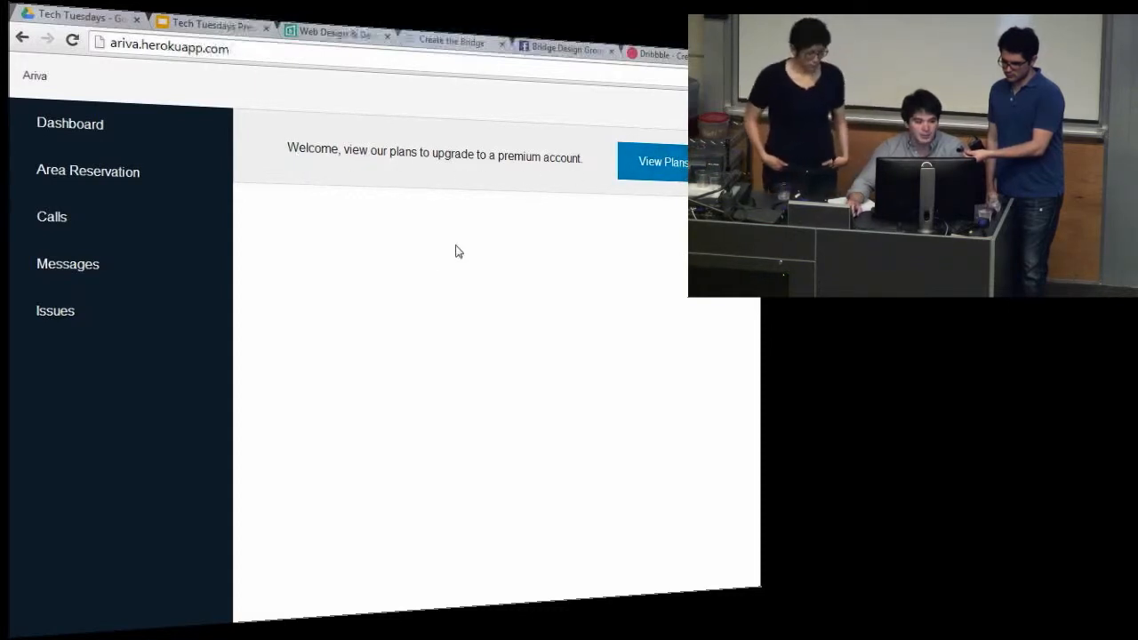
Step: Pass through the sidebar sections, then open View Plans showing the $50 Bronze plan
left_click(68, 264)
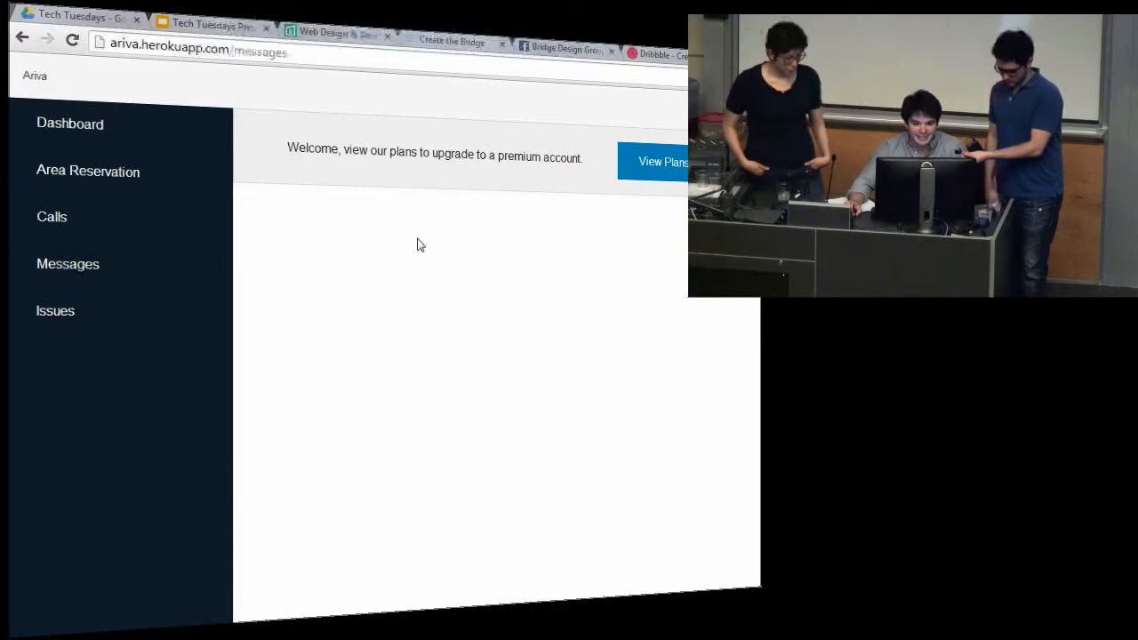
left_click(55, 310)
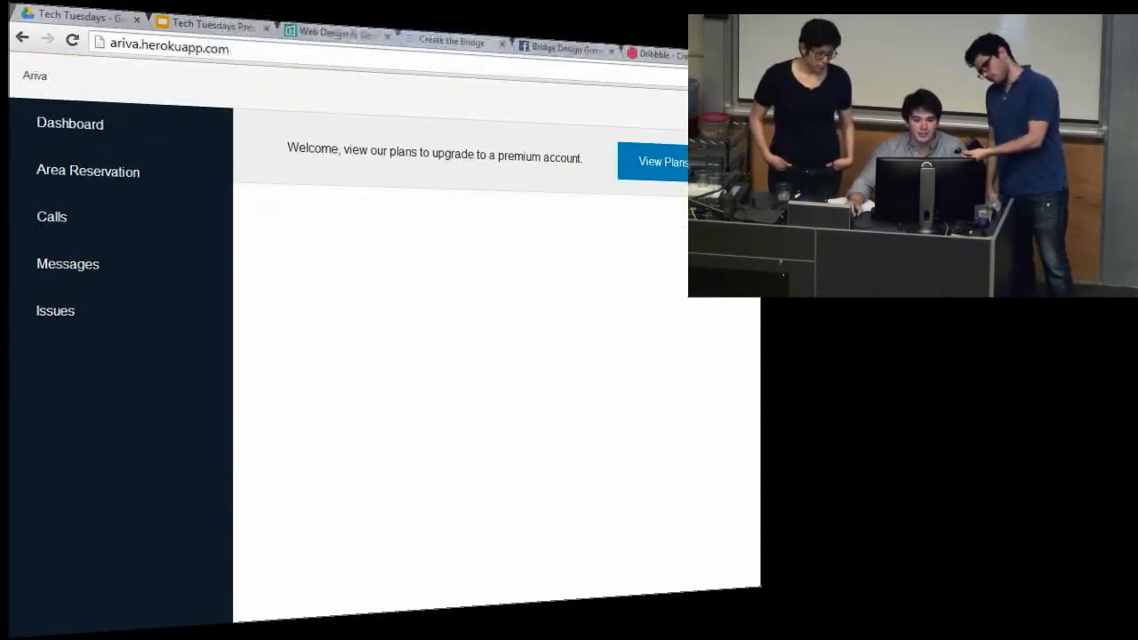
left_click(654, 162)
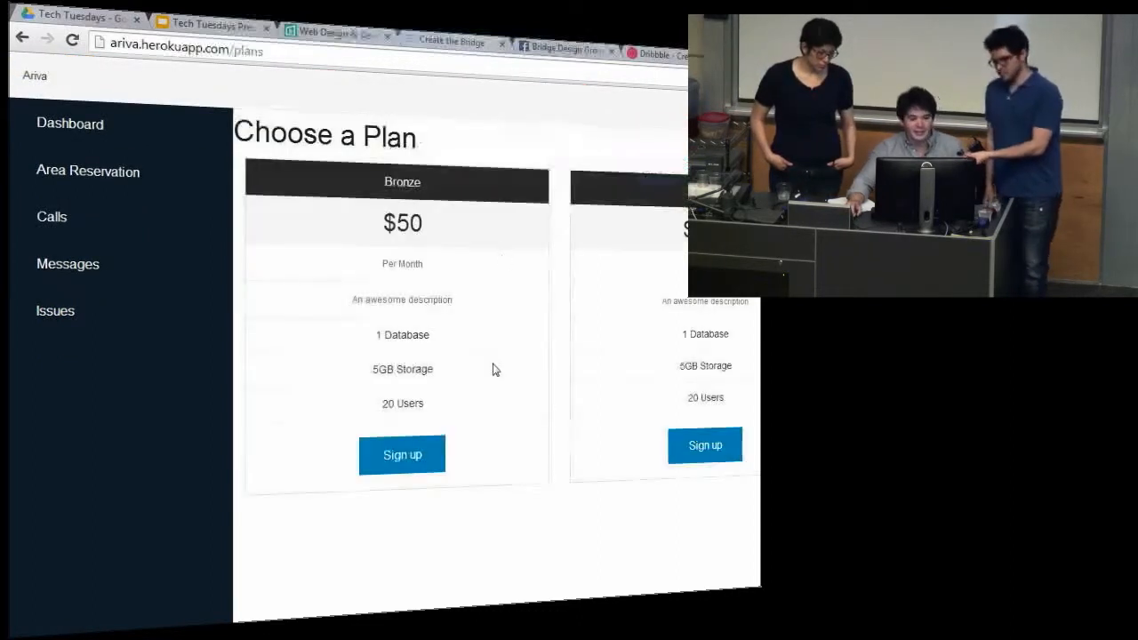
Step: Sign up for Bronze with card 4242…, CVV 123, address 'something ave', zip 12345
left_click(401, 454)
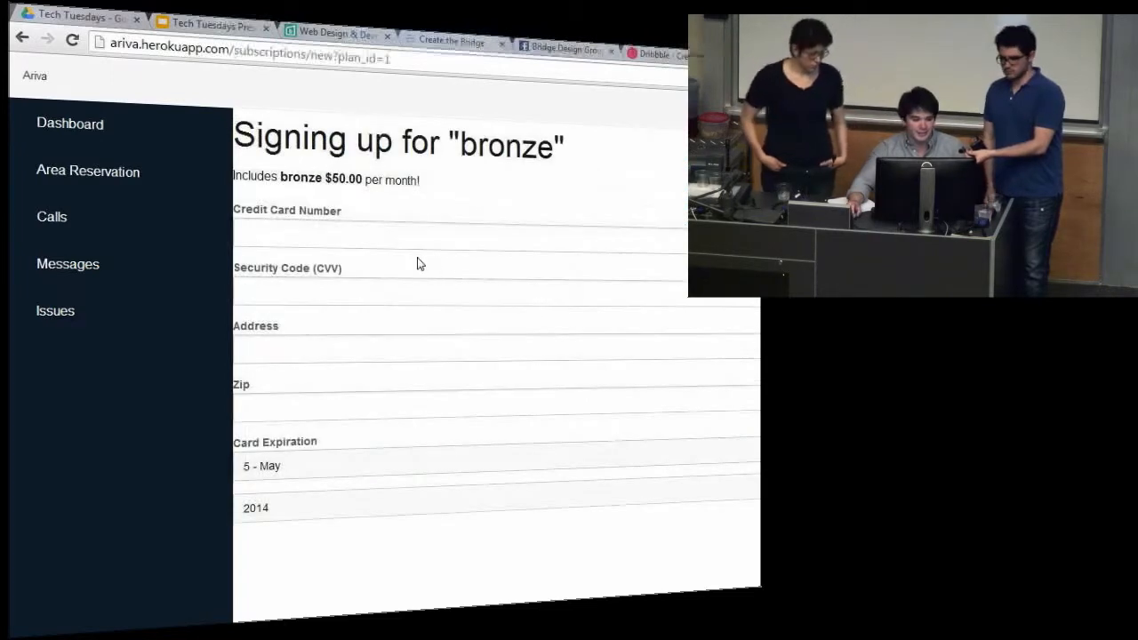
type("42424242424242")
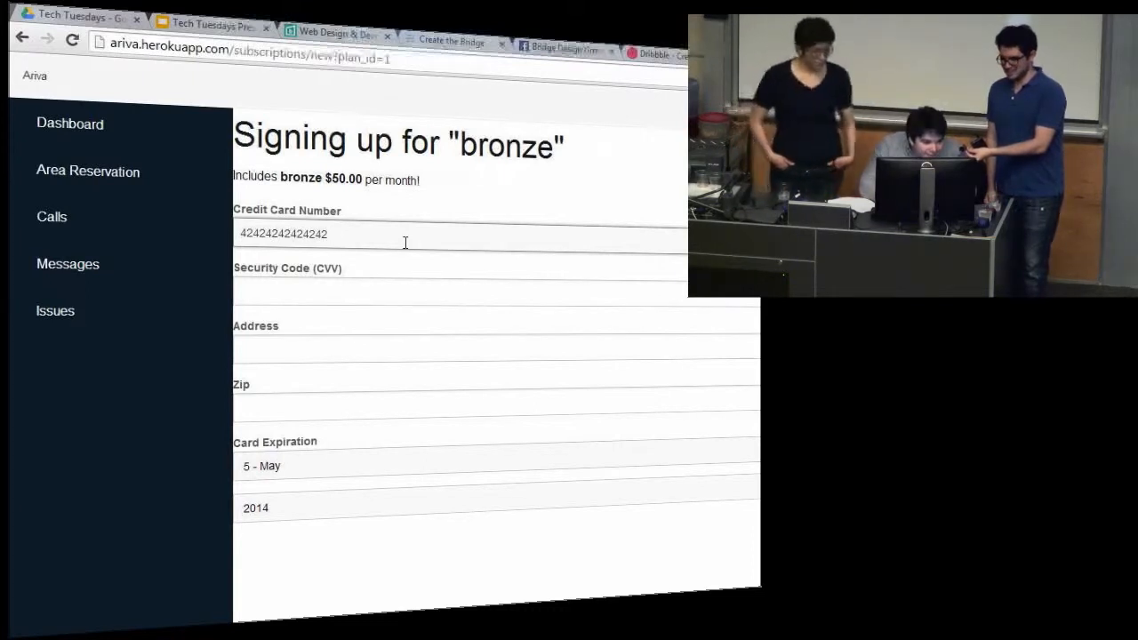
type("123")
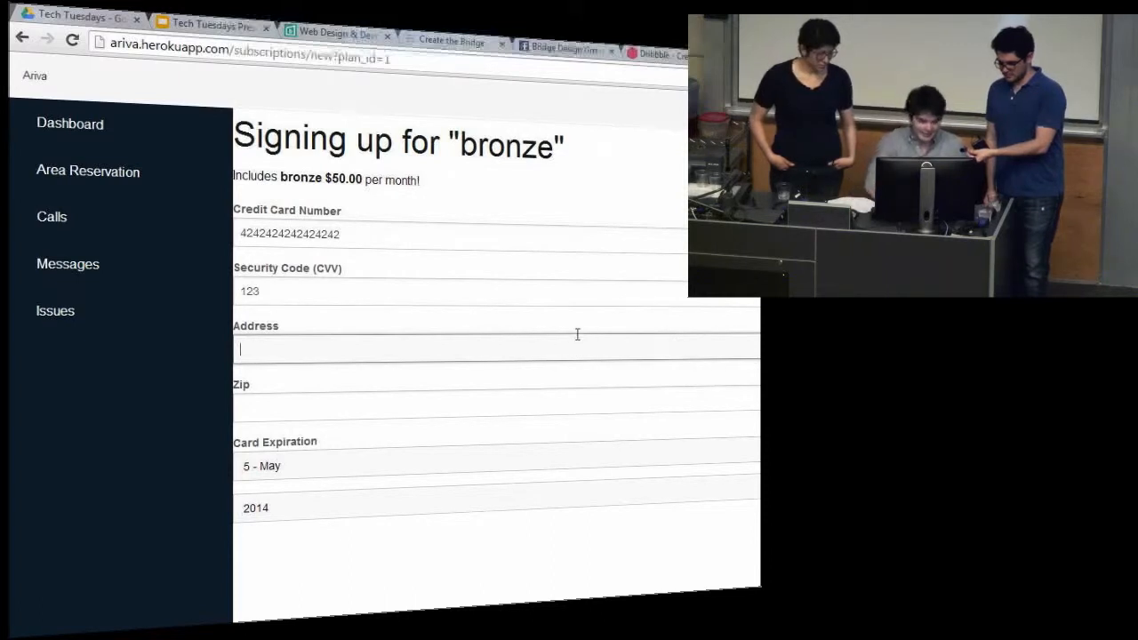
type("something ave")
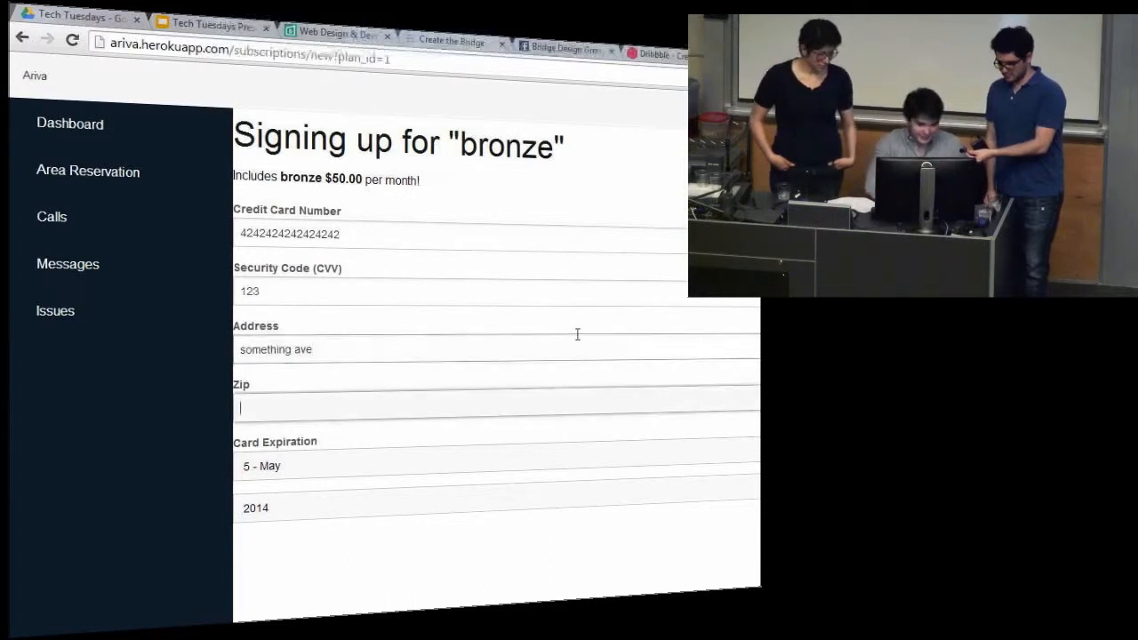
type("12345")
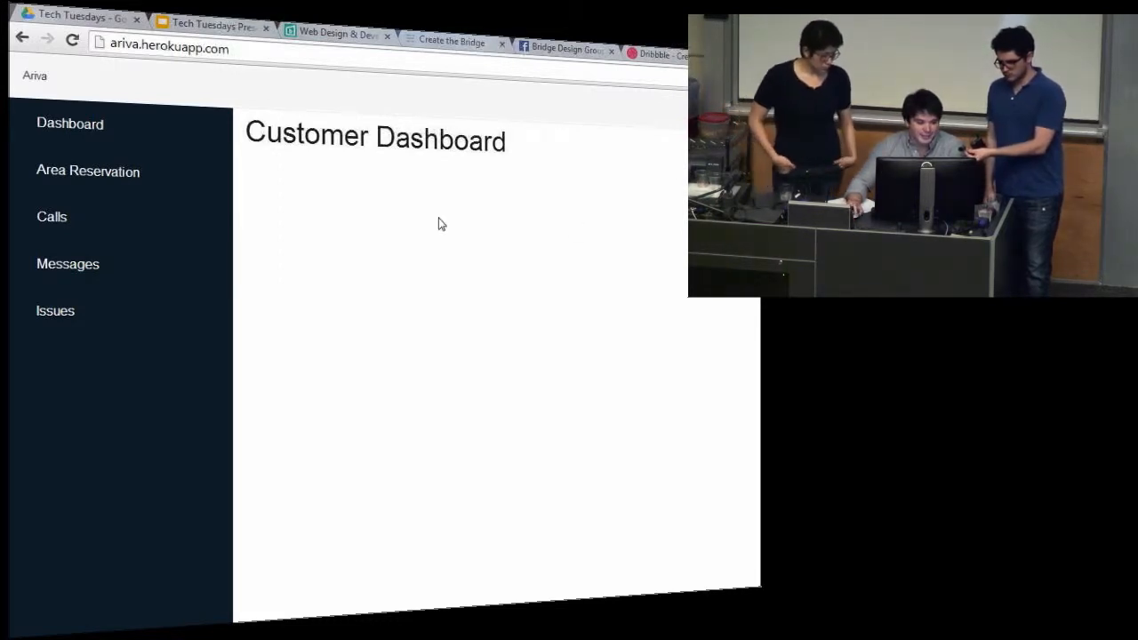
Step: Book Conference Room New Events on May 27 at 12:30 and 13:30, extending the first
left_click(88, 171)
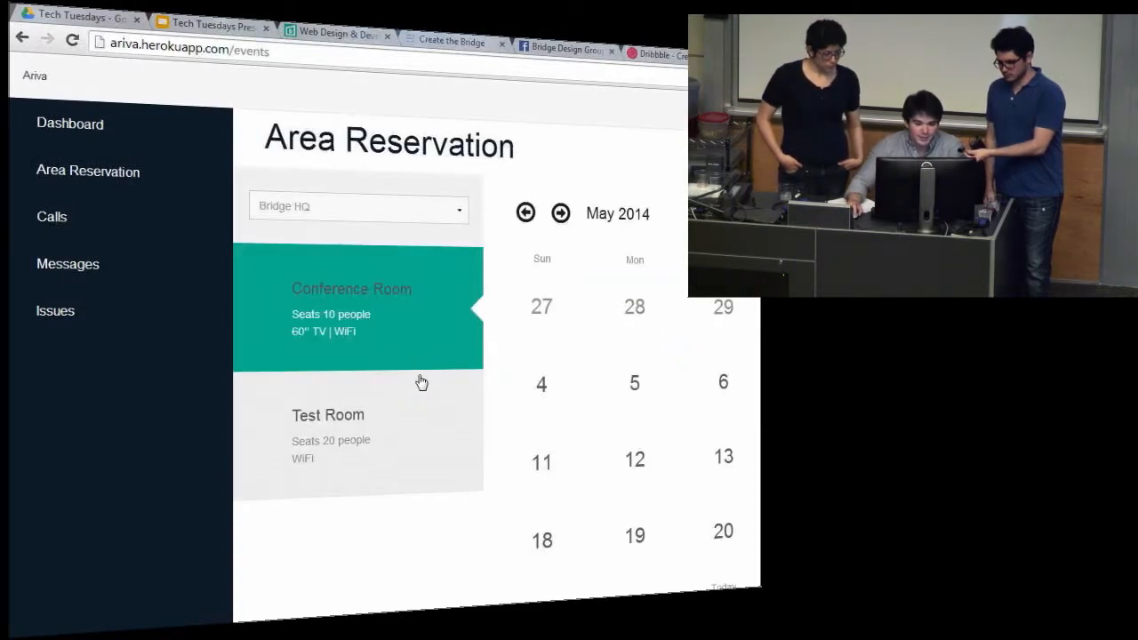
mouse_move(429, 416)
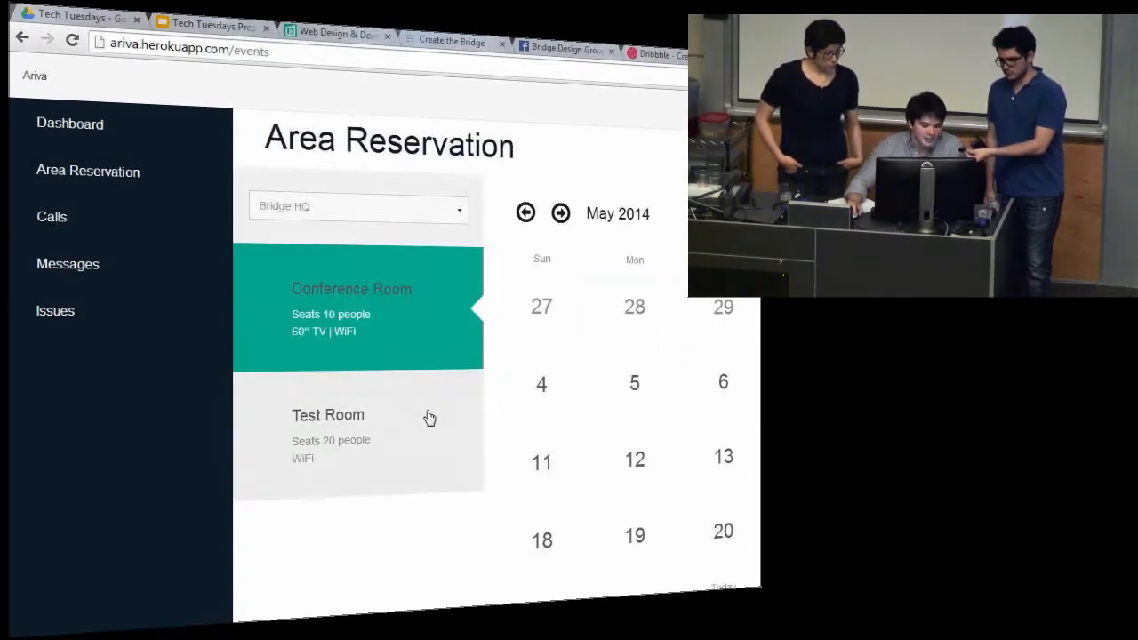
mouse_move(466, 313)
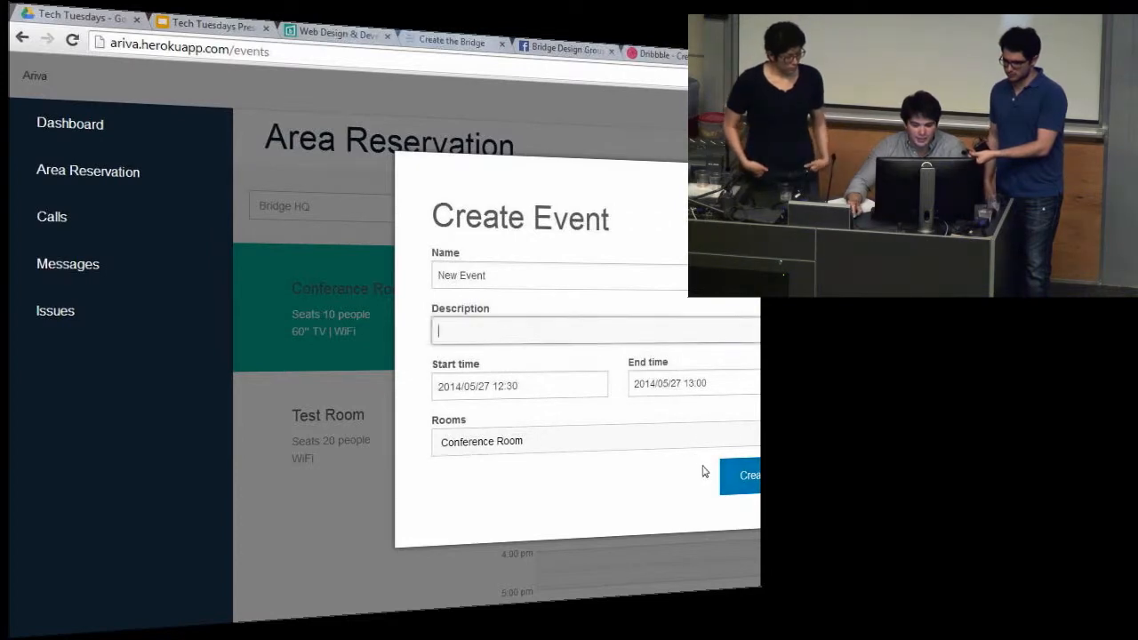
left_click(749, 475)
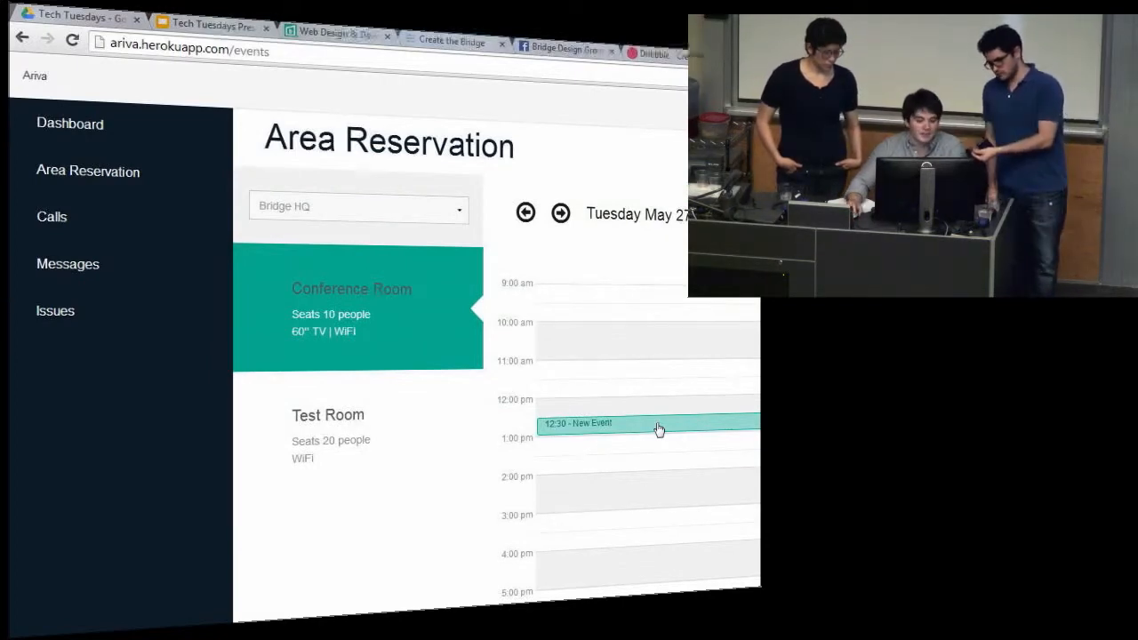
left_click(649, 424)
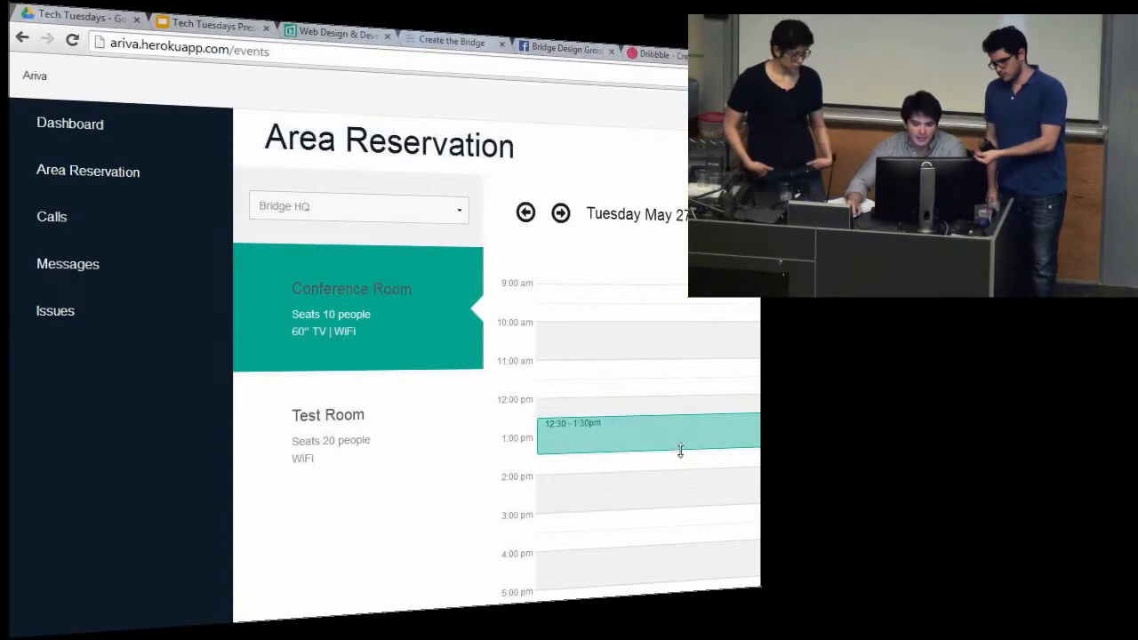
left_click_drag(680, 452, 687, 532)
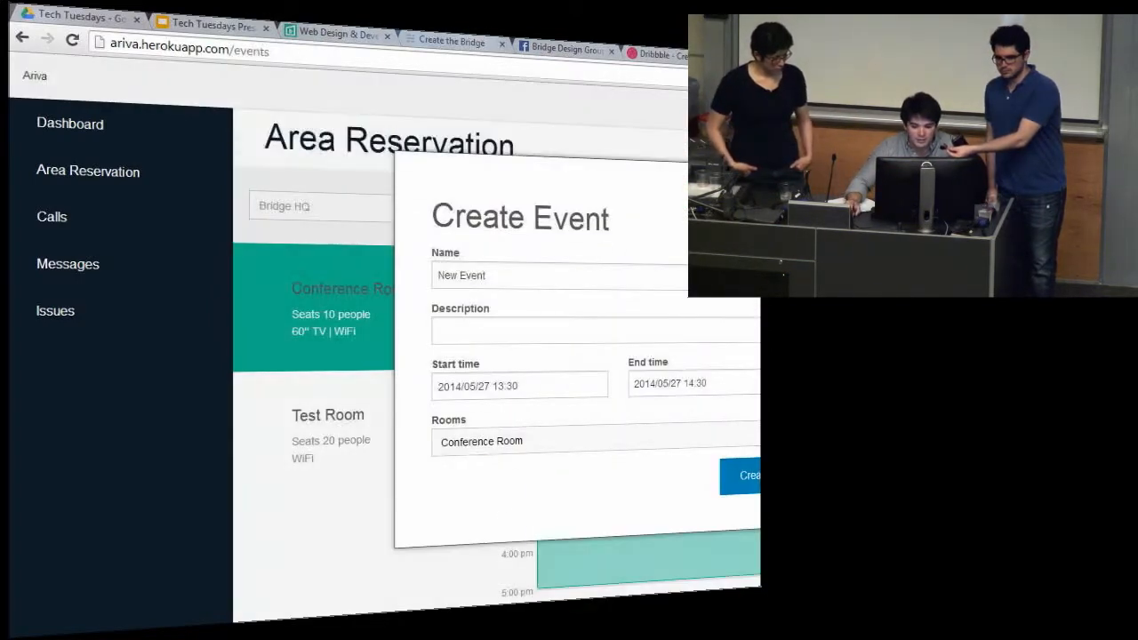
left_click(747, 477)
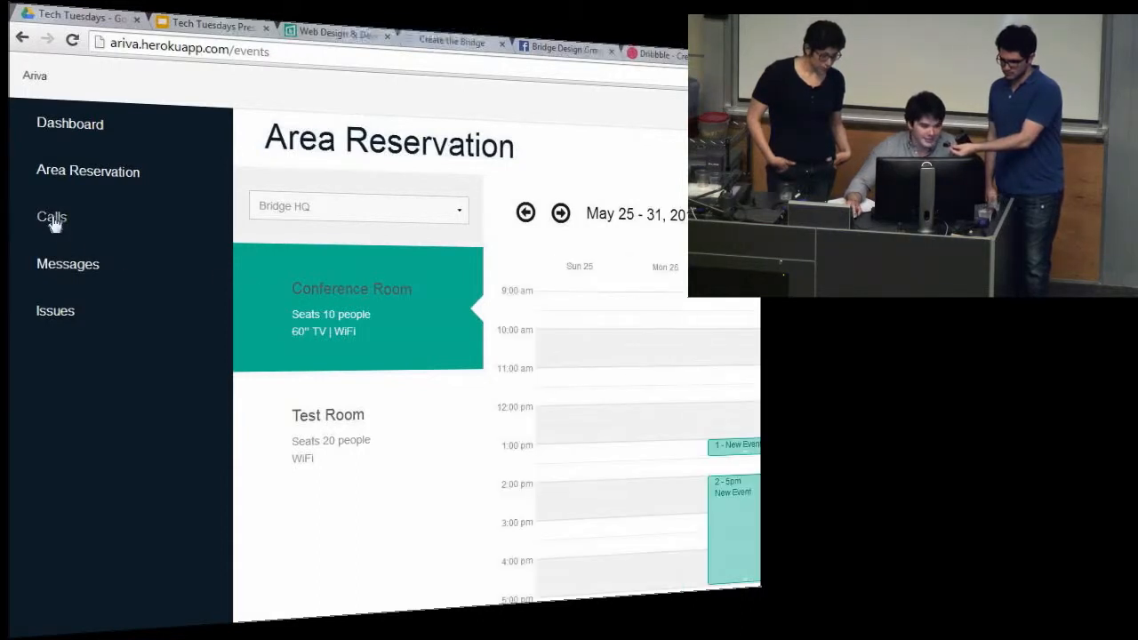
Step: Preview the Messages page and start a new issue ticket titled 'a desc'
left_click(68, 264)
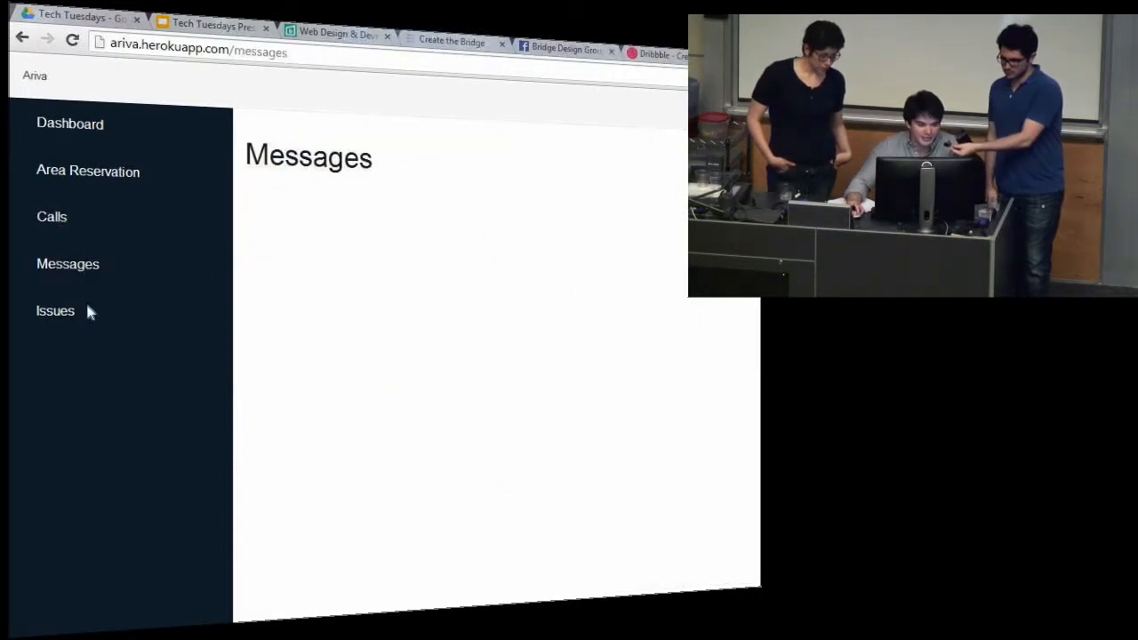
left_click(55, 310)
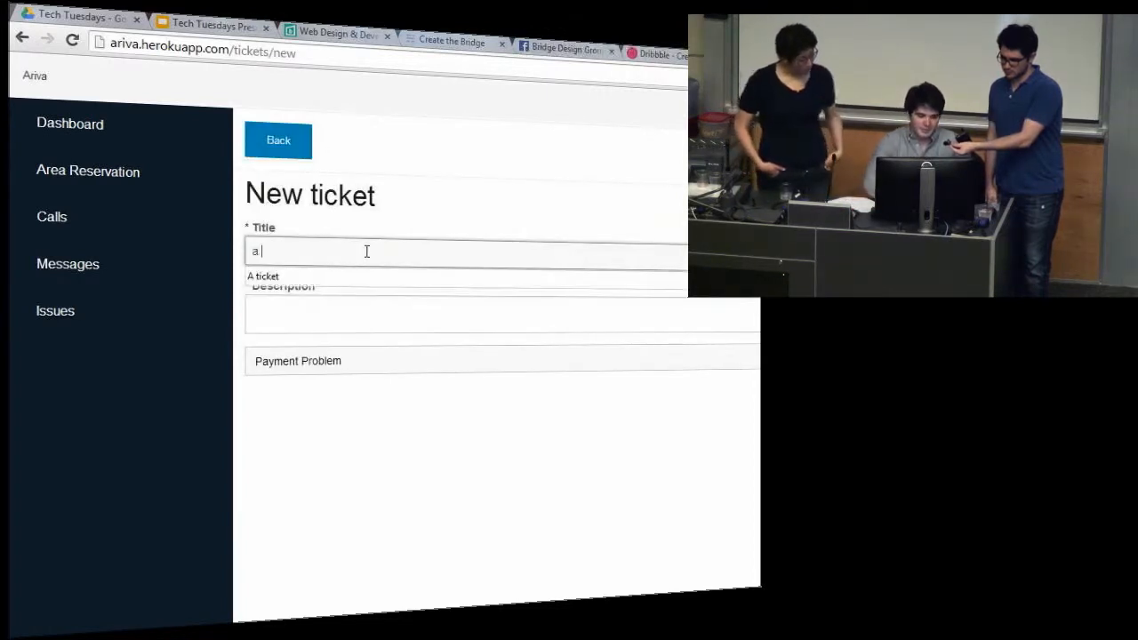
type("a desc")
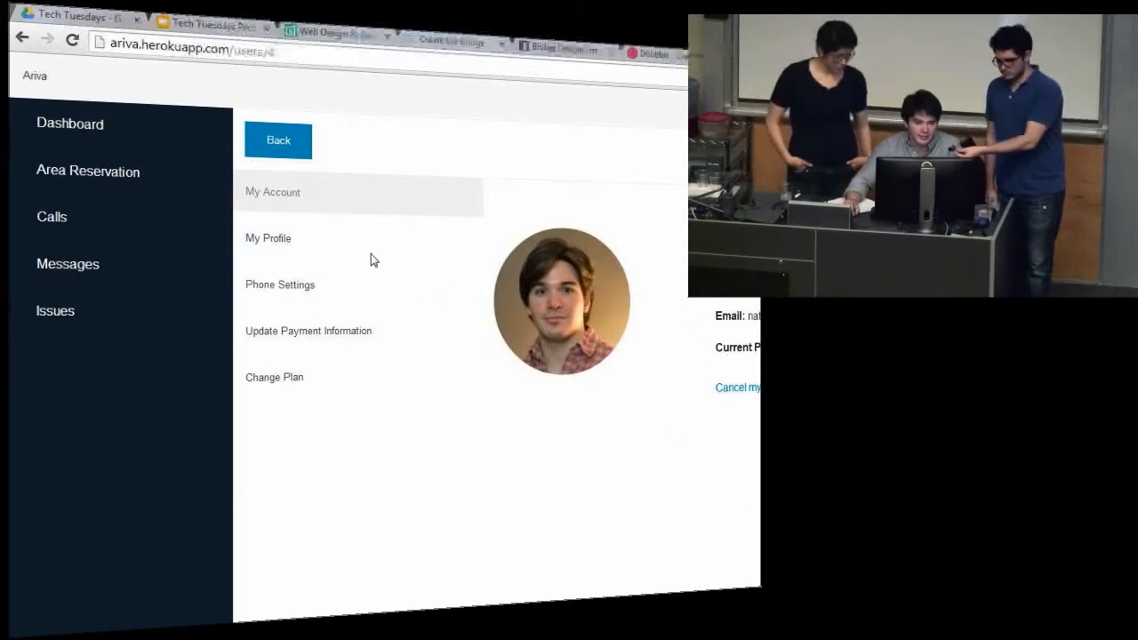
Step: Browse My Profile, Update Payment Information and Change Plan, answering the 'Are you sure?' alert
left_click(267, 237)
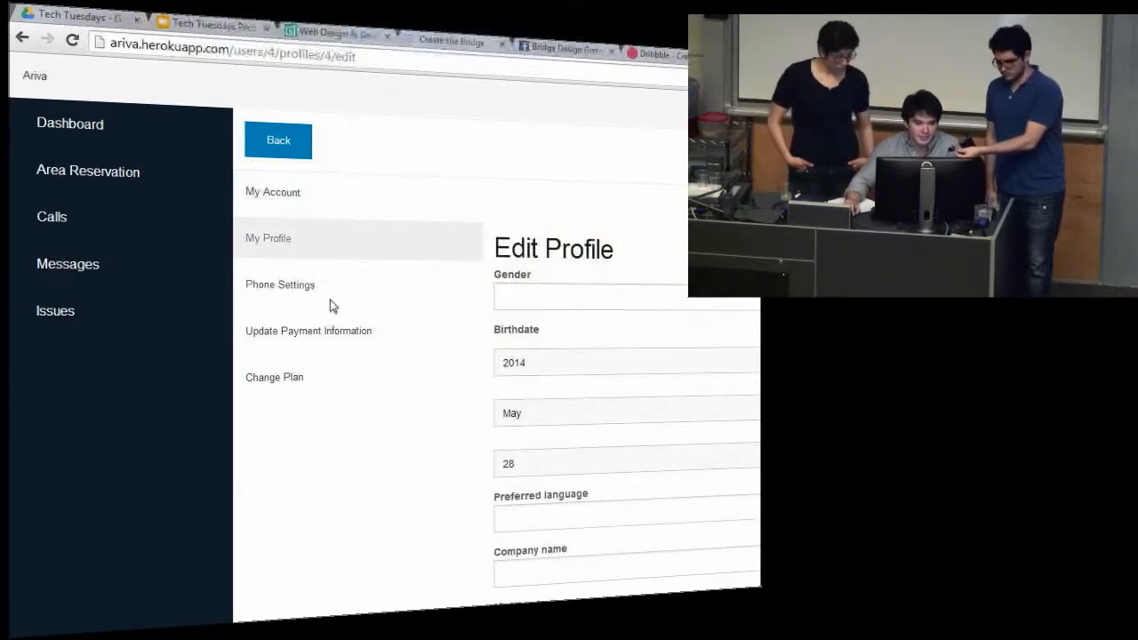
left_click(308, 331)
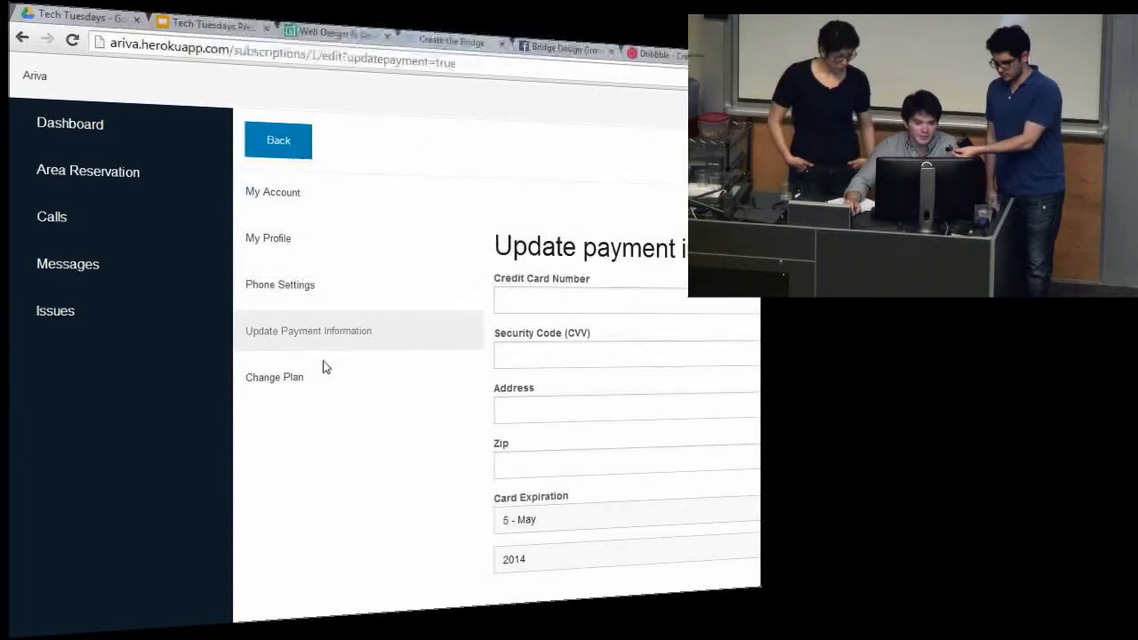
left_click(274, 377)
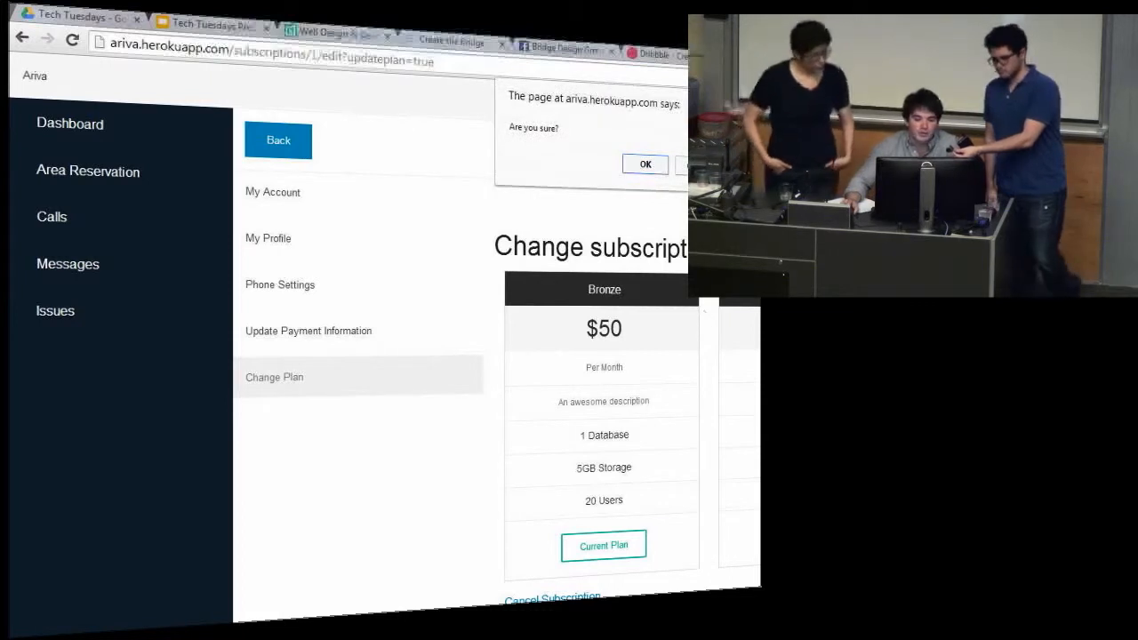
left_click(644, 164)
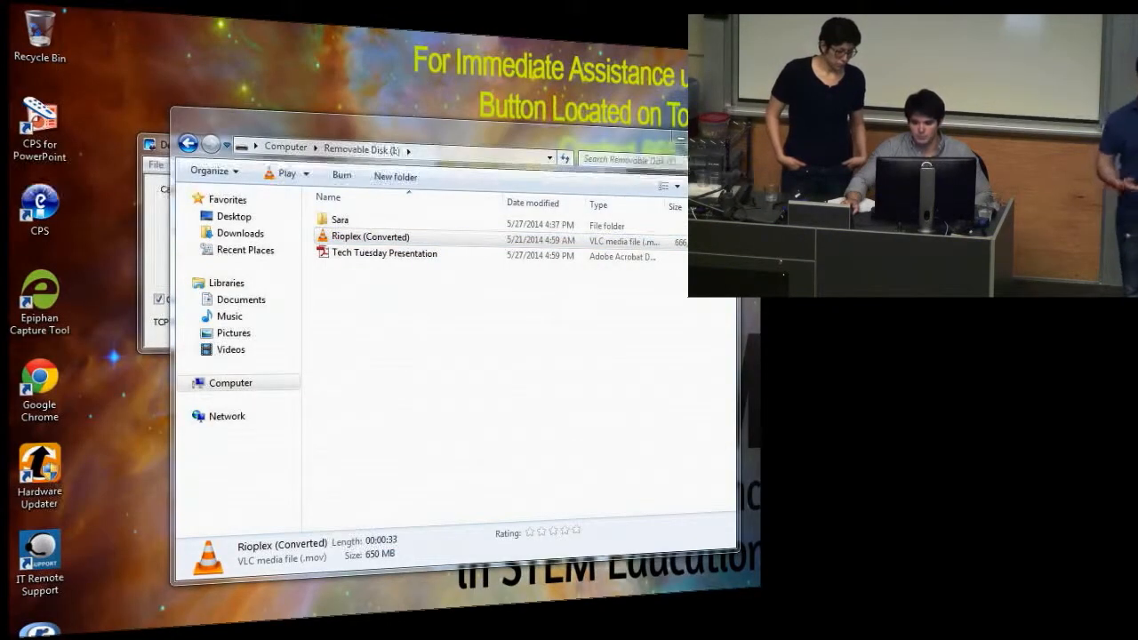
mouse_move(664, 314)
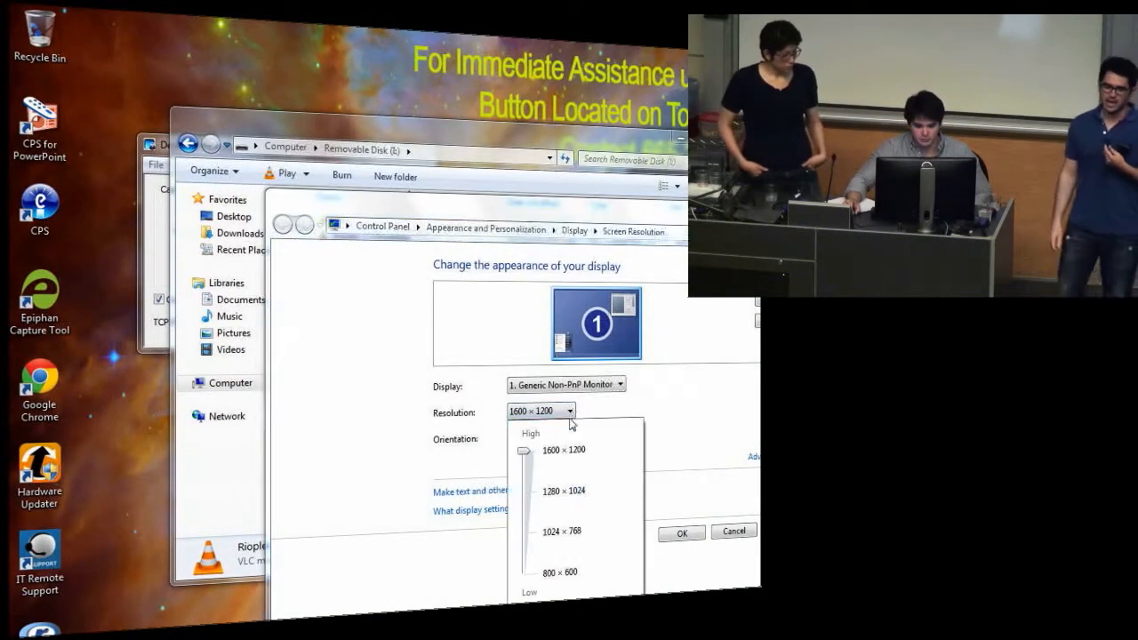
Step: Pick a lower resolution in Screen Resolution and choose Keep changes
left_click(559, 492)
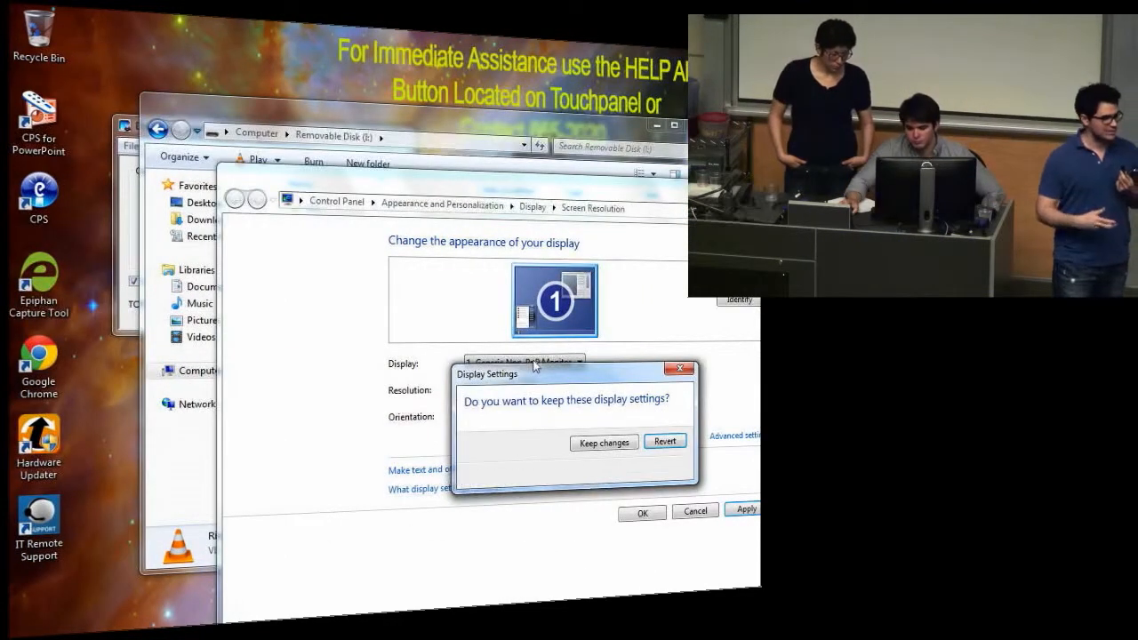
left_click(604, 442)
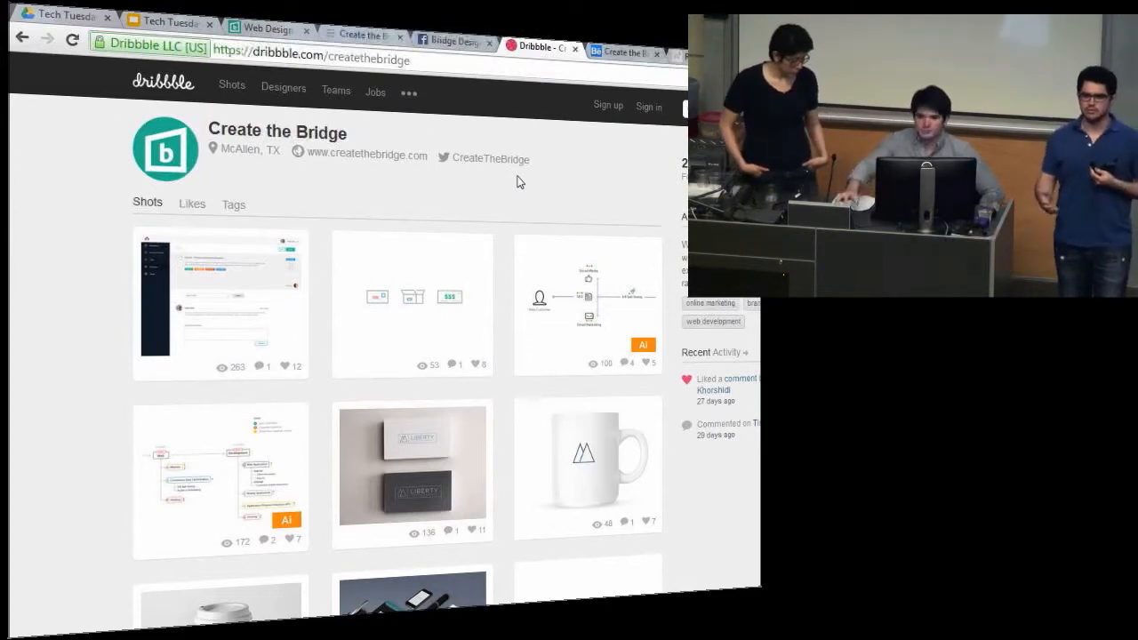
mouse_move(573, 146)
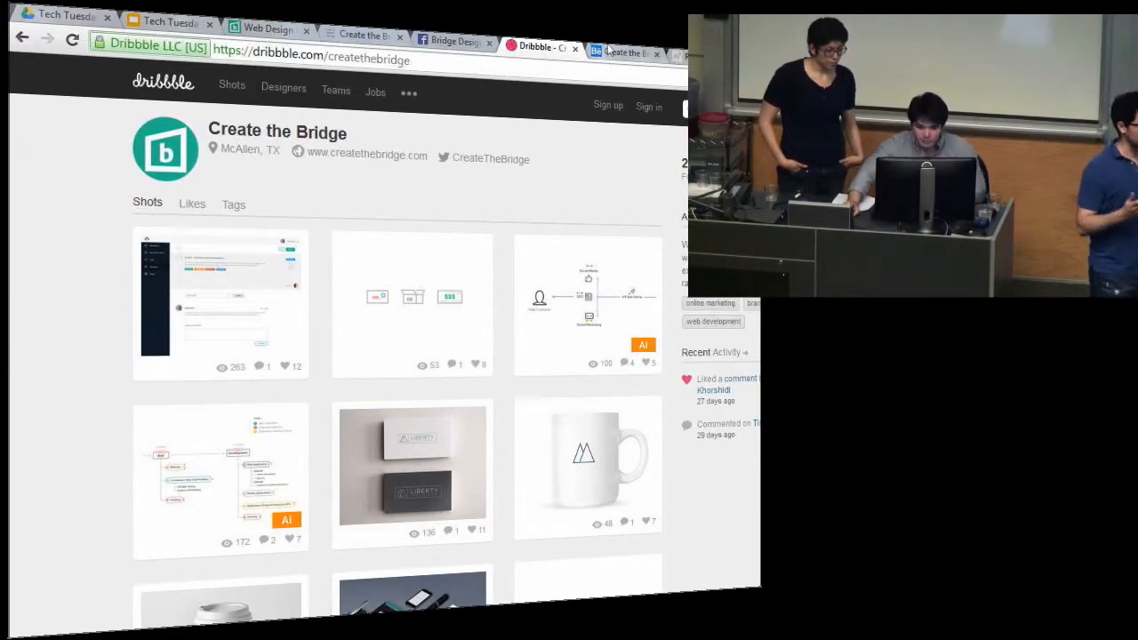
Step: View the studio's Behance profile, then scroll through its Dribbble shots
left_click(809, 6)
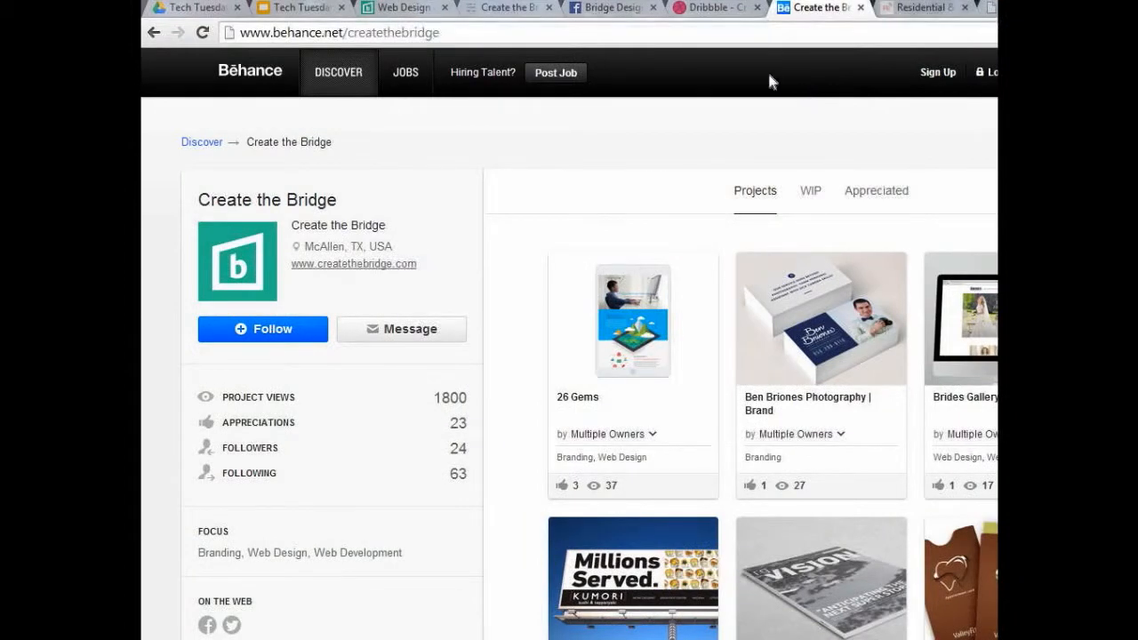
left_click(717, 8)
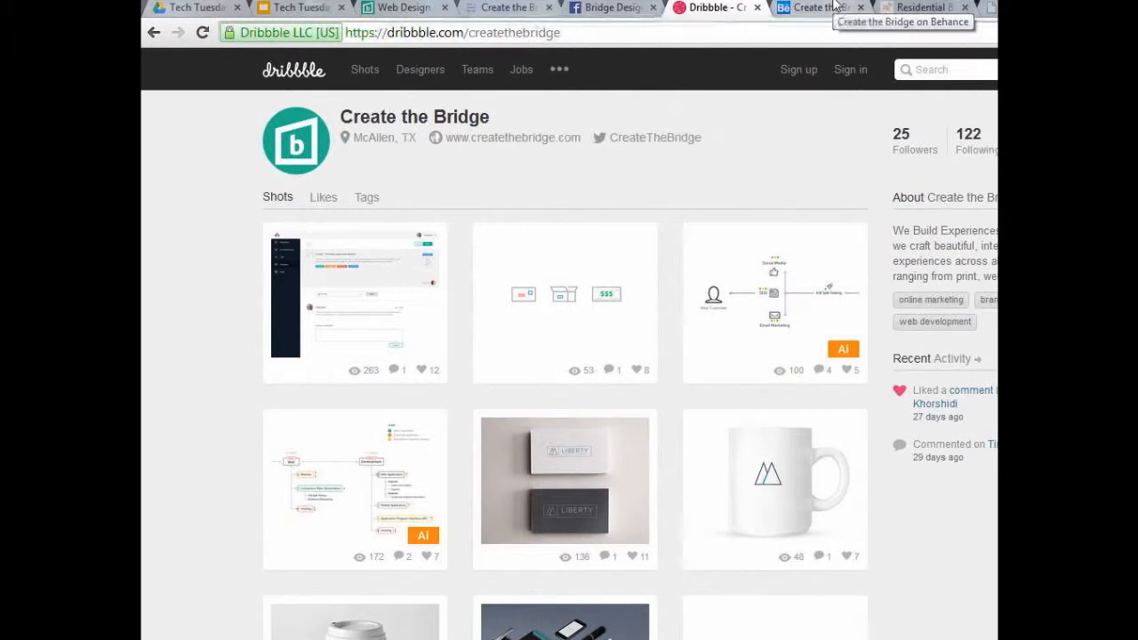
scroll("down", 3)
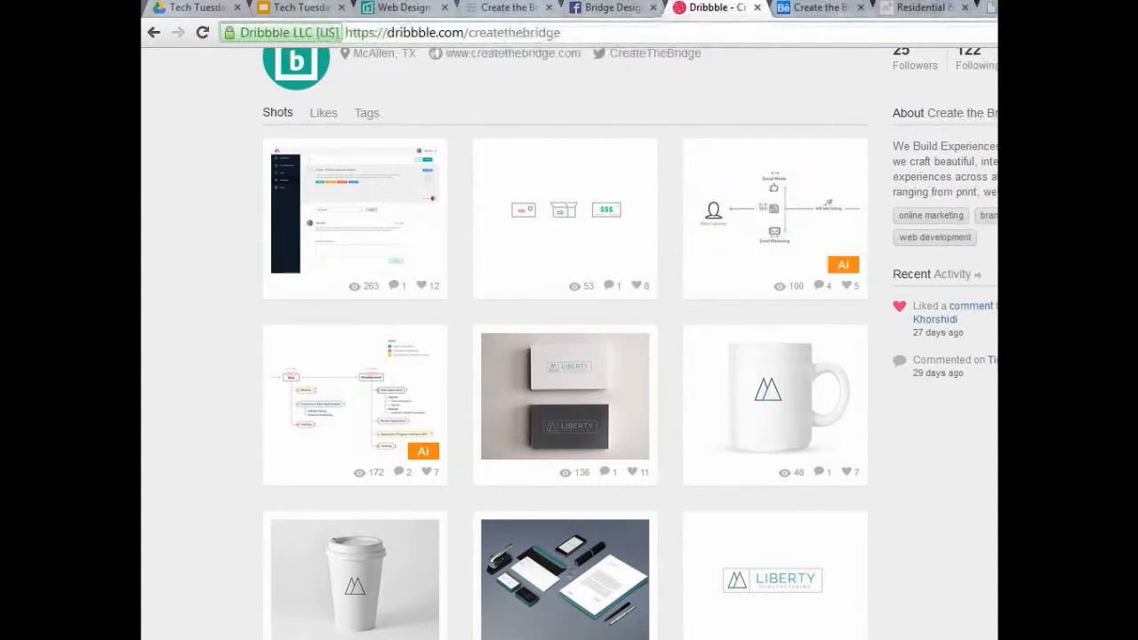
scroll("down", 3)
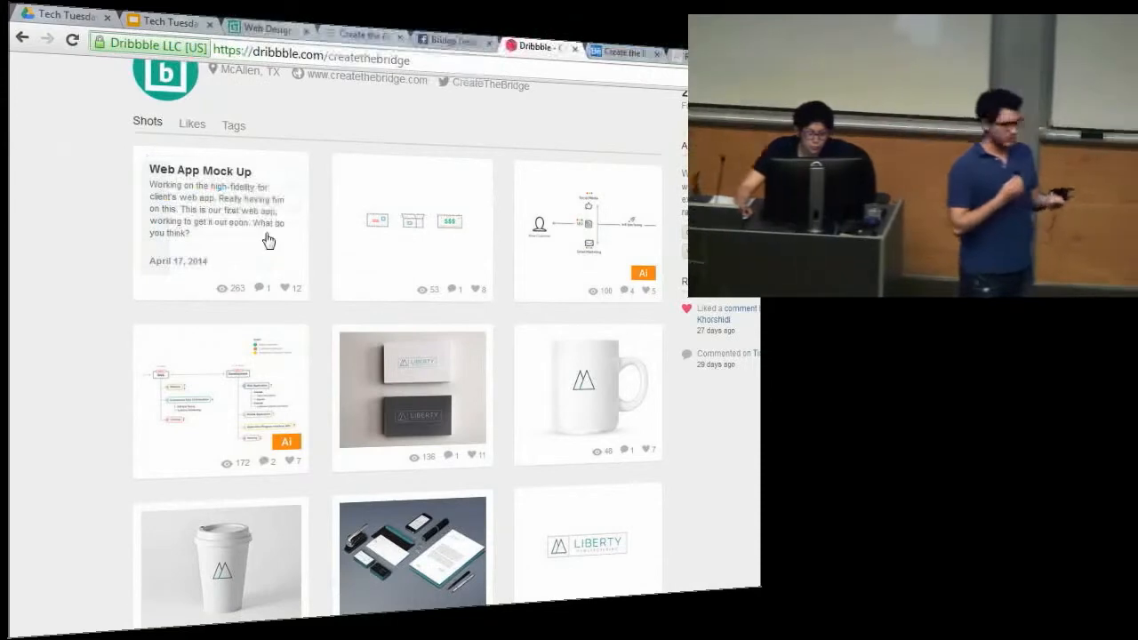
scroll("down", 3)
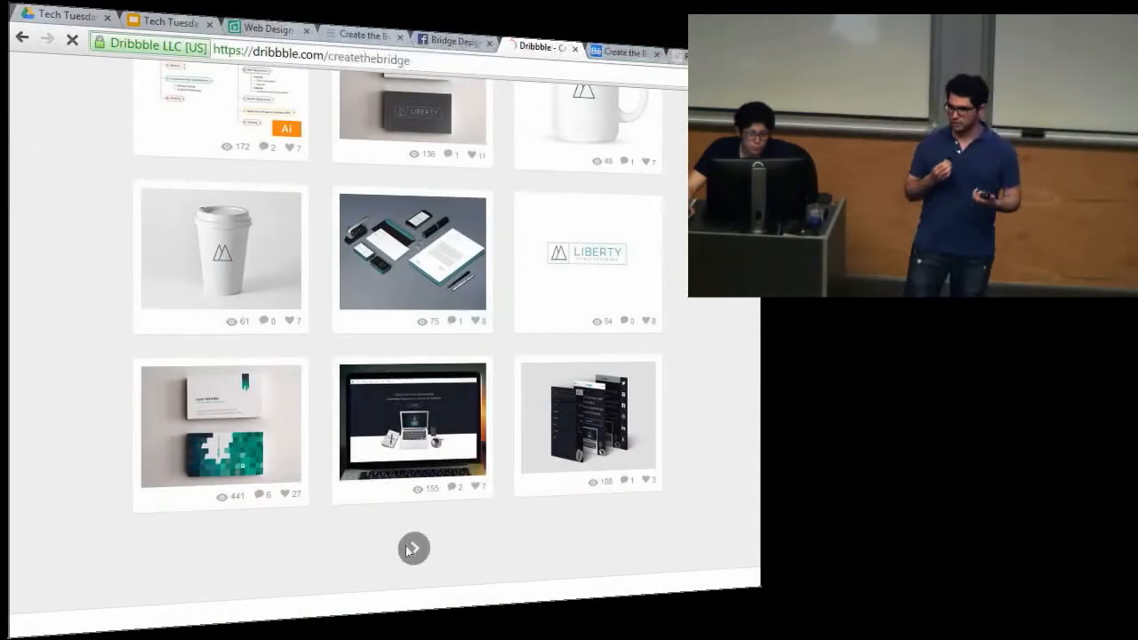
Step: Load more Dribbble shots and open the Web App Mock Up shot
left_click(413, 547)
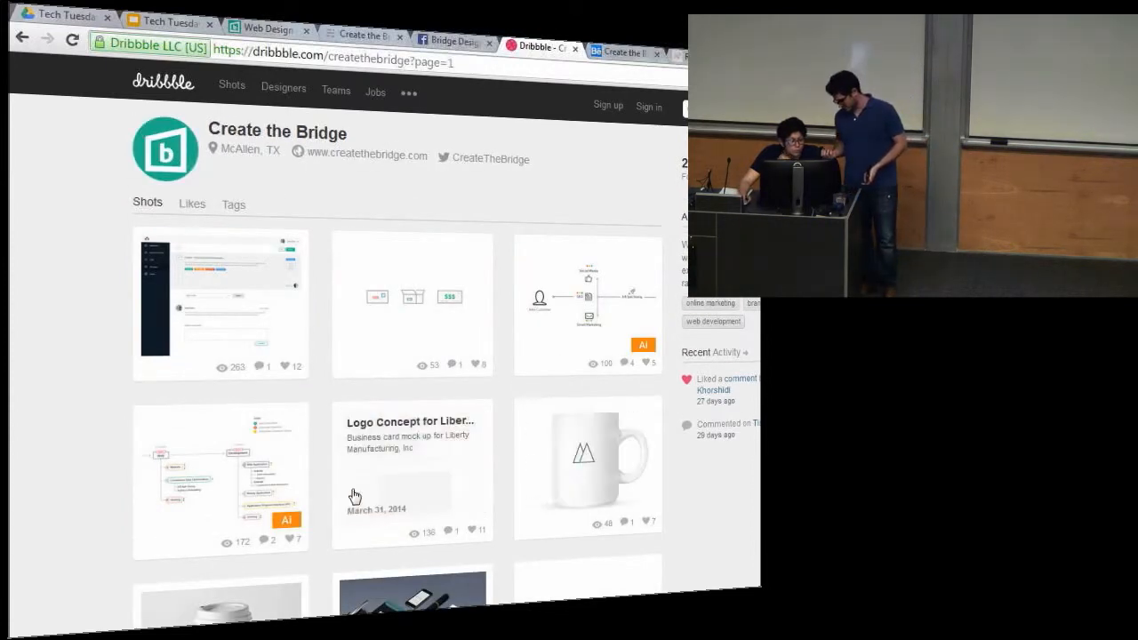
scroll("down", 3)
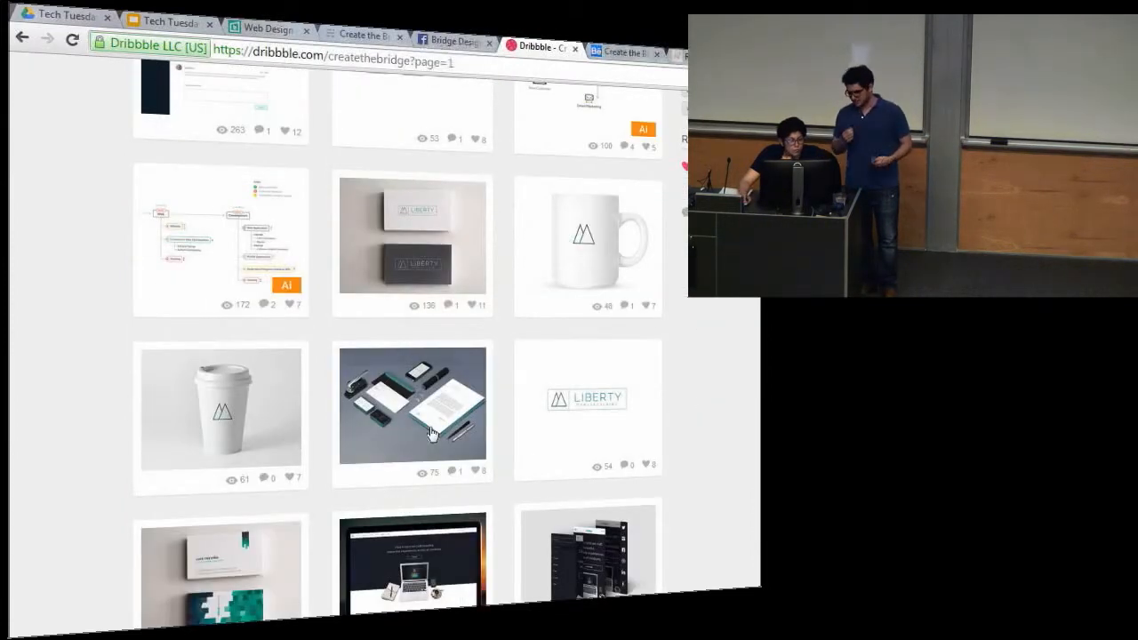
left_click(413, 416)
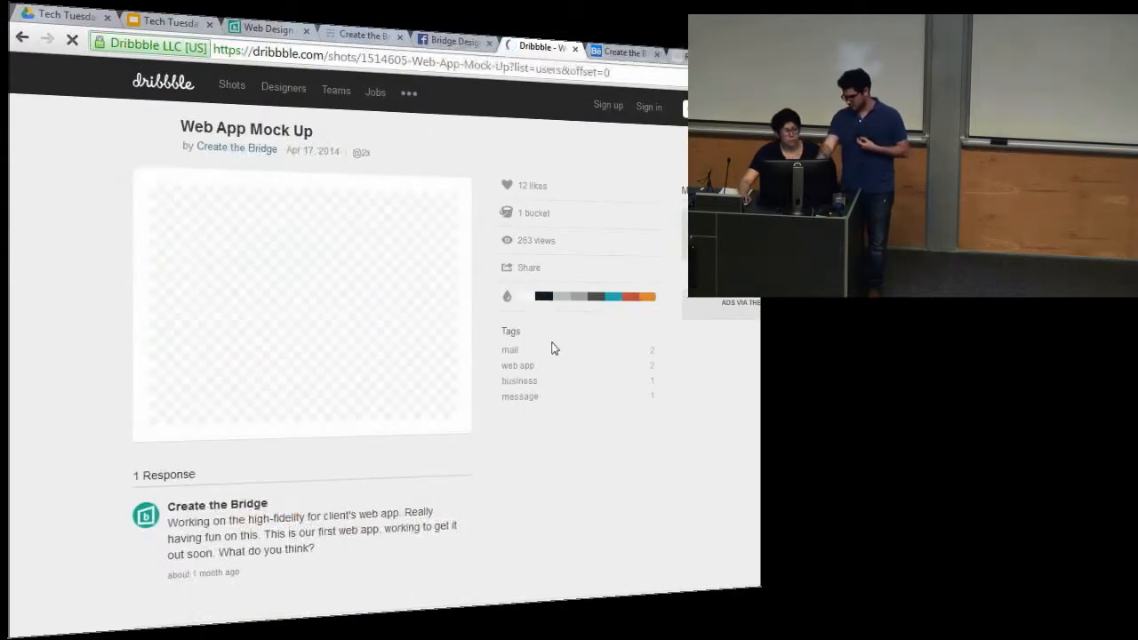
Step: Open the downloadable portfolio PDF from the createthebridge.com portfolio page
left_click(267, 30)
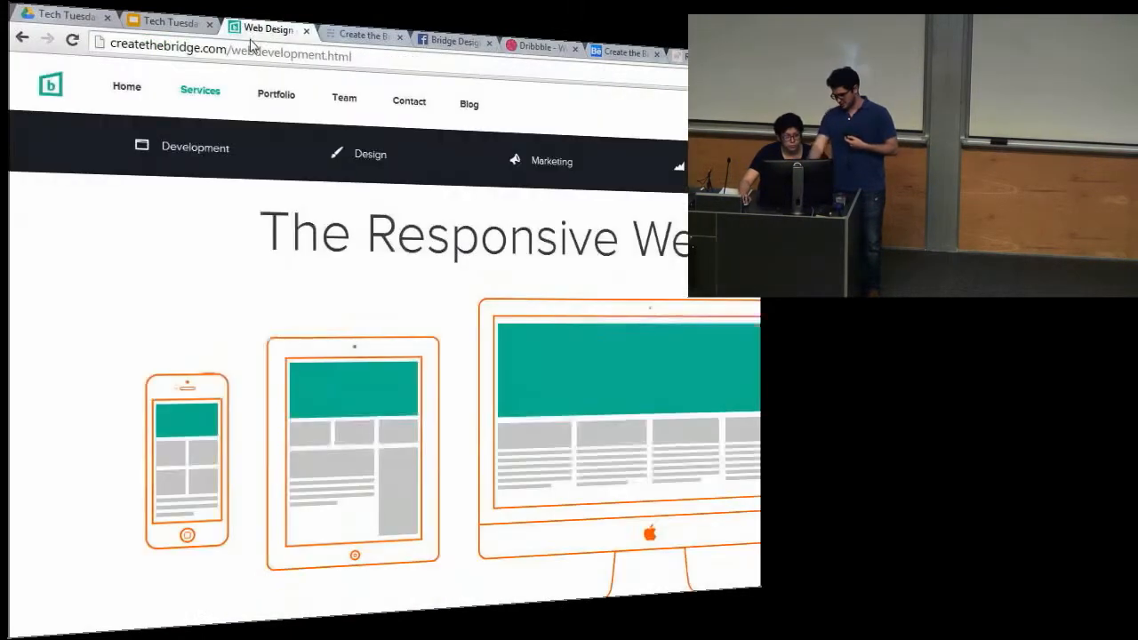
left_click(276, 95)
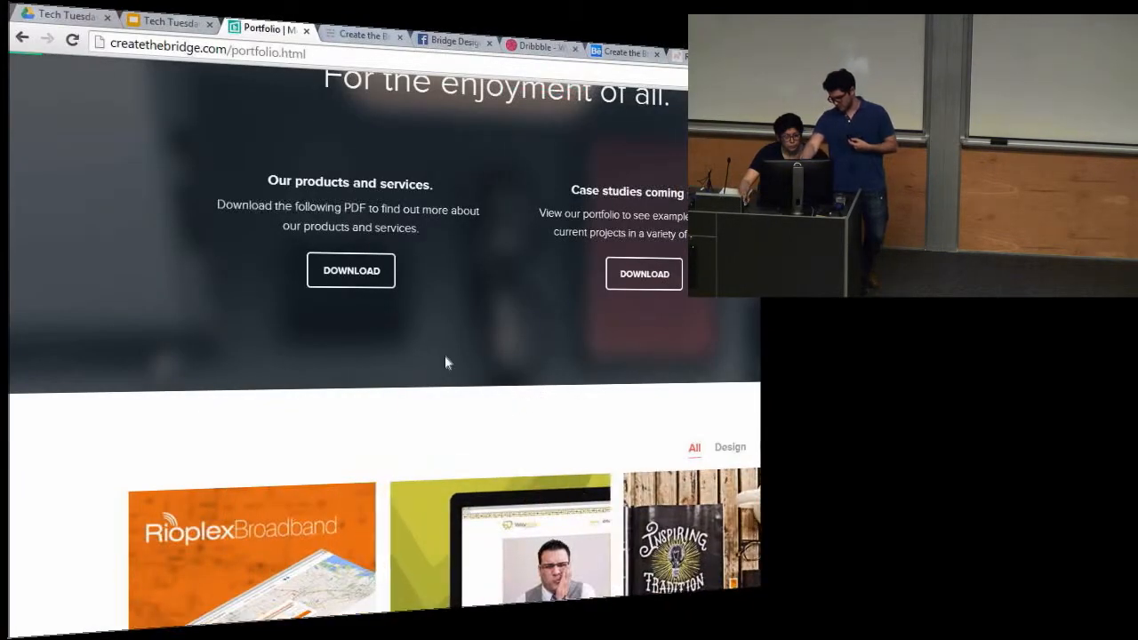
mouse_move(654, 273)
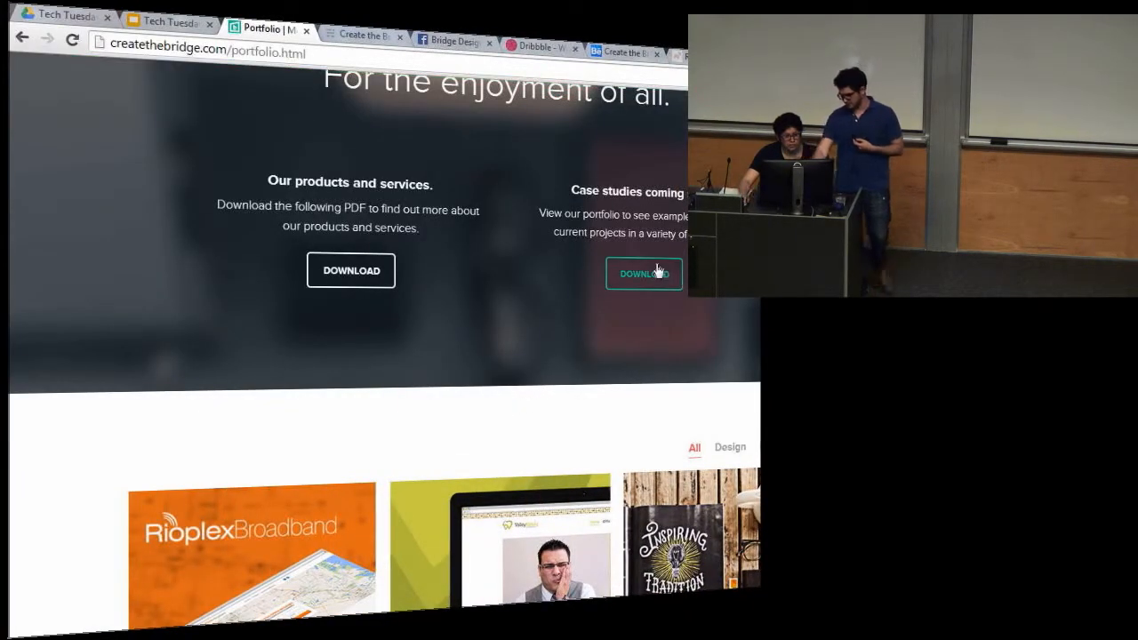
left_click(644, 273)
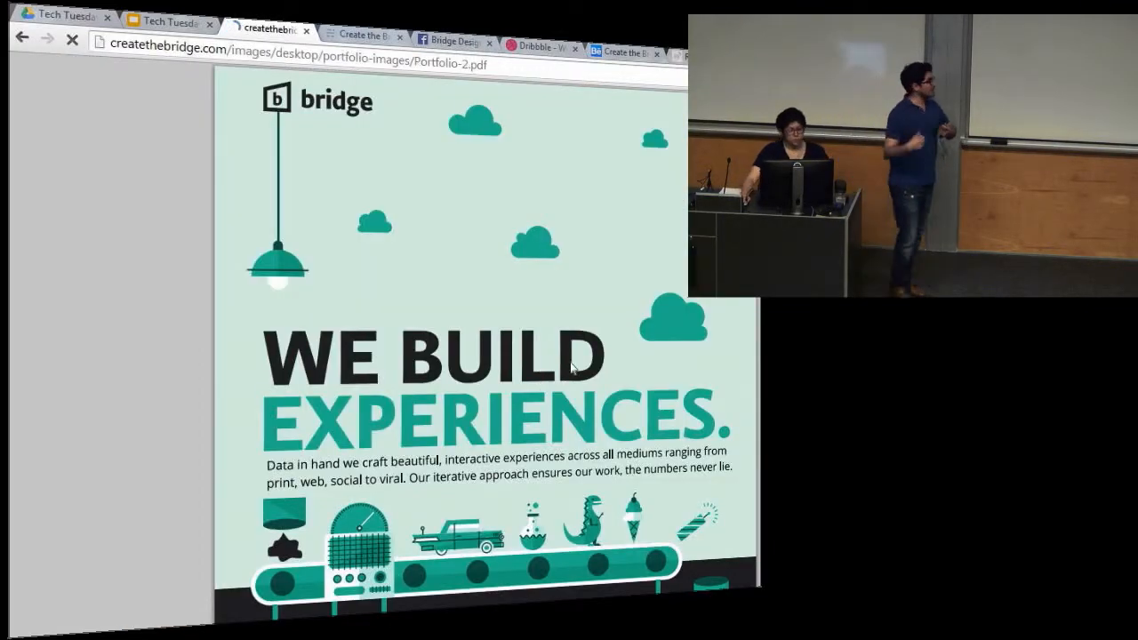
Step: Scroll the PDF from its cover past the Kumori Sushi campaign to 26 GEMS
scroll("down", 3)
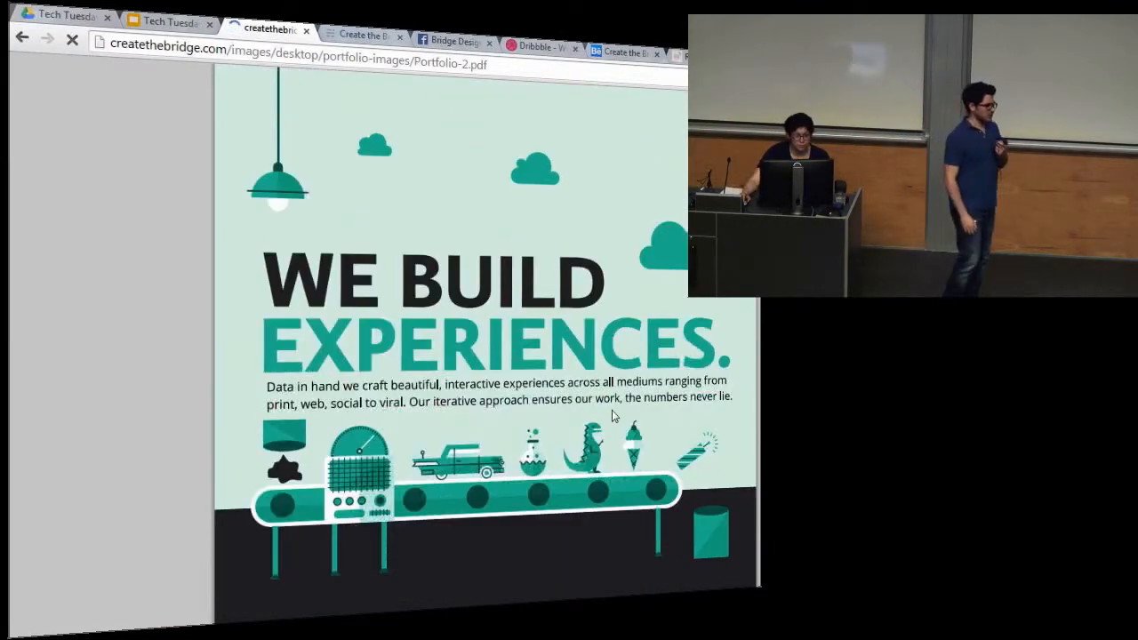
scroll("down", 3)
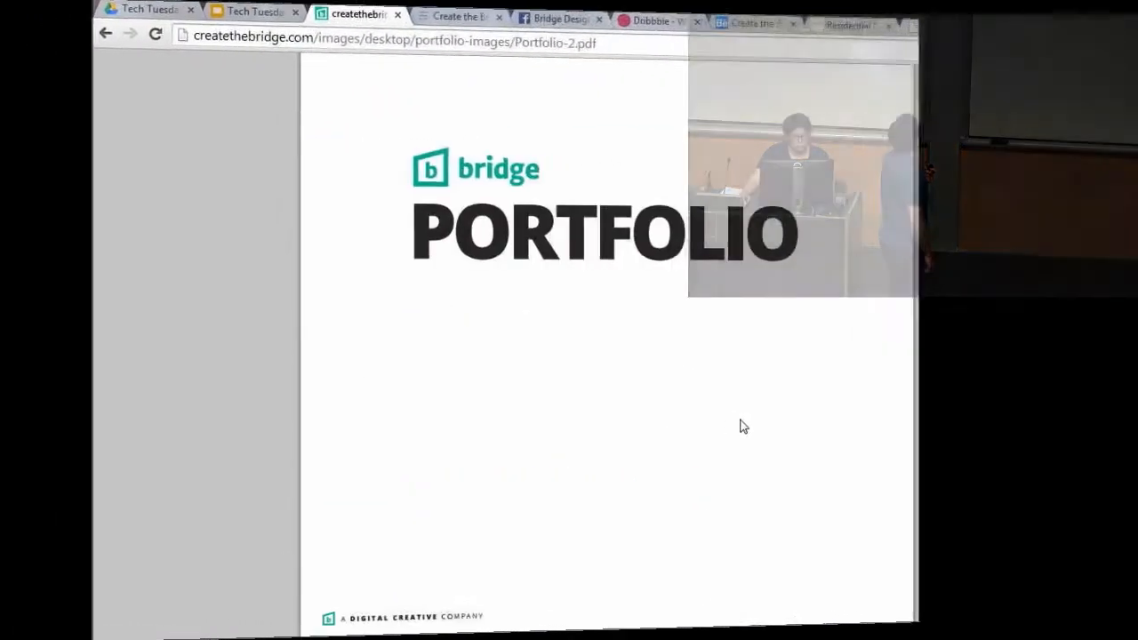
scroll("down", 3)
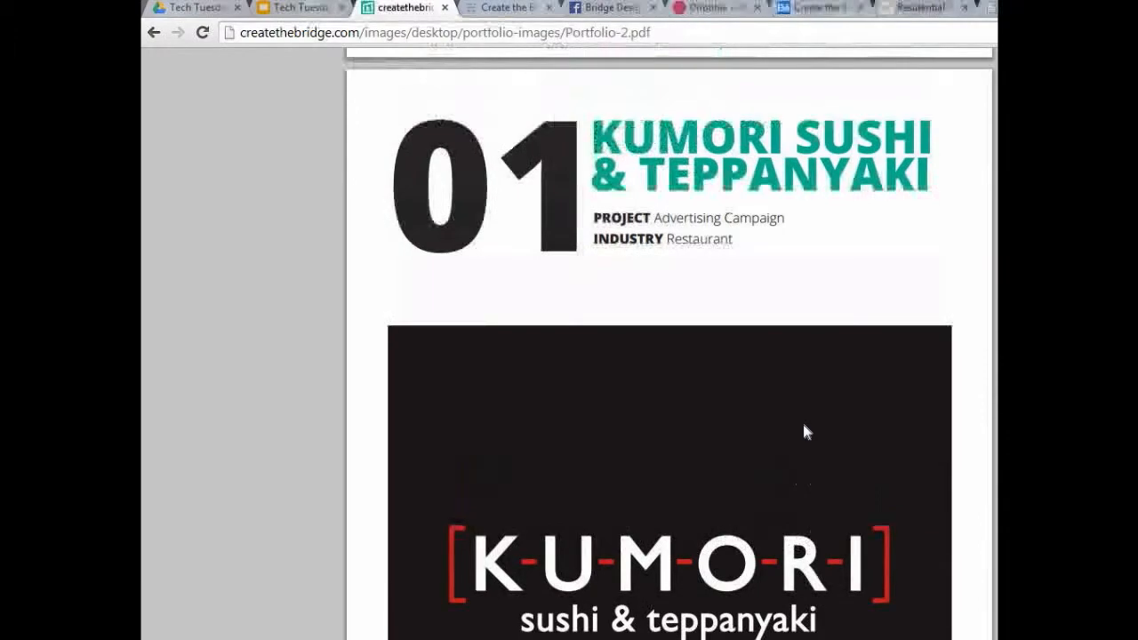
scroll("down", 3)
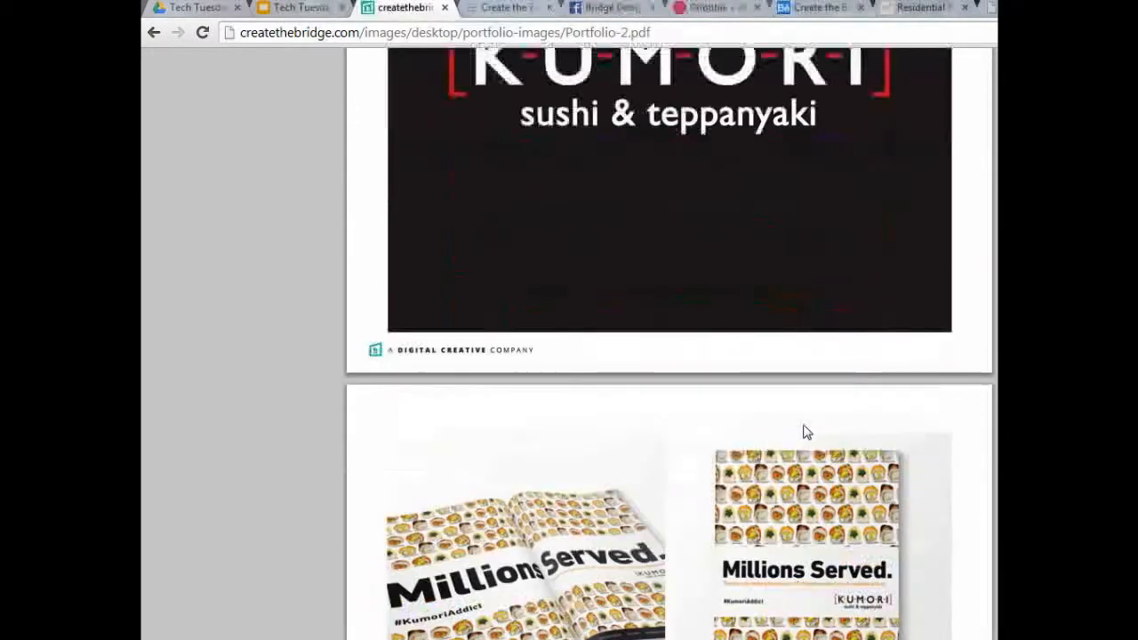
scroll("down", 3)
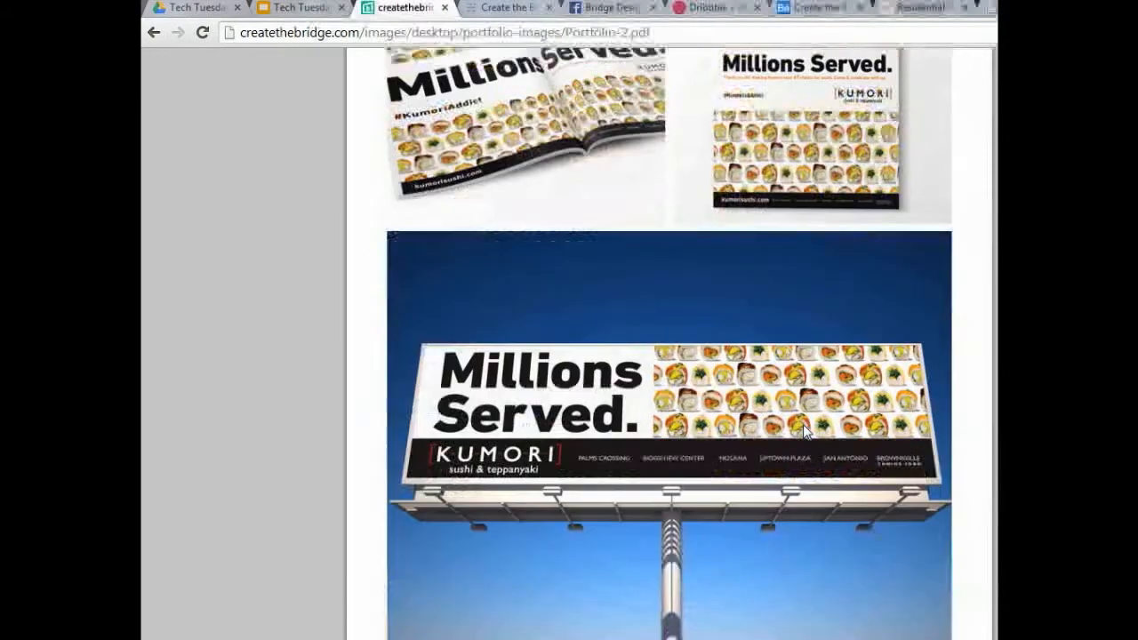
scroll("down", 3)
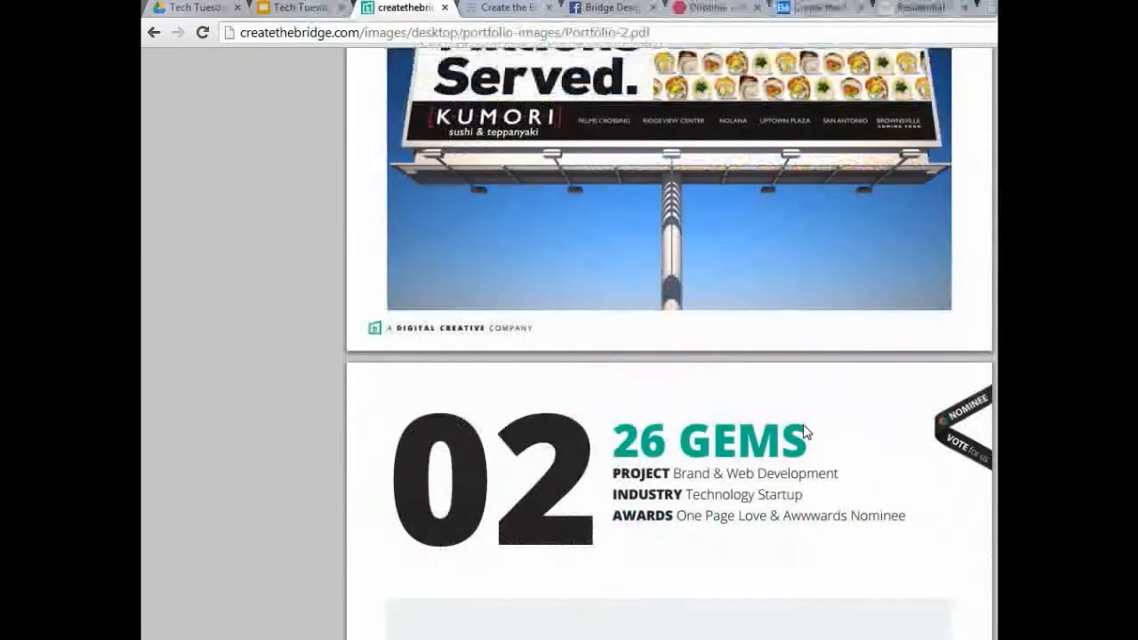
scroll("up", 3)
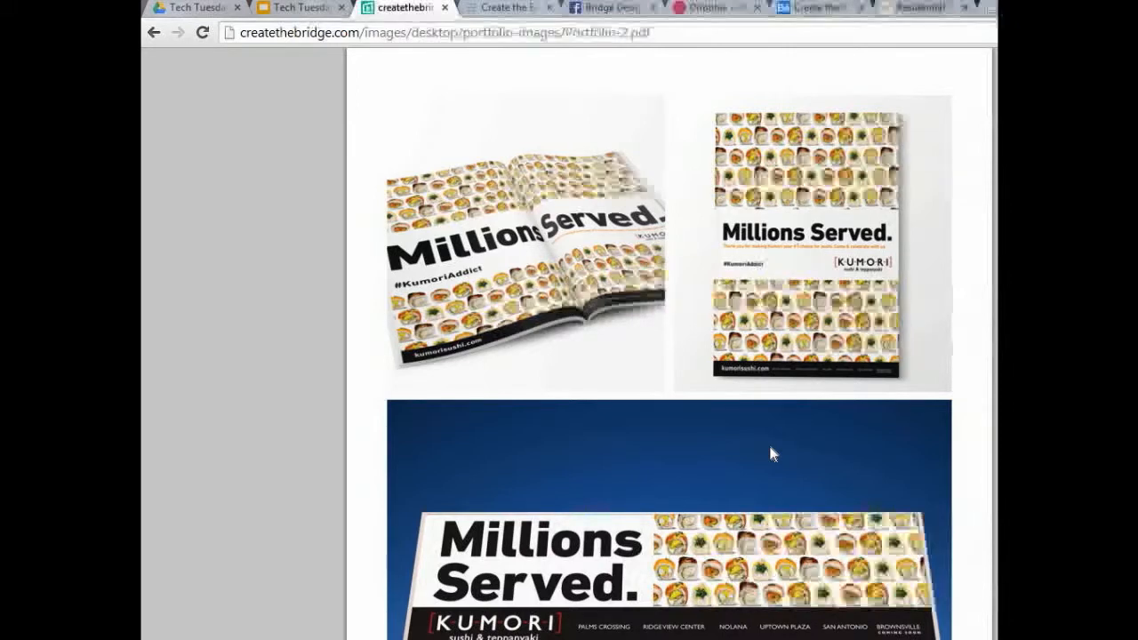
scroll("down", 3)
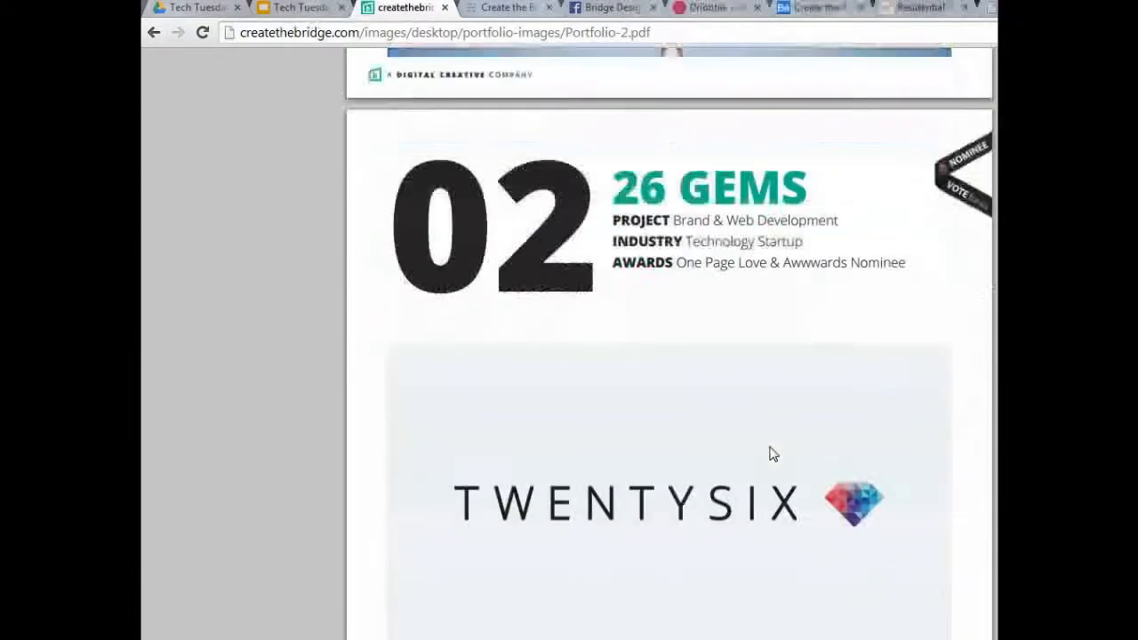
Step: Scroll the PDF through 26 GEMS, Rioplex, RGVision, Valley Family Dentistry and El Pollo Norteño
scroll("down", 3)
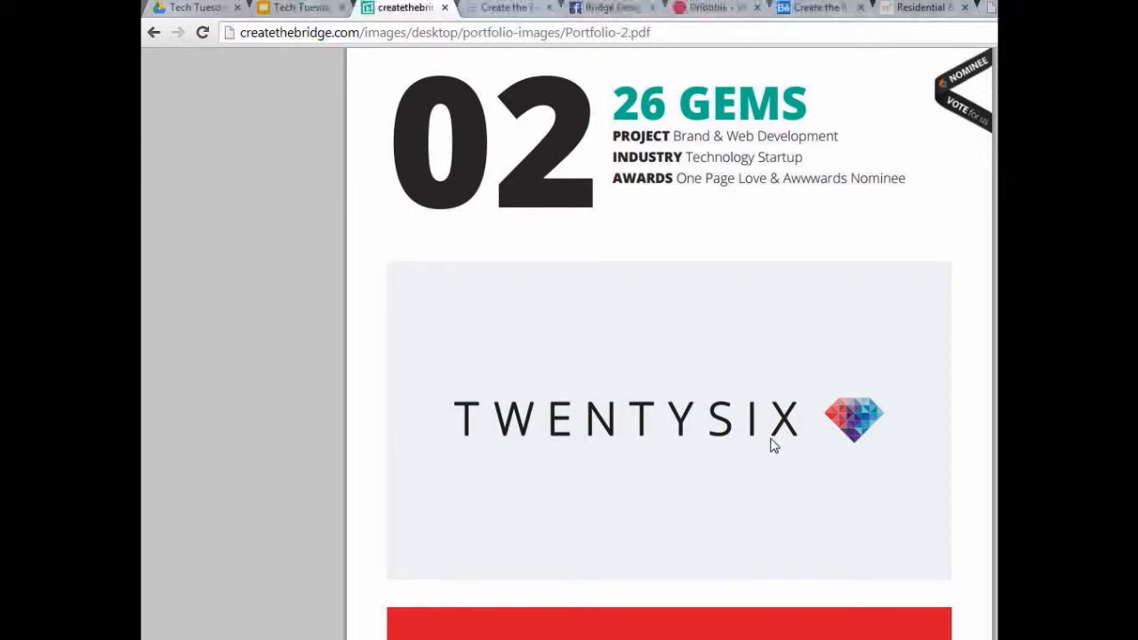
scroll("down", 3)
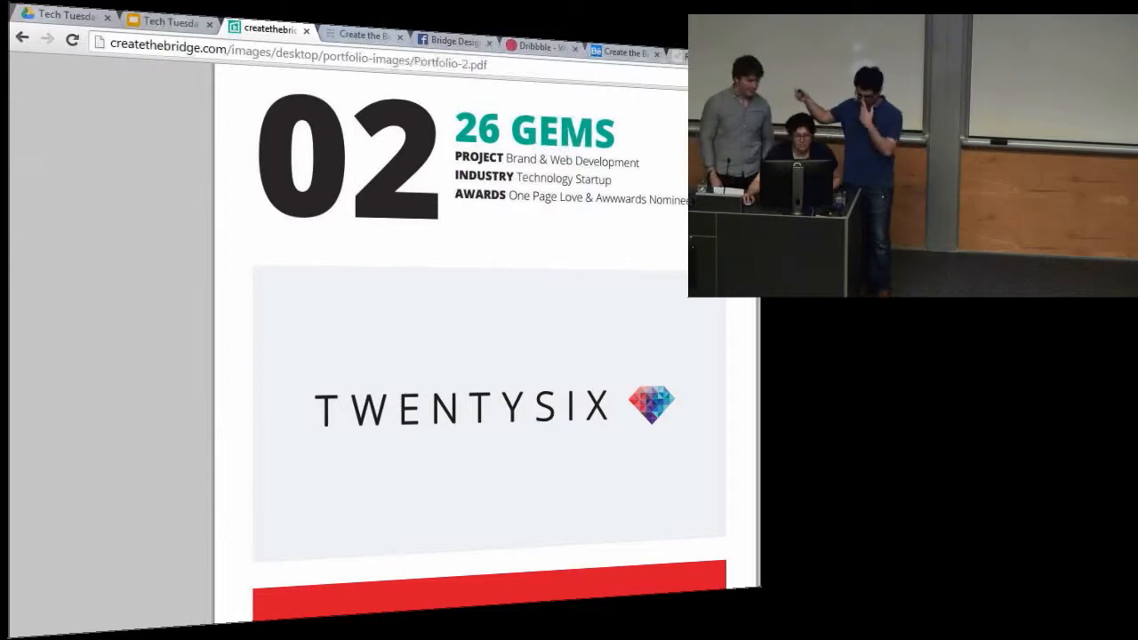
scroll("down", 3)
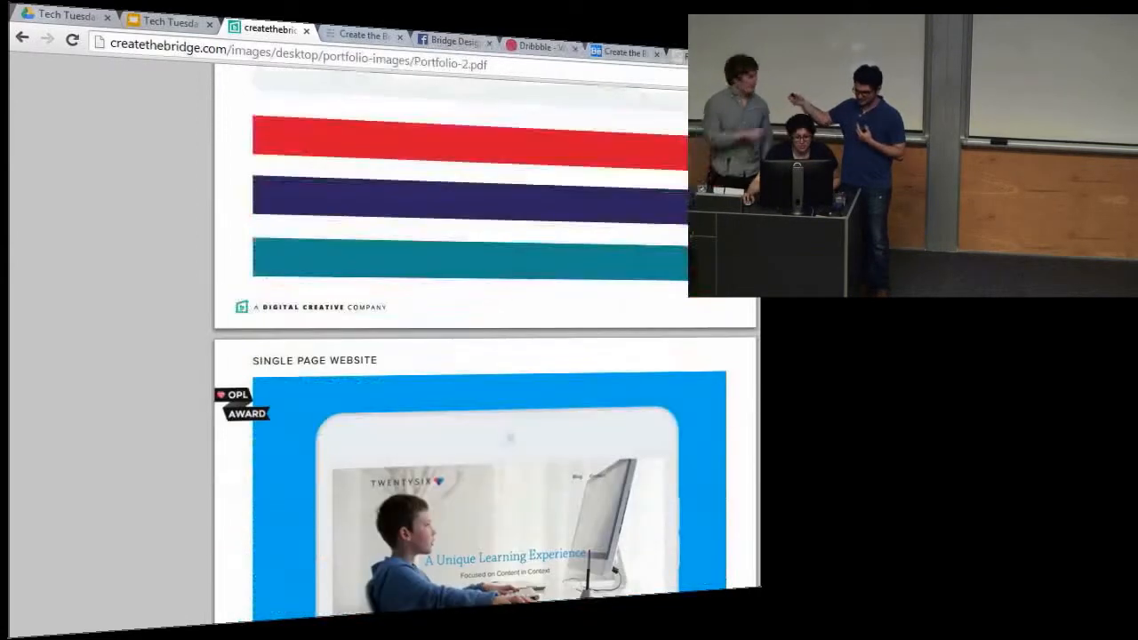
scroll("down", 3)
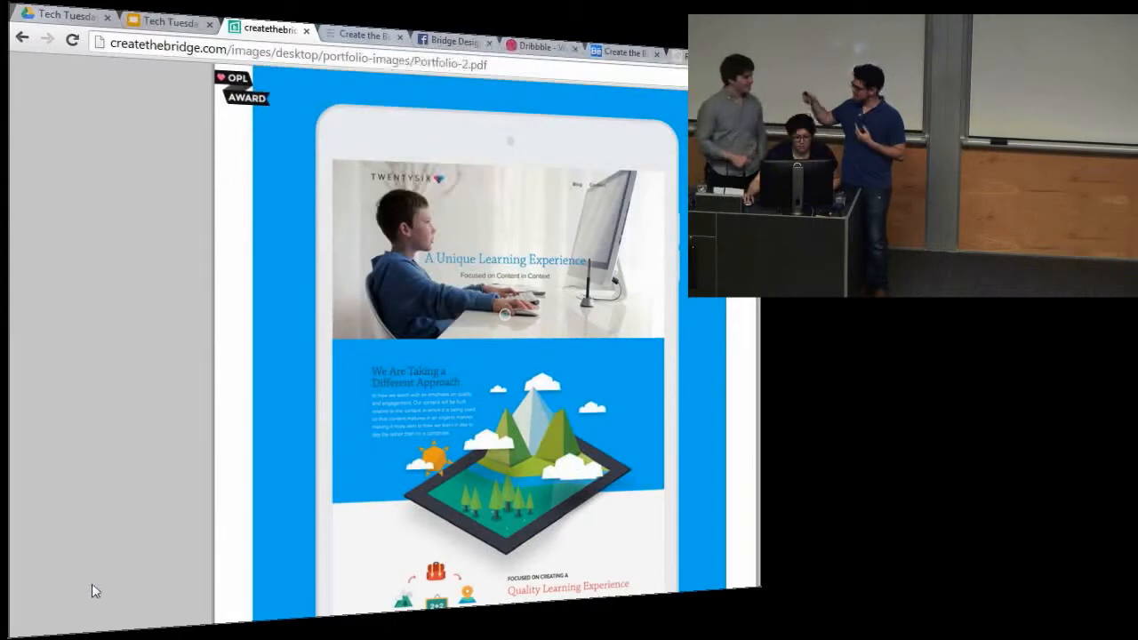
scroll("down", 3)
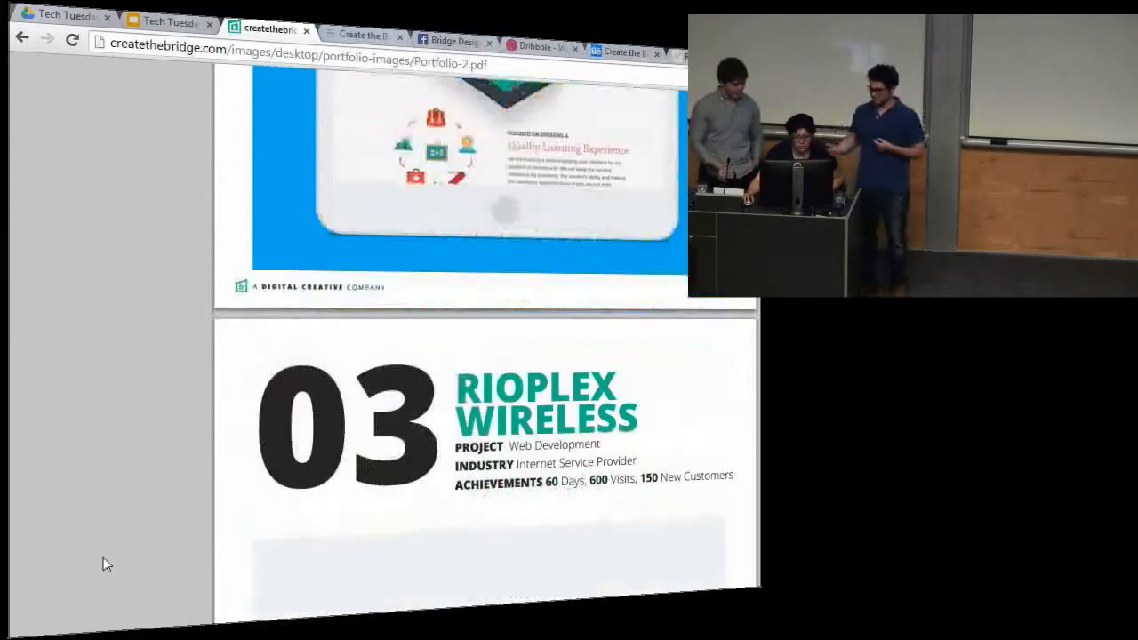
scroll("down", 3)
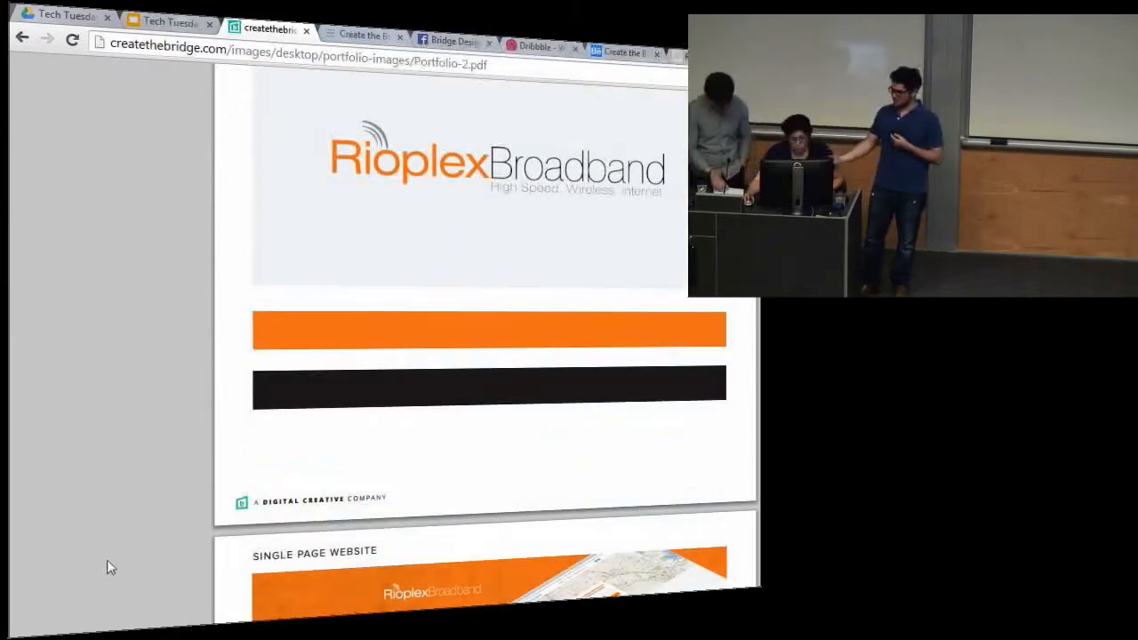
scroll("down", 3)
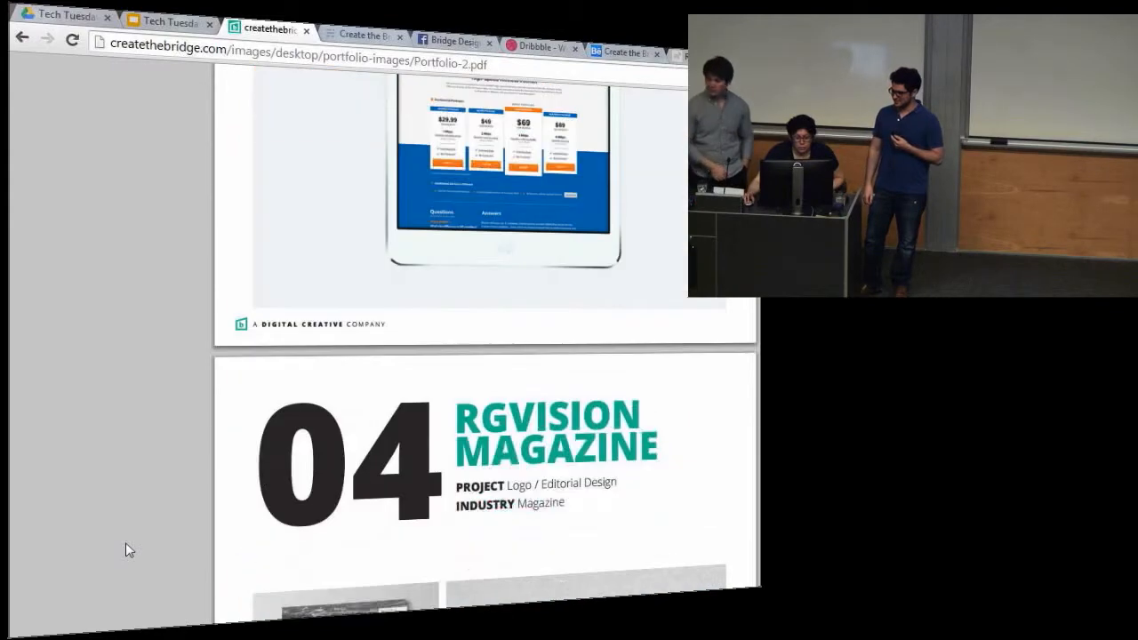
scroll("down", 3)
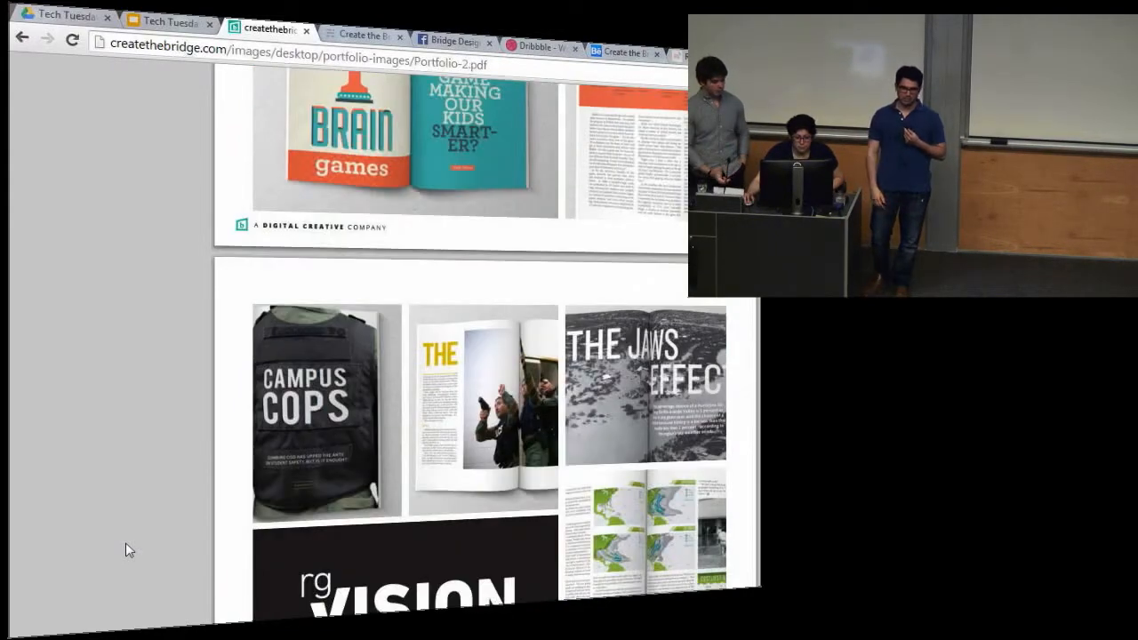
scroll("down", 3)
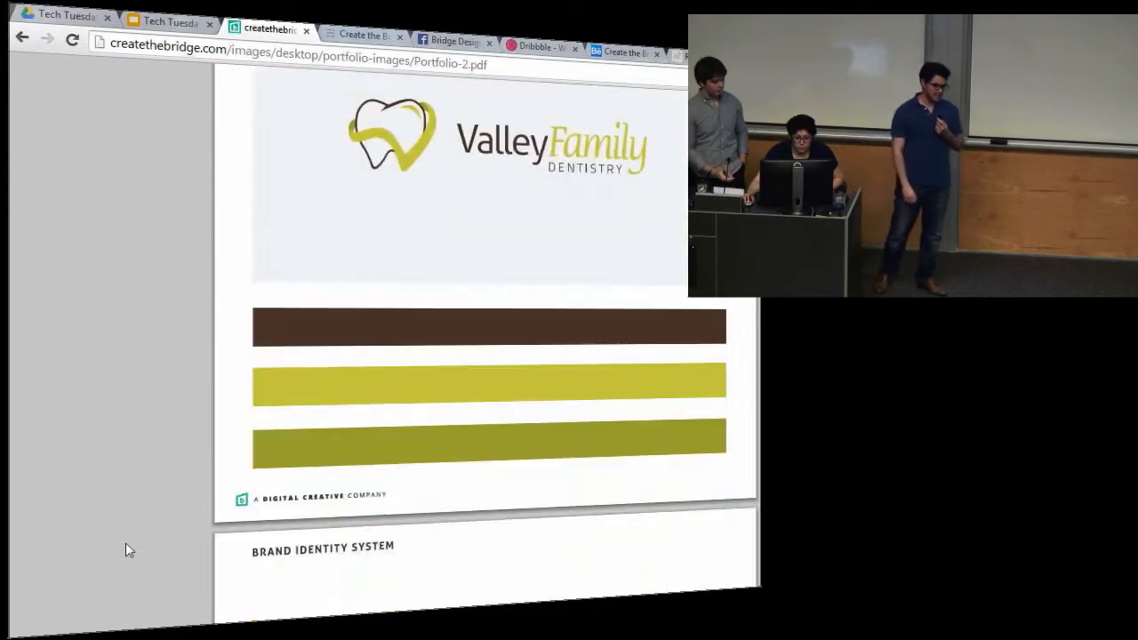
scroll("down", 3)
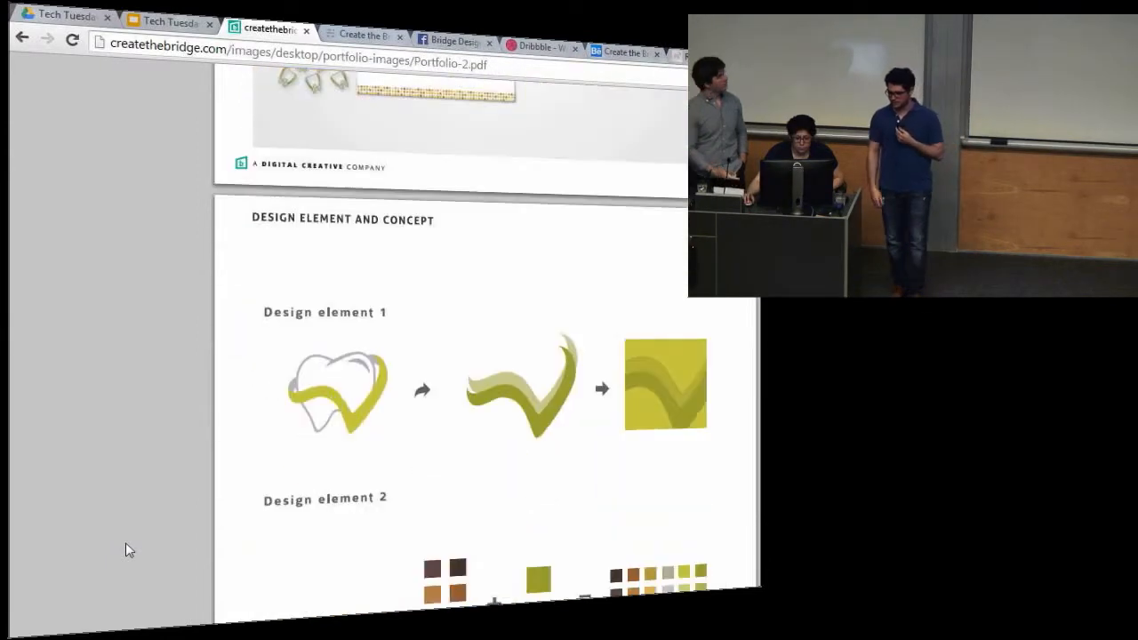
scroll("down", 3)
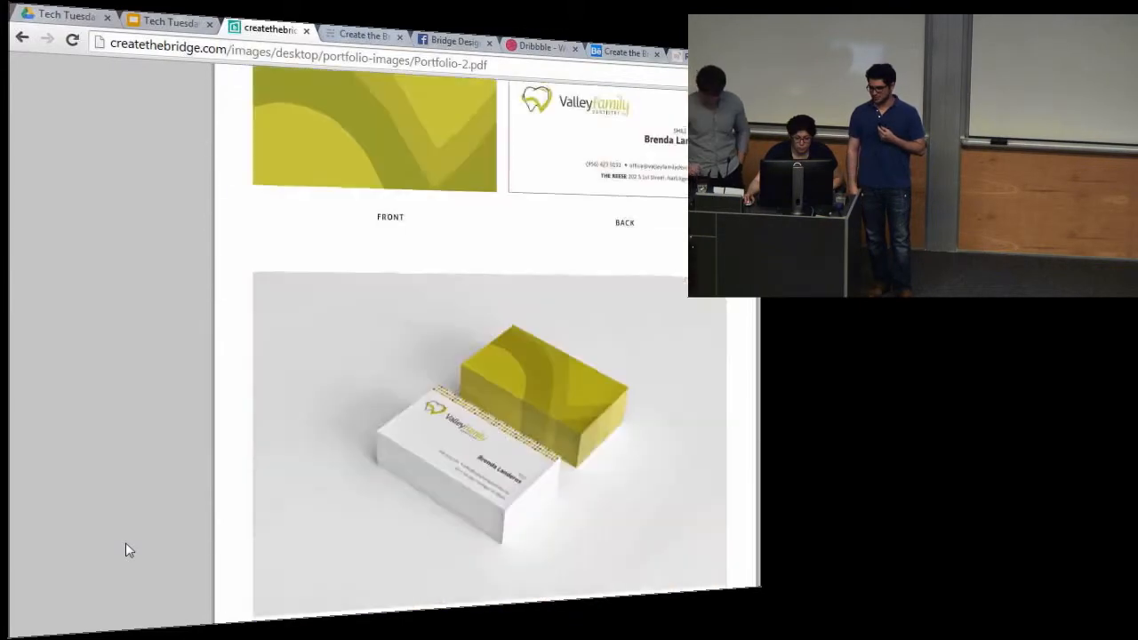
scroll("down", 3)
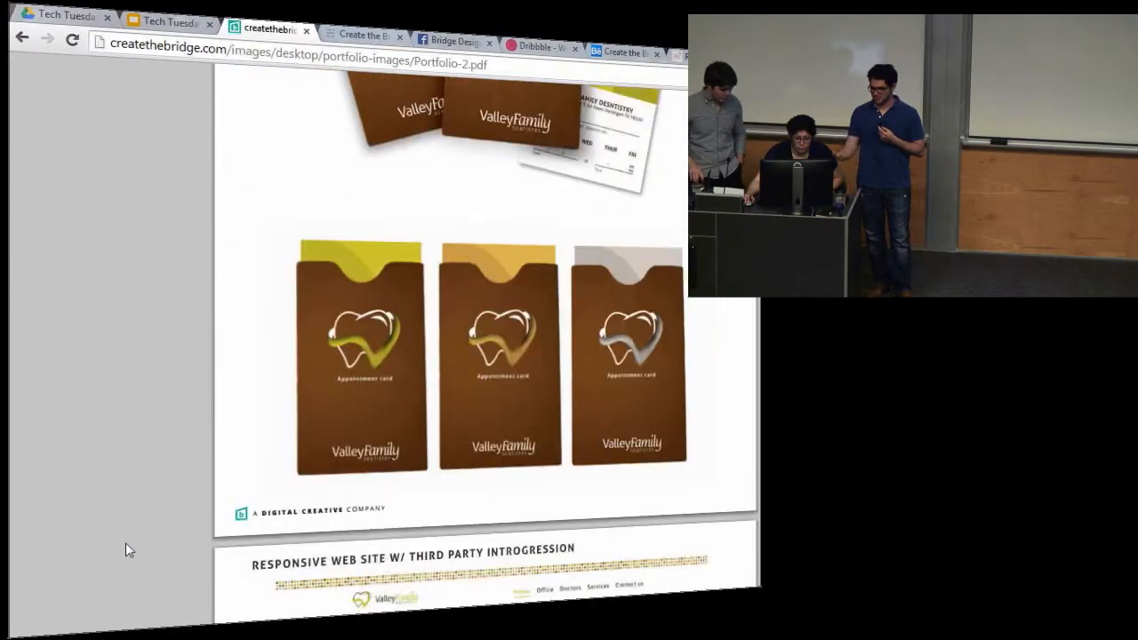
scroll("down", 3)
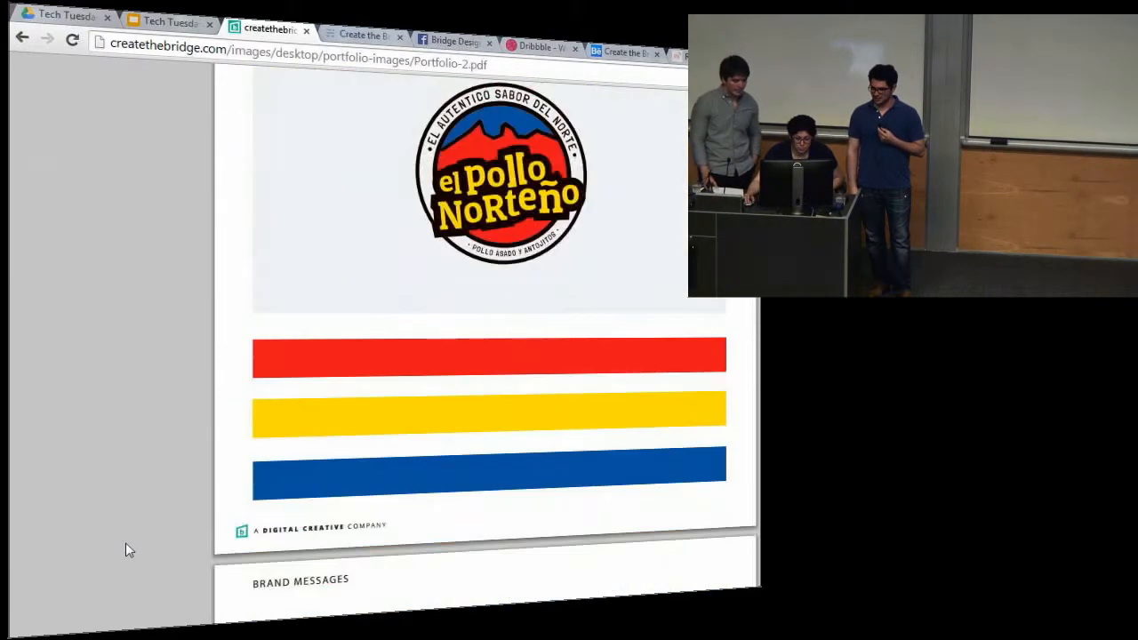
scroll("down", 3)
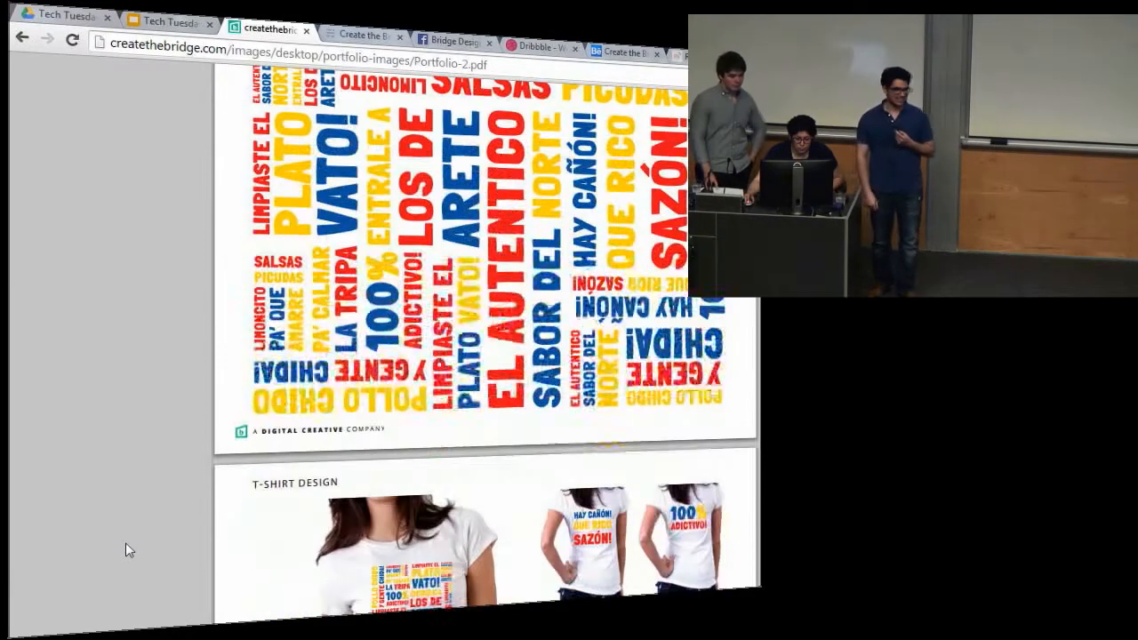
scroll("down", 3)
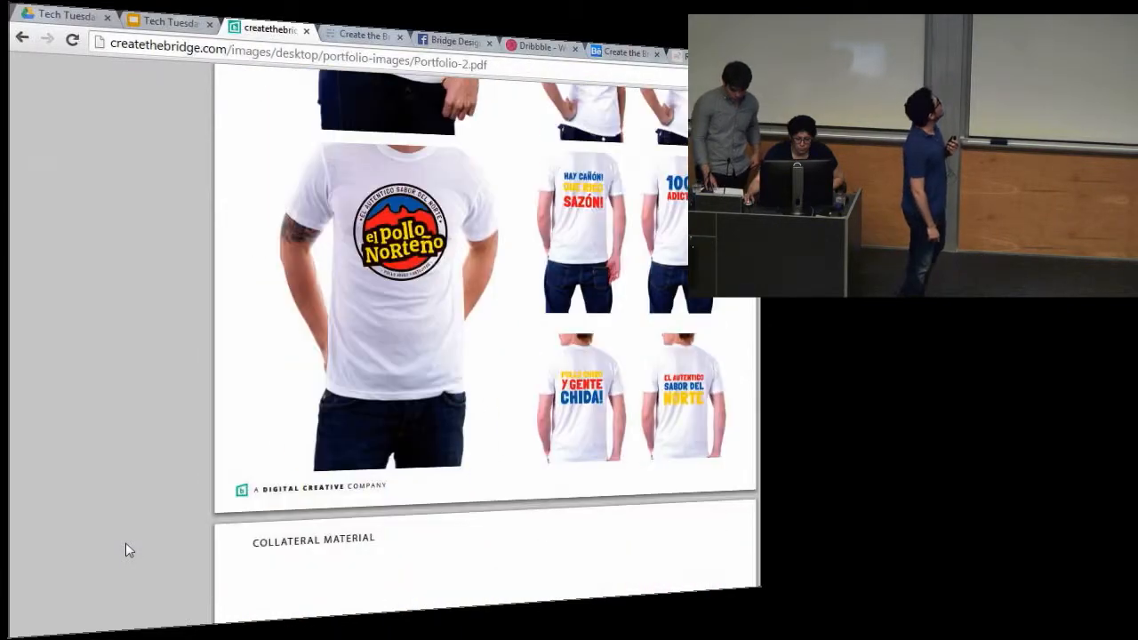
scroll("down", 3)
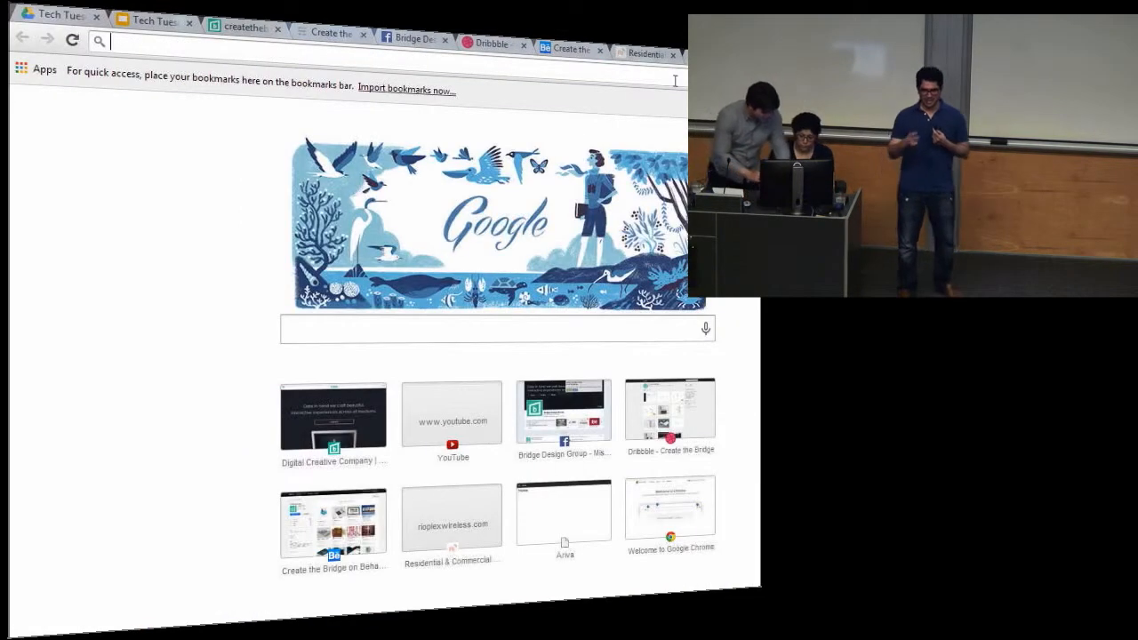
Step: Start loading codefactory.herokuapp.com, then return via the Facebook tab to the portfolio PDF
type("o")
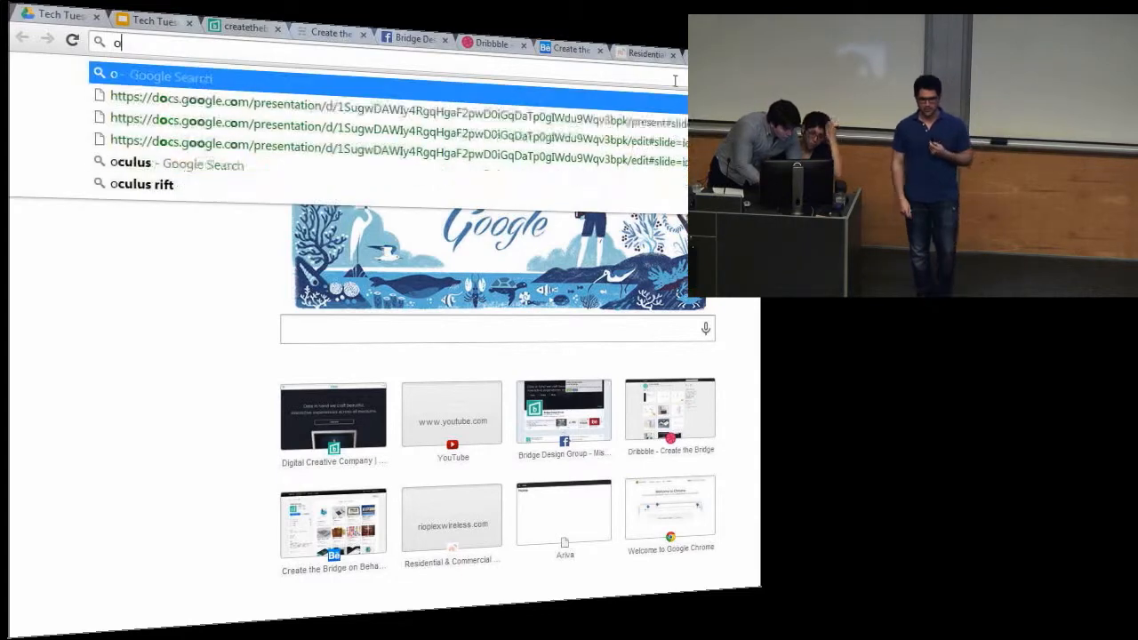
type("codefactory.heroku")
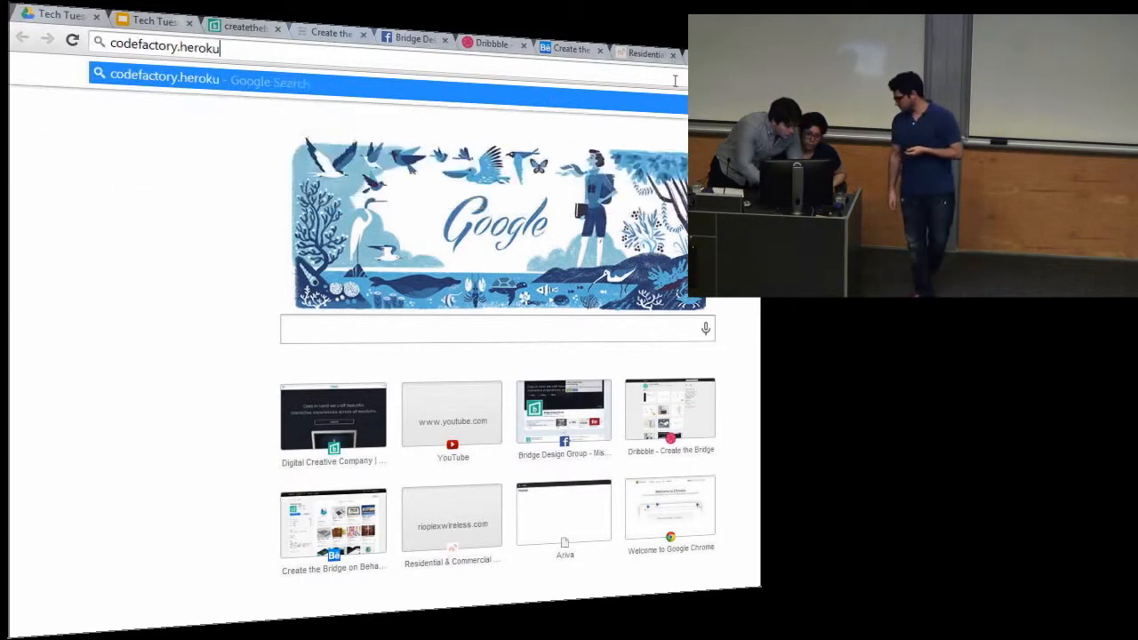
key("Enter")
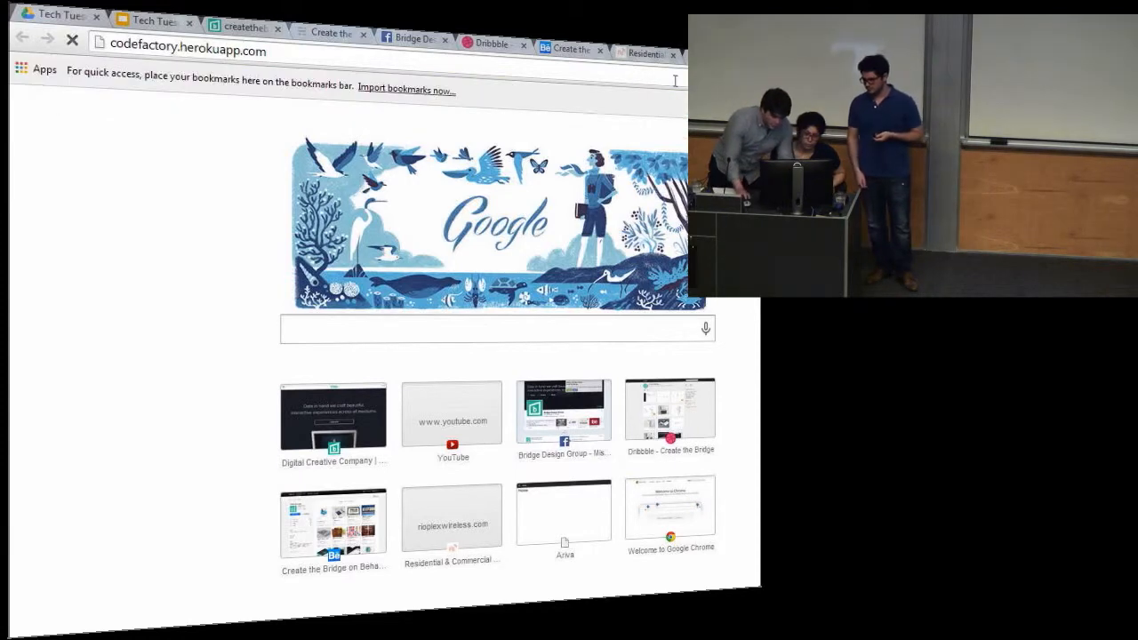
left_click(409, 33)
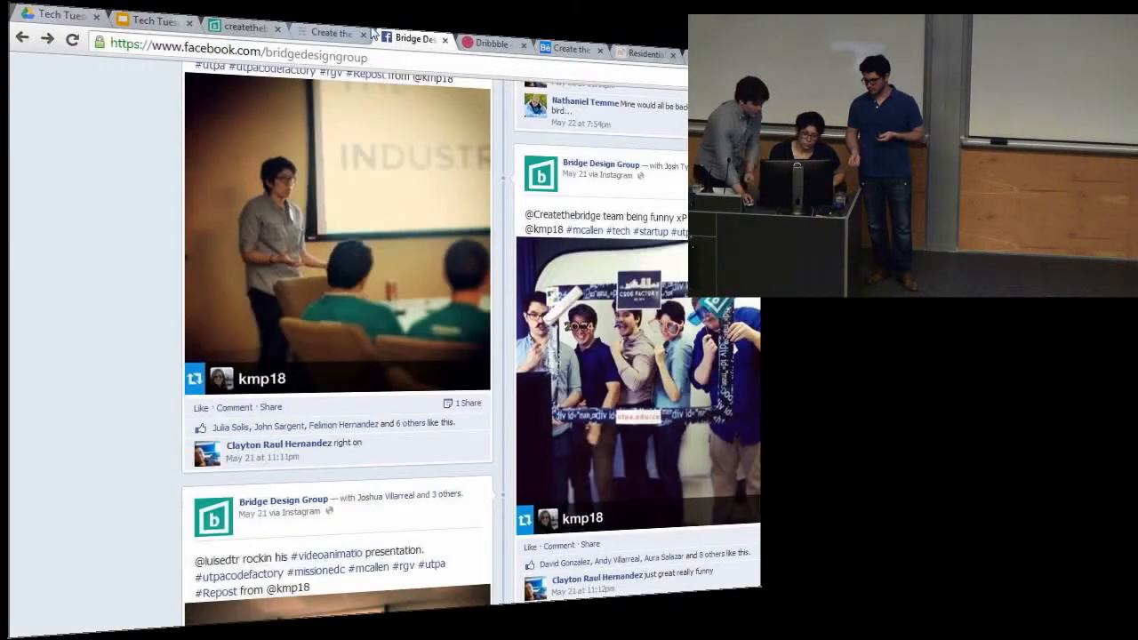
left_click(249, 20)
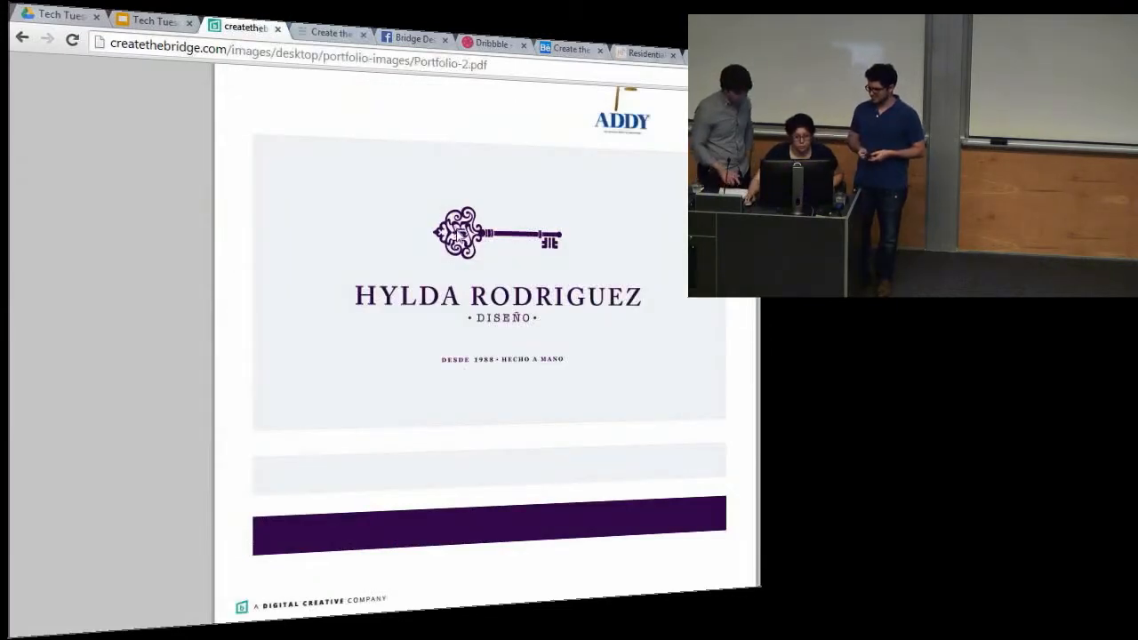
scroll("down", 3)
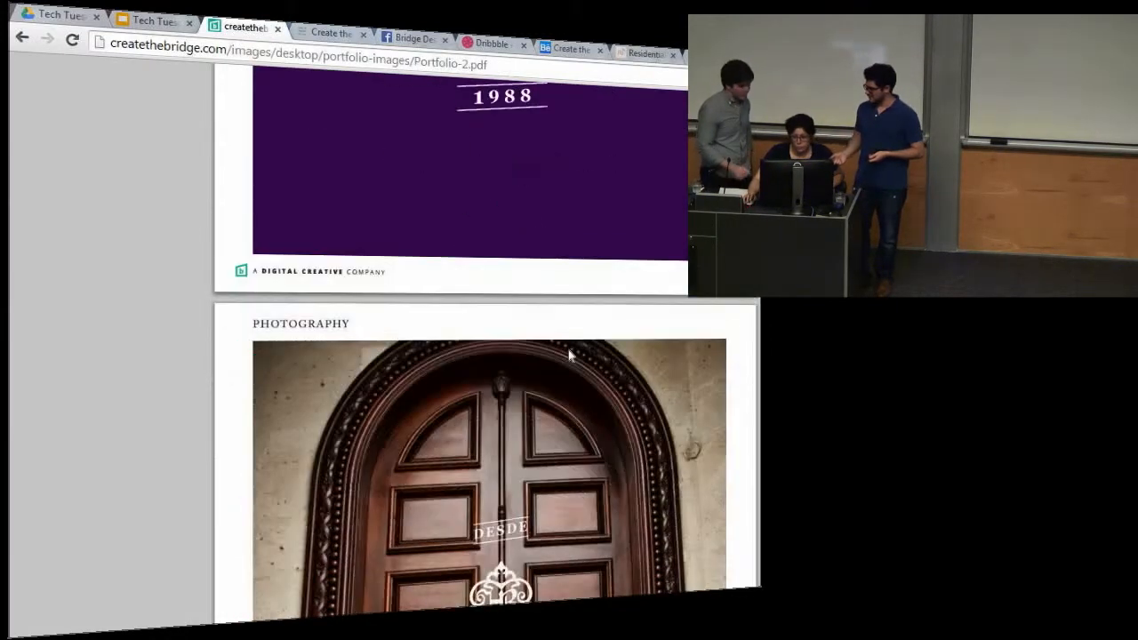
scroll("down", 3)
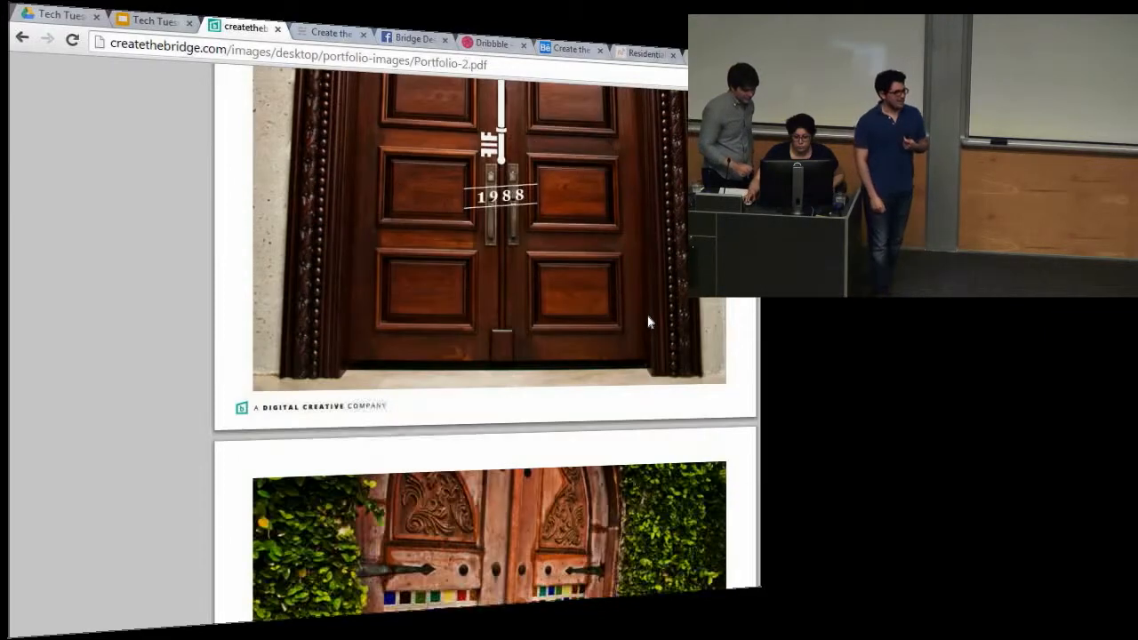
scroll("down", 3)
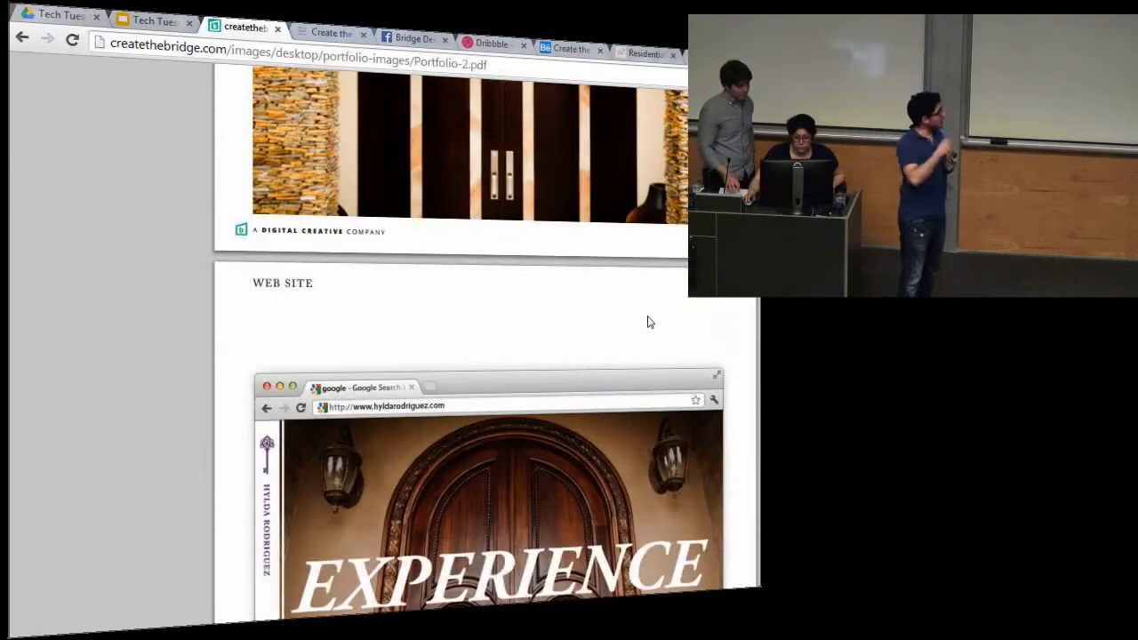
scroll("down", 3)
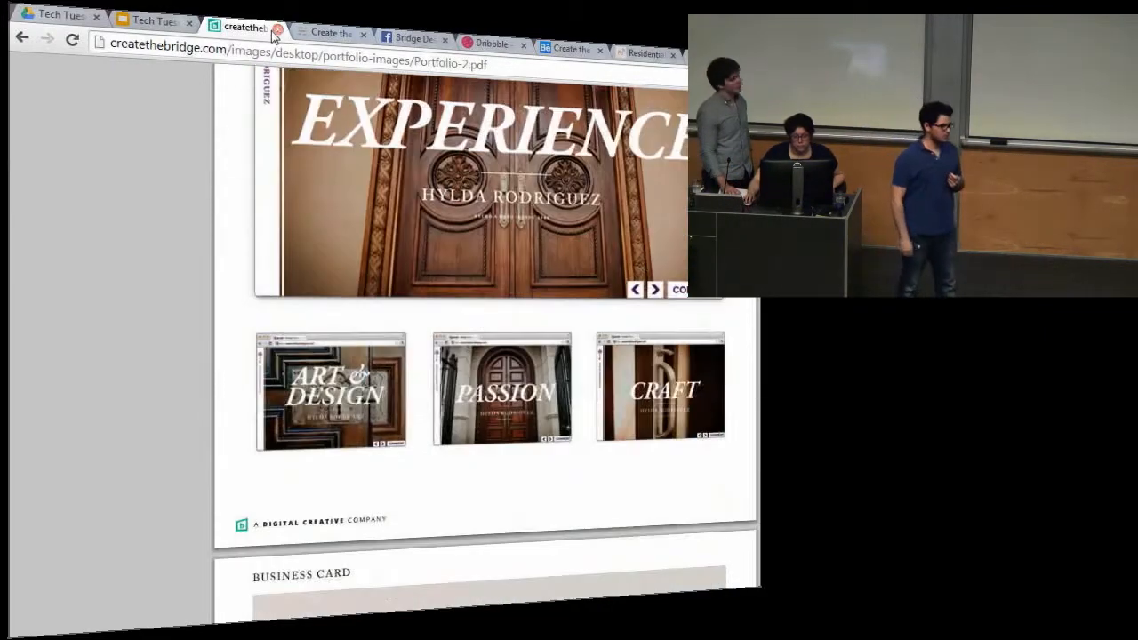
left_click(331, 33)
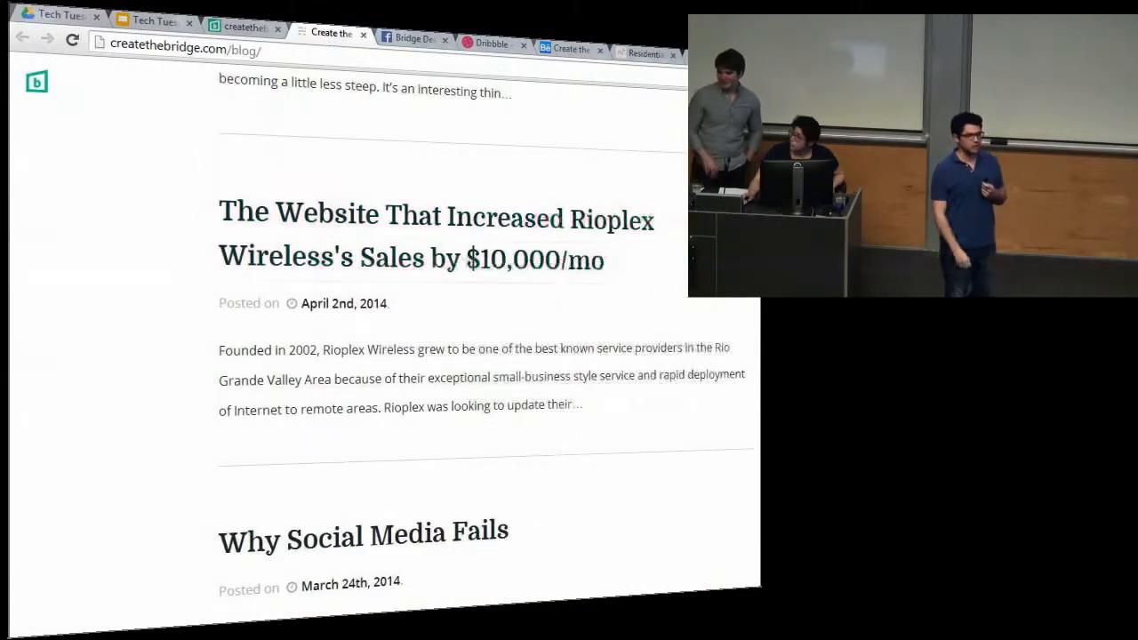
scroll("down", 3)
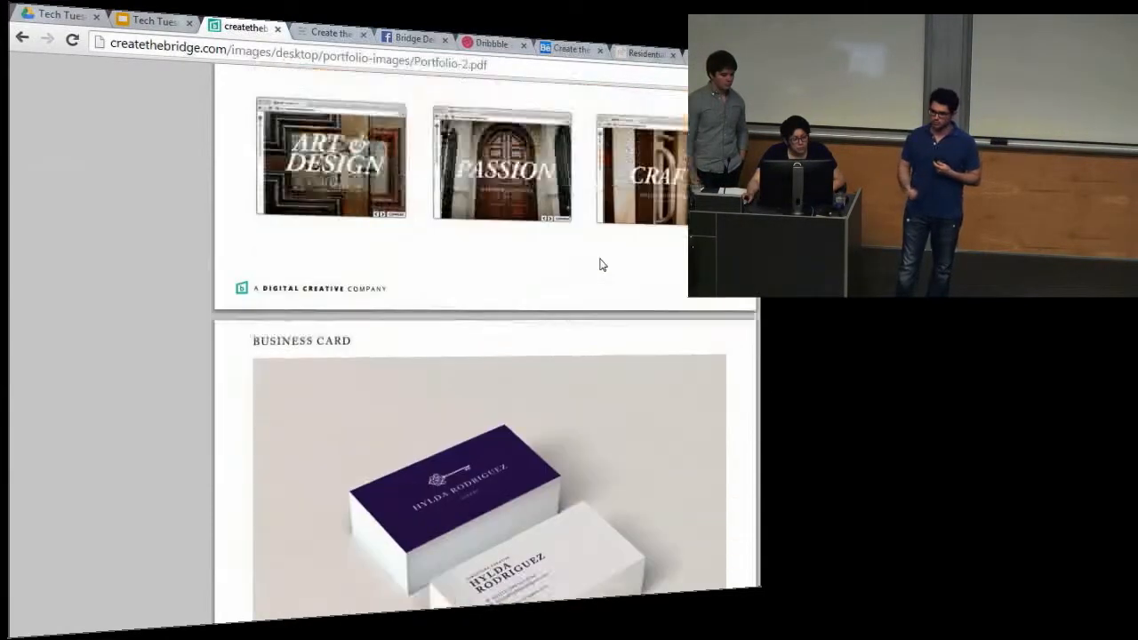
scroll("down", 3)
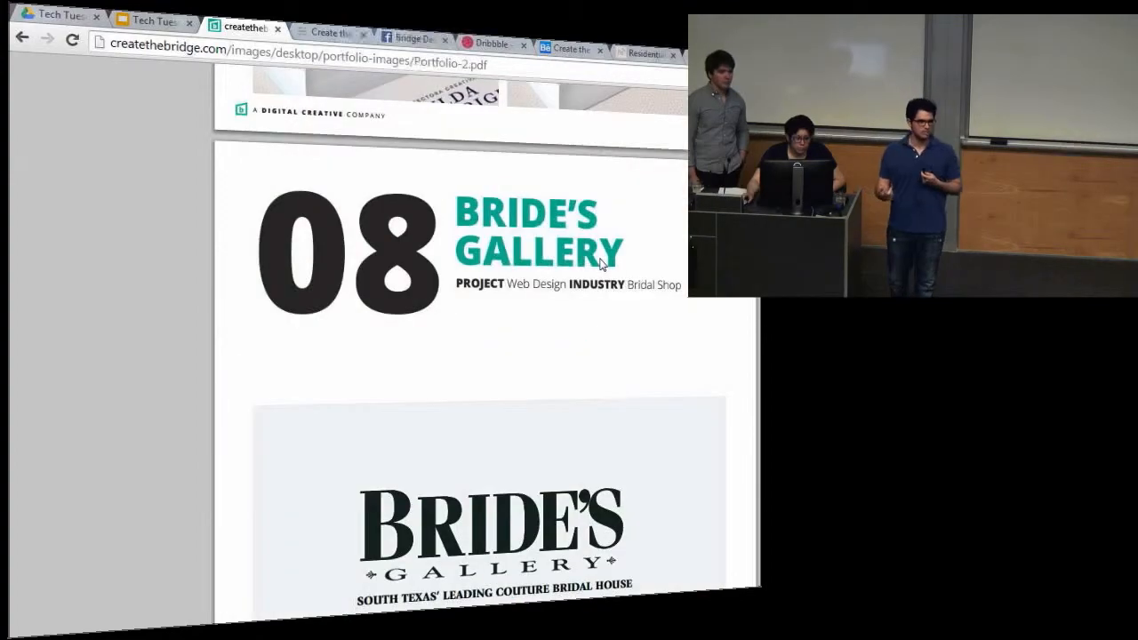
scroll("down", 3)
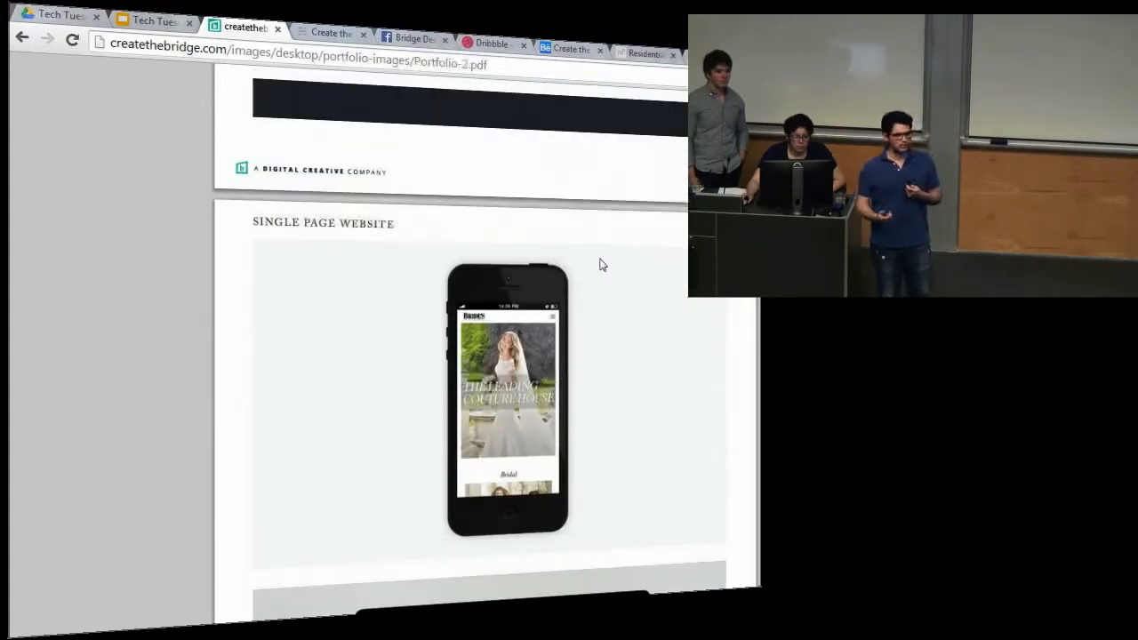
scroll("down", 3)
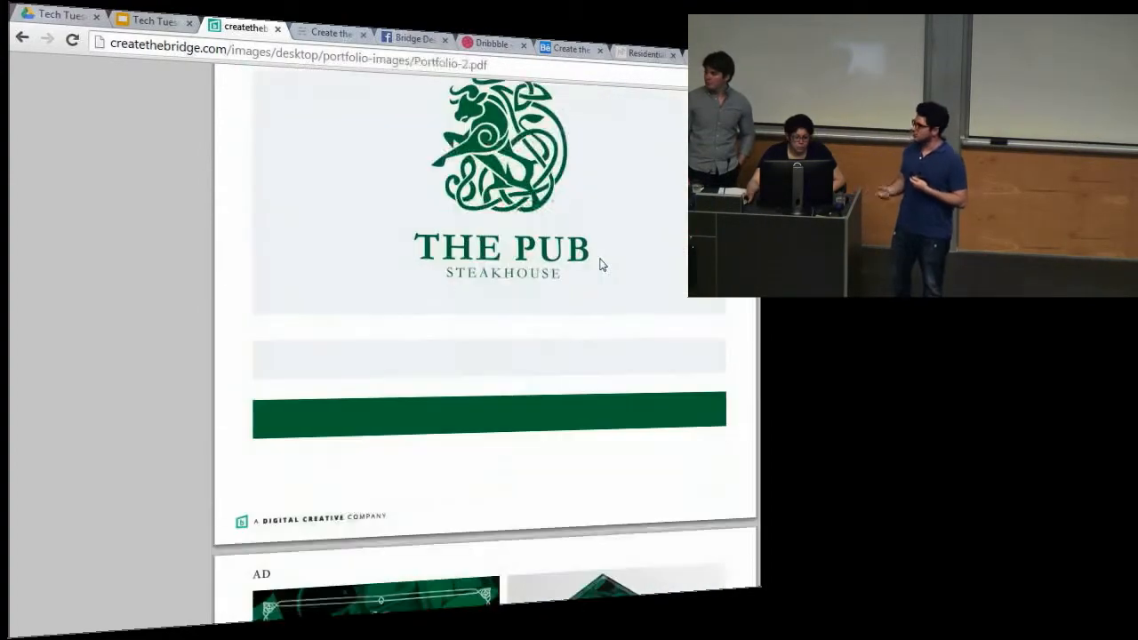
scroll("down", 3)
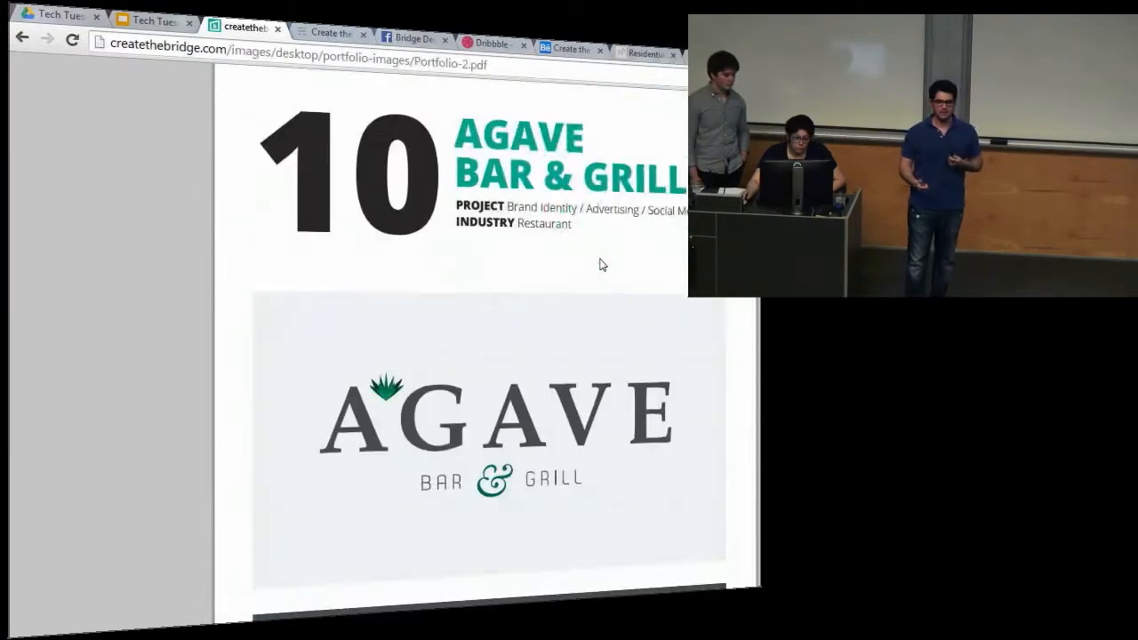
scroll("down", 3)
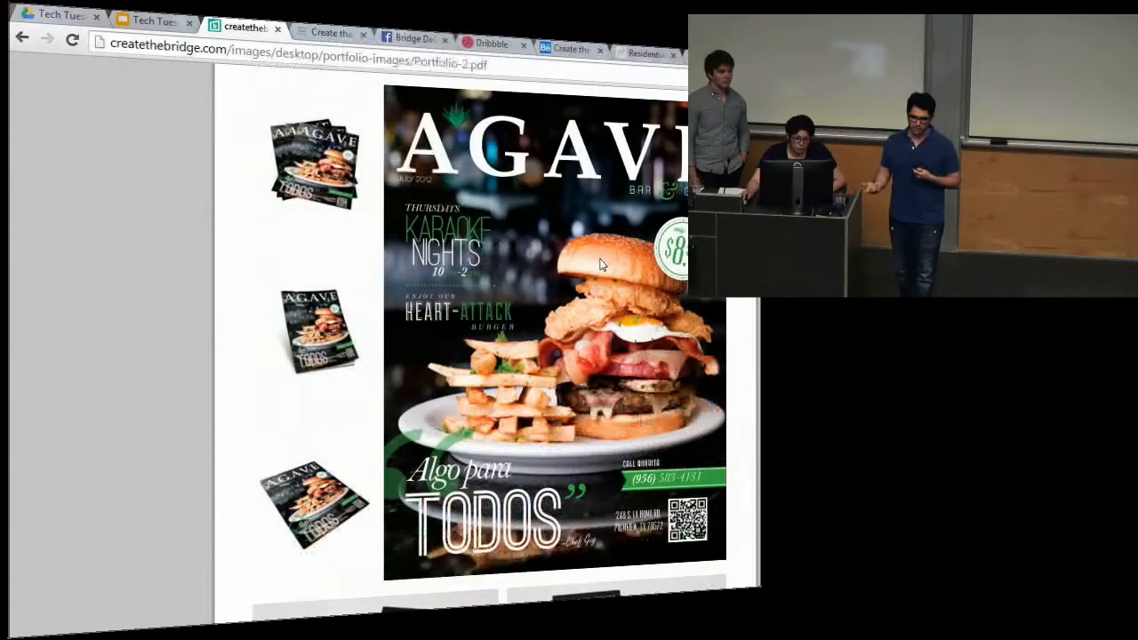
scroll("down", 3)
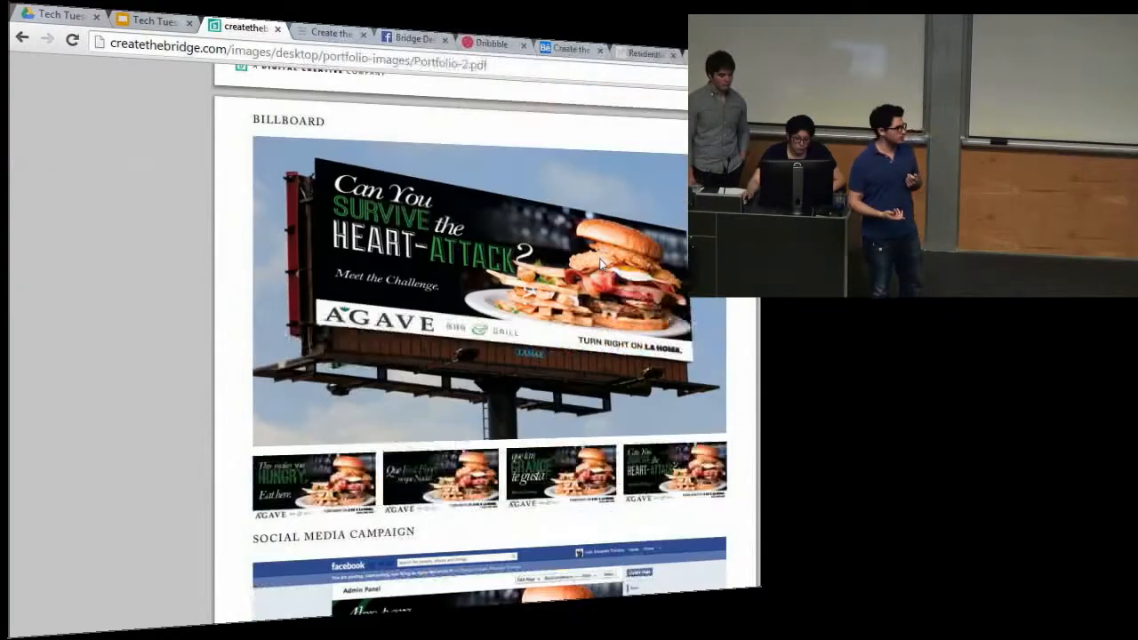
scroll("down", 3)
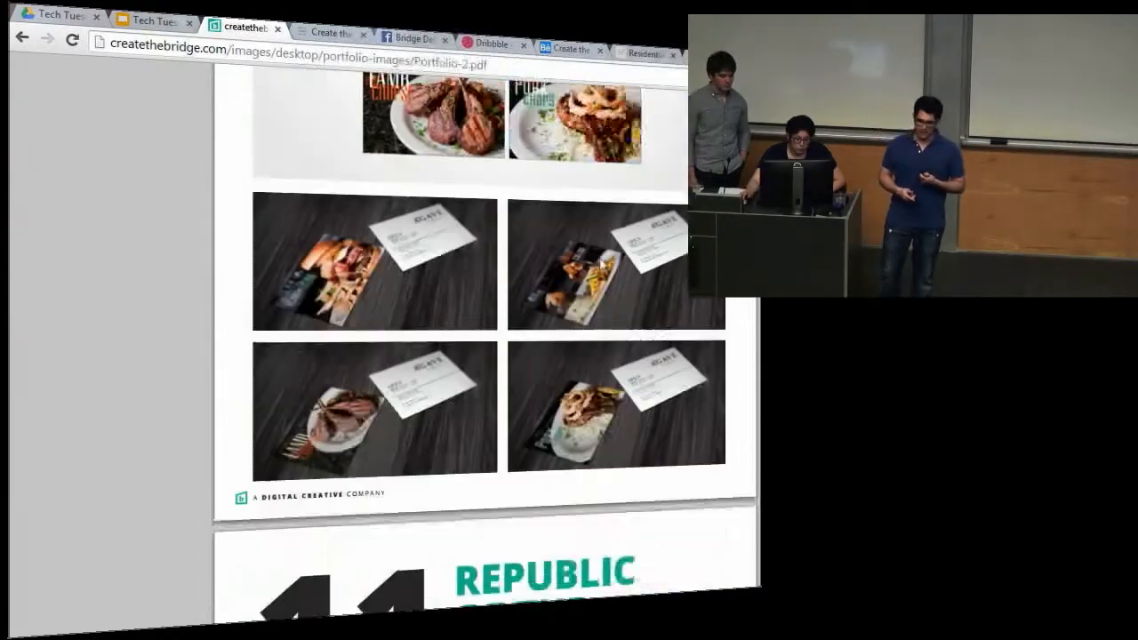
scroll("down", 3)
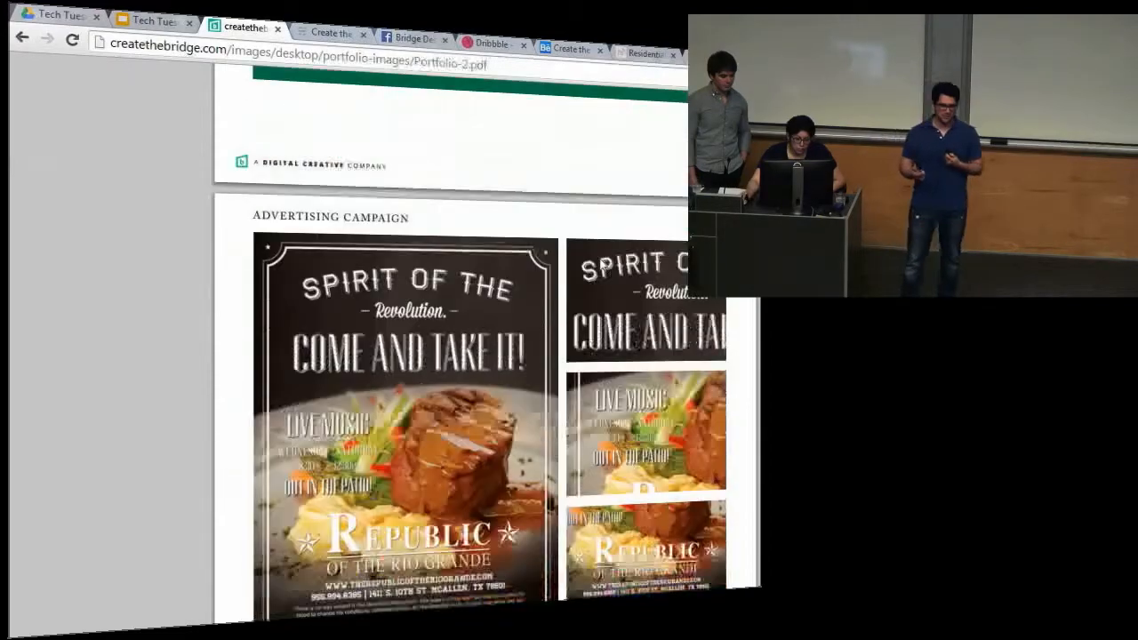
scroll("down", 3)
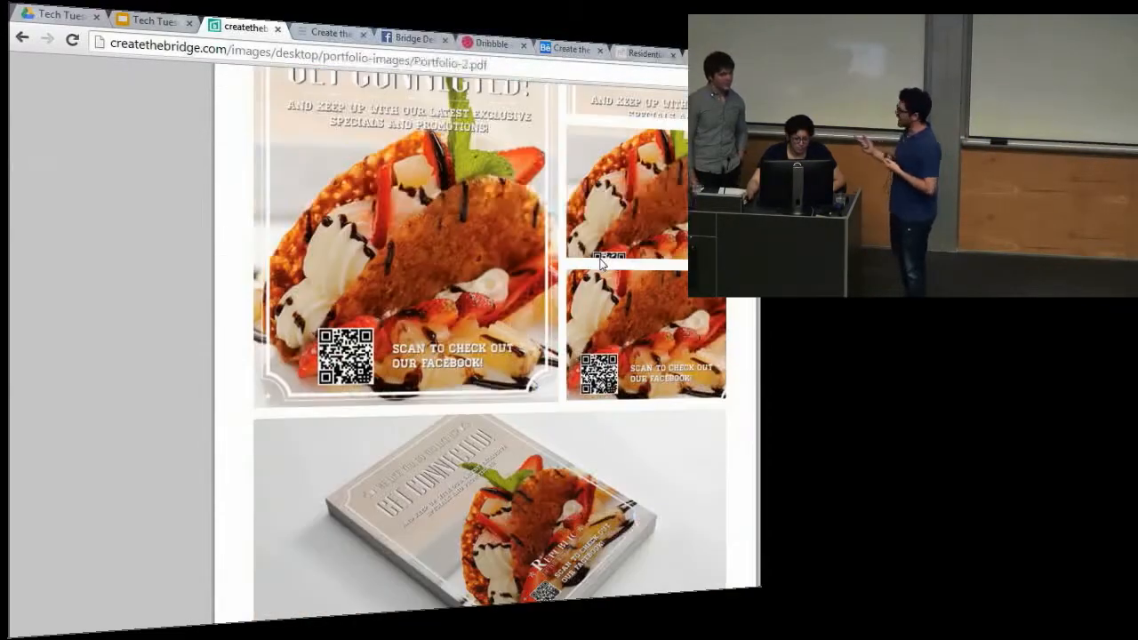
scroll("down", 3)
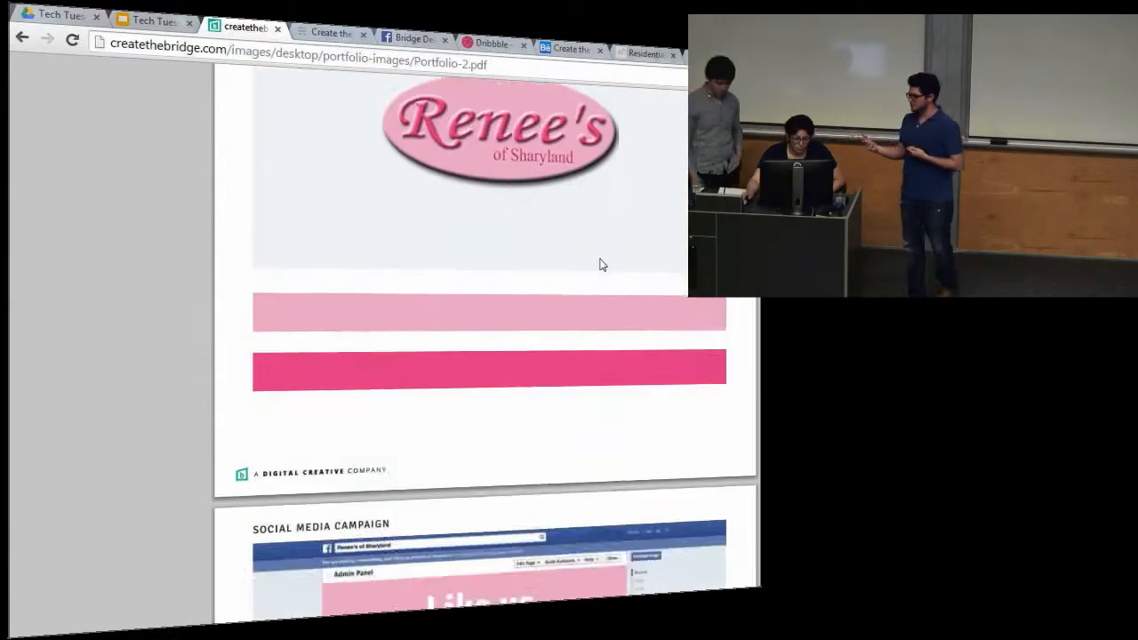
scroll("down", 3)
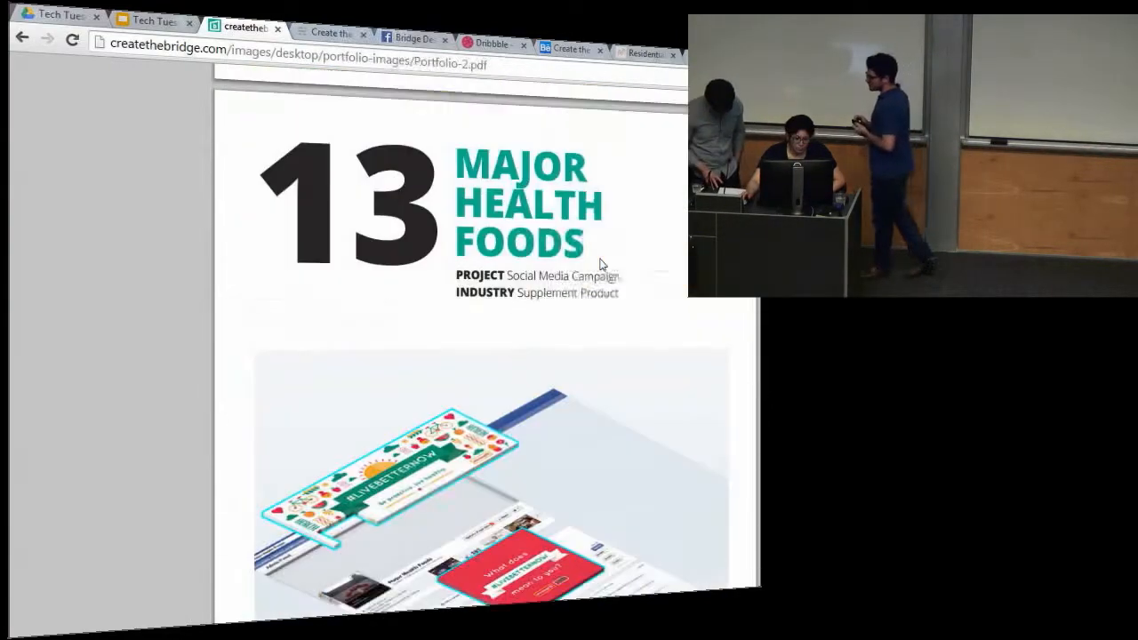
scroll("down", 3)
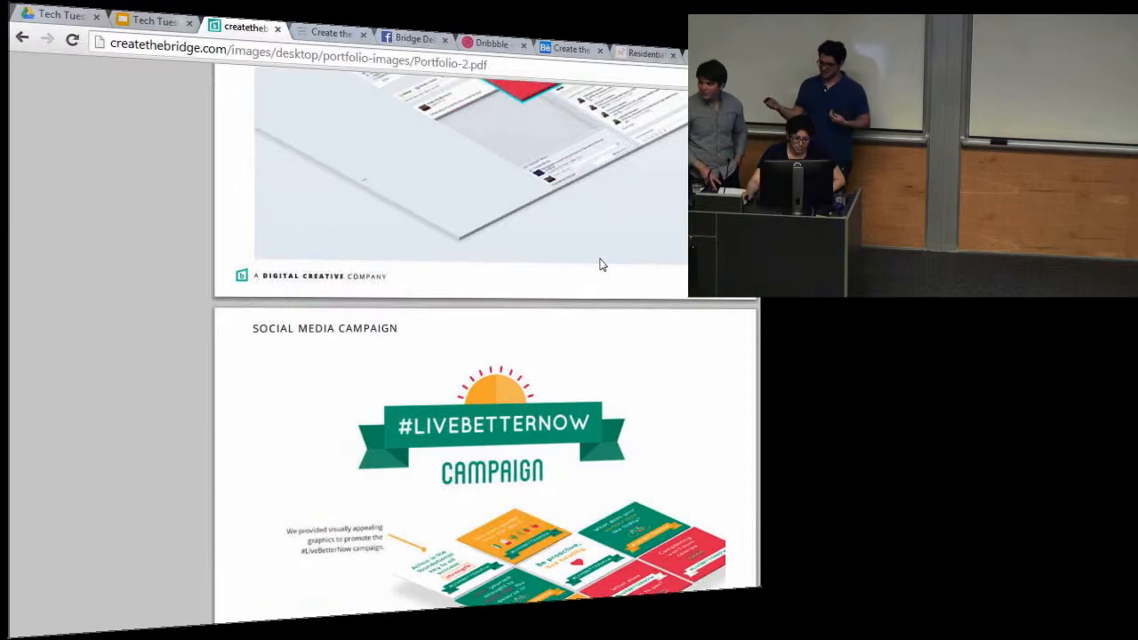
scroll("down", 3)
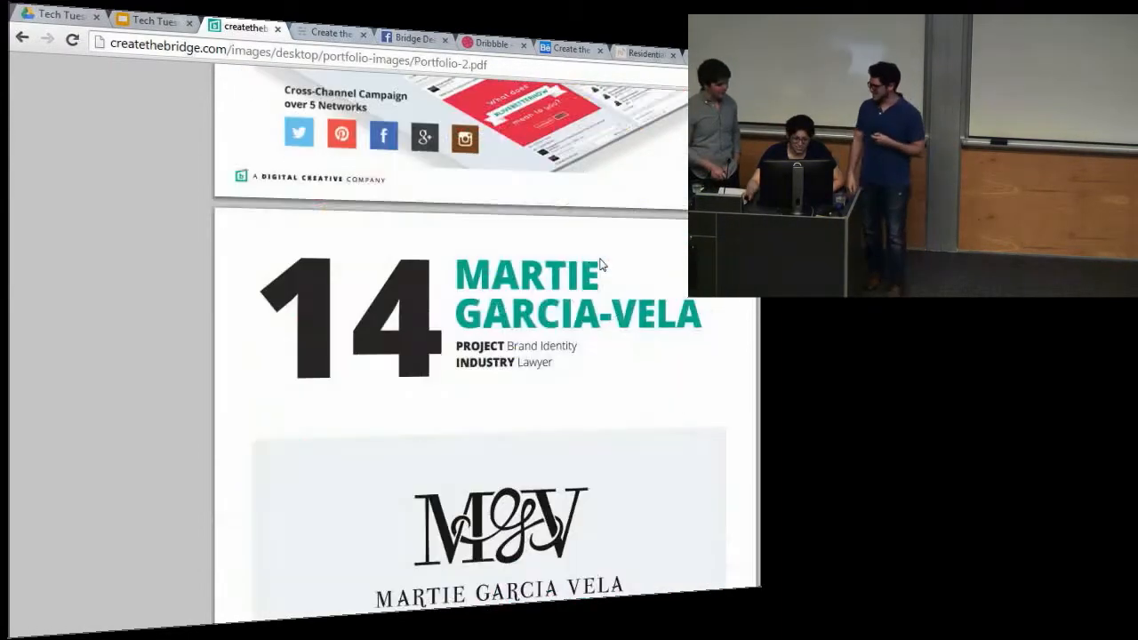
scroll("down", 3)
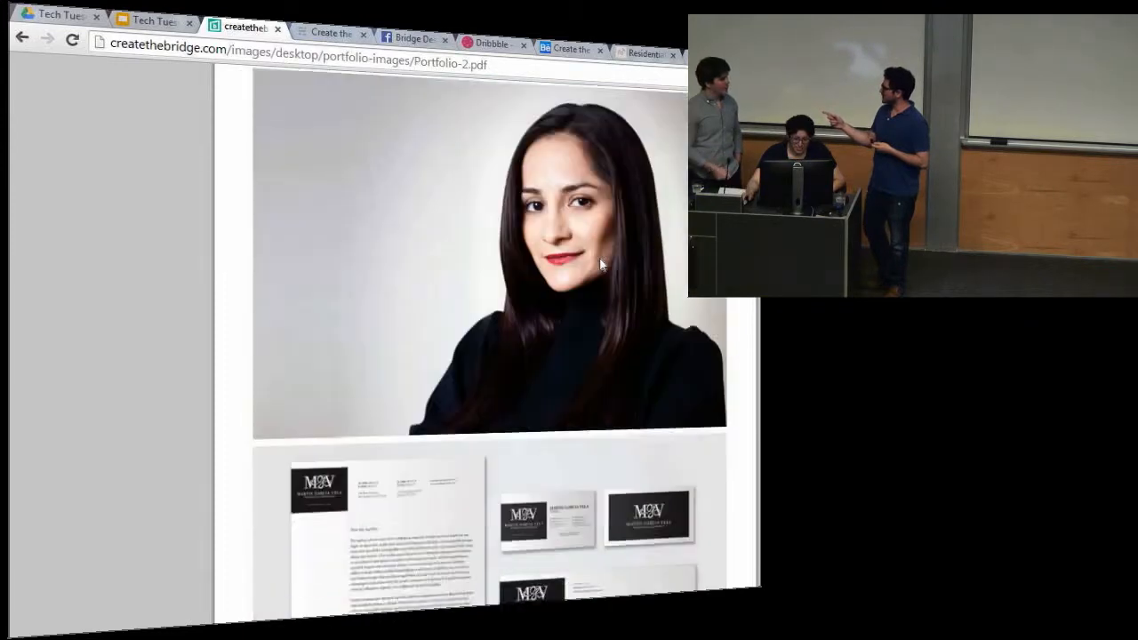
scroll("down", 3)
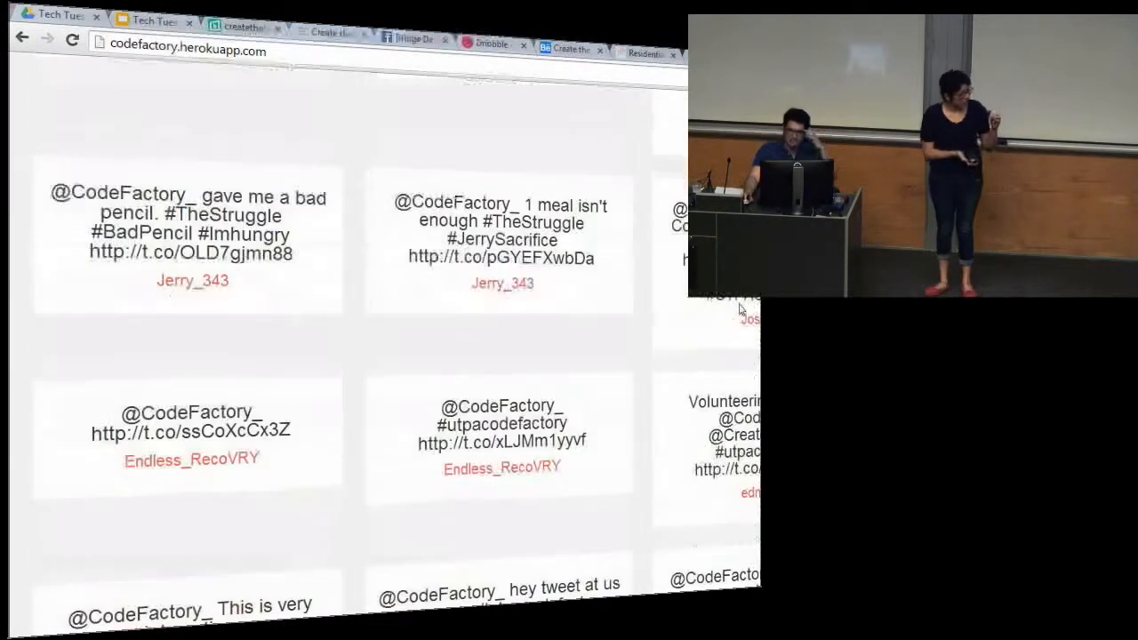
scroll("down", 3)
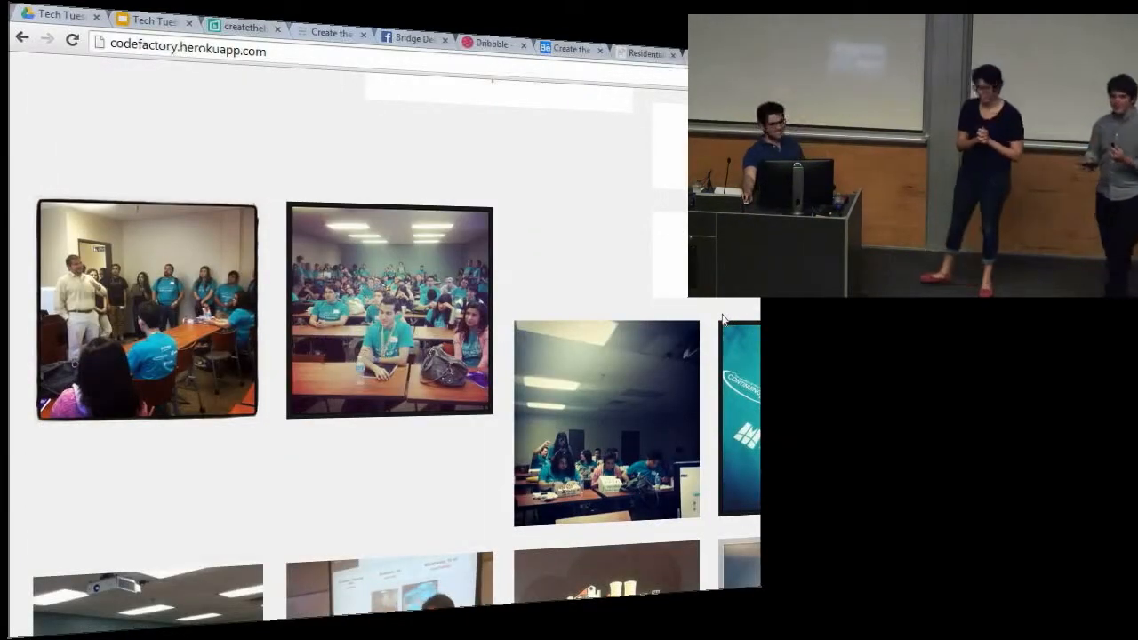
Step: Scroll through the Instagram attendee photo grid until the tweet cards reappear
scroll("down", 3)
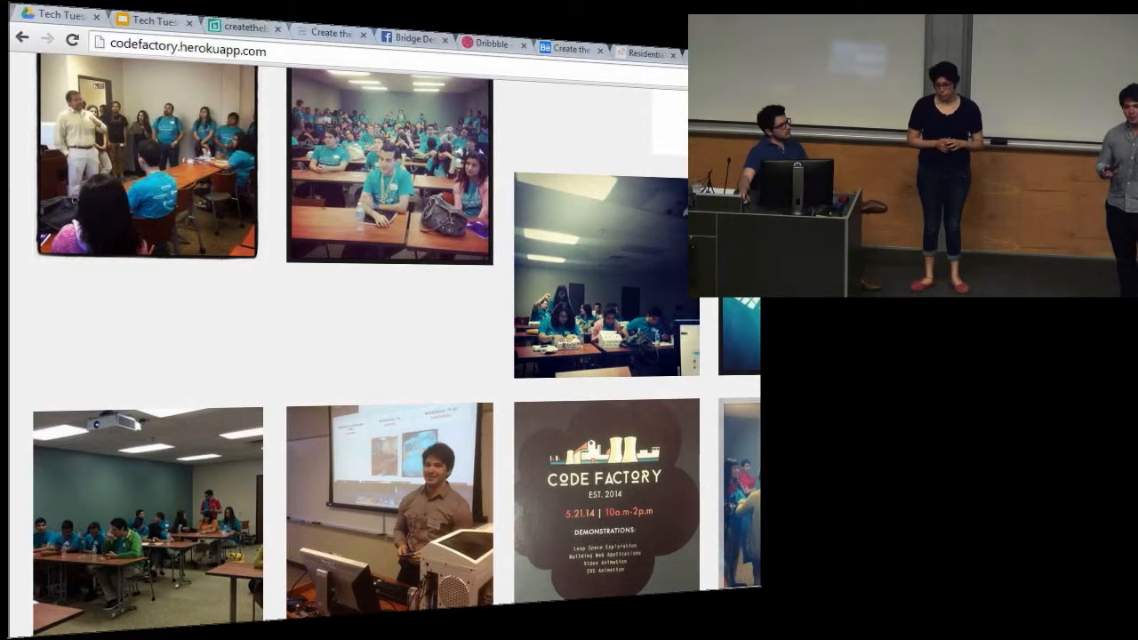
scroll("down", 3)
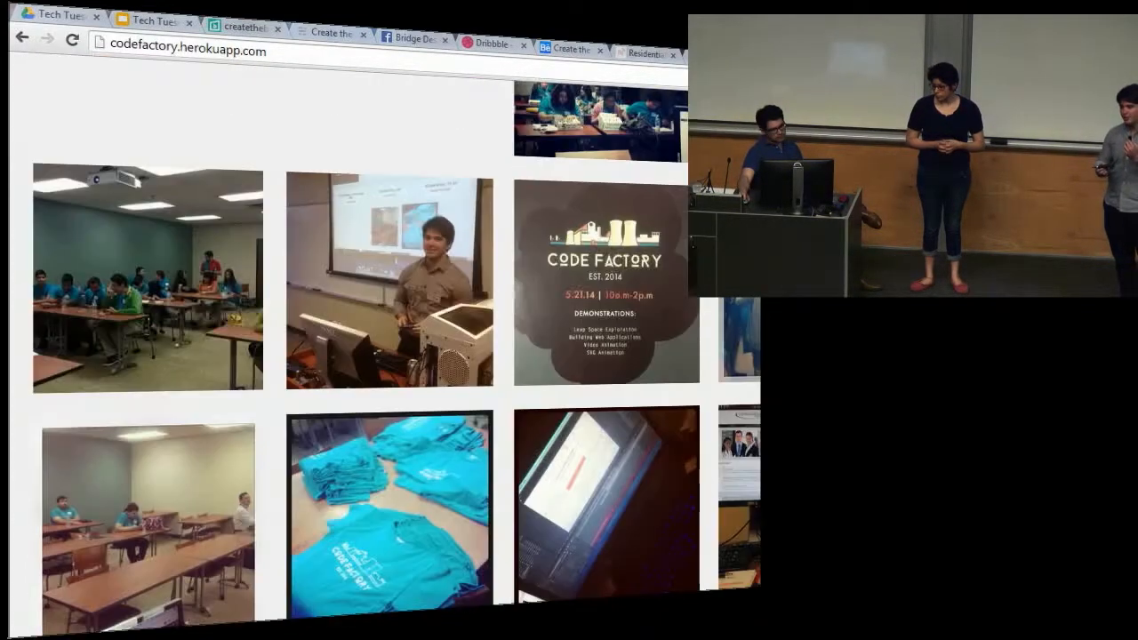
scroll("down", 3)
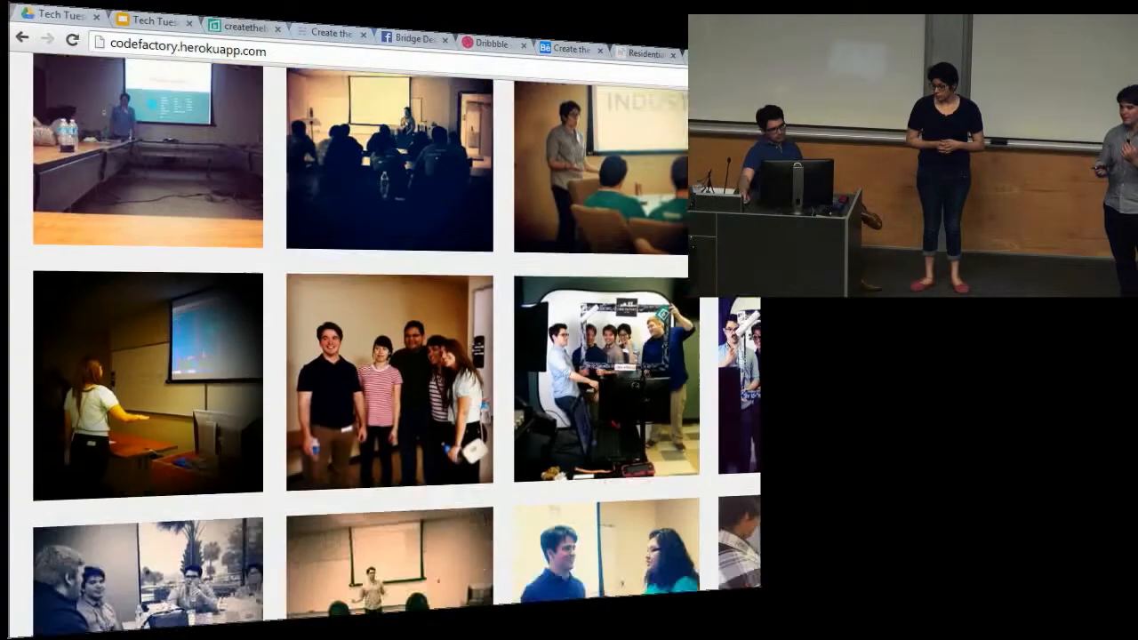
scroll("down", 3)
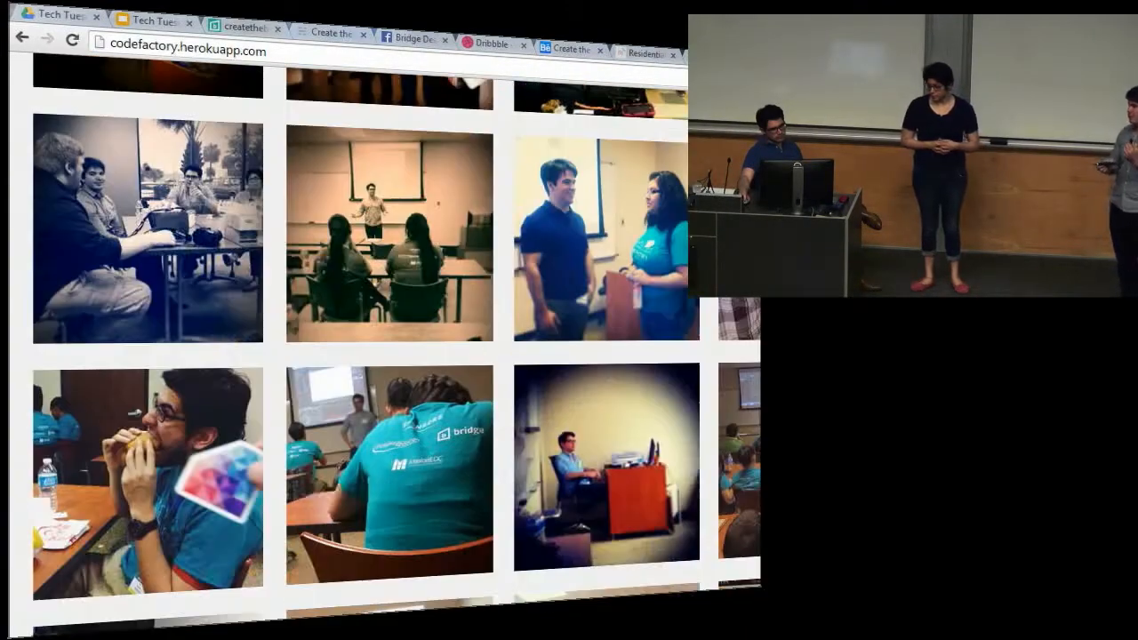
scroll("down", 3)
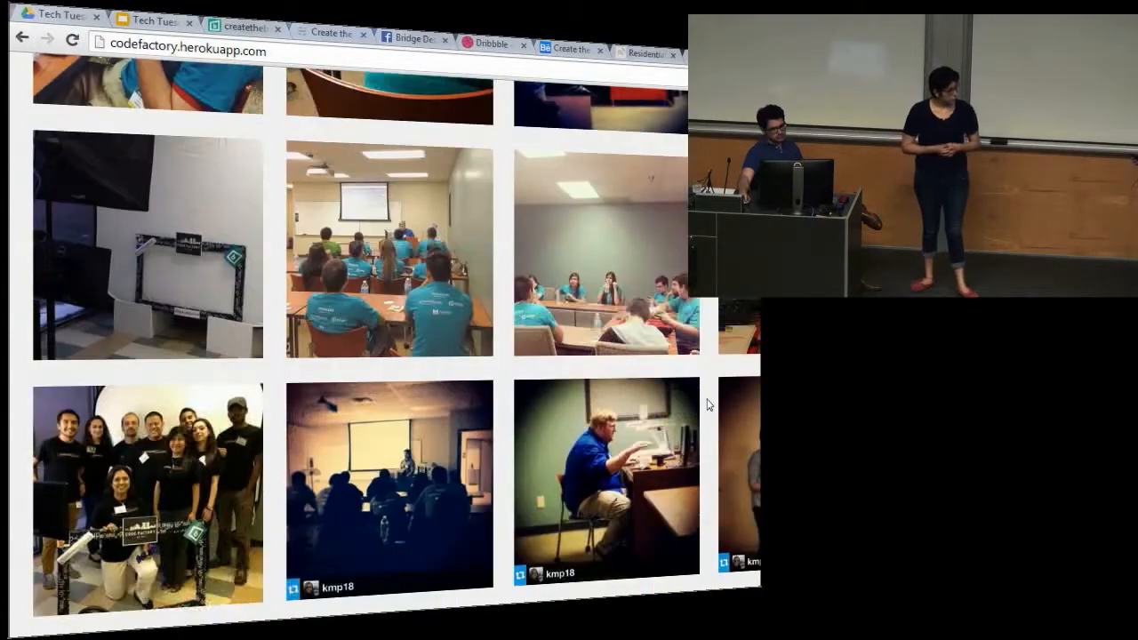
scroll("down", 3)
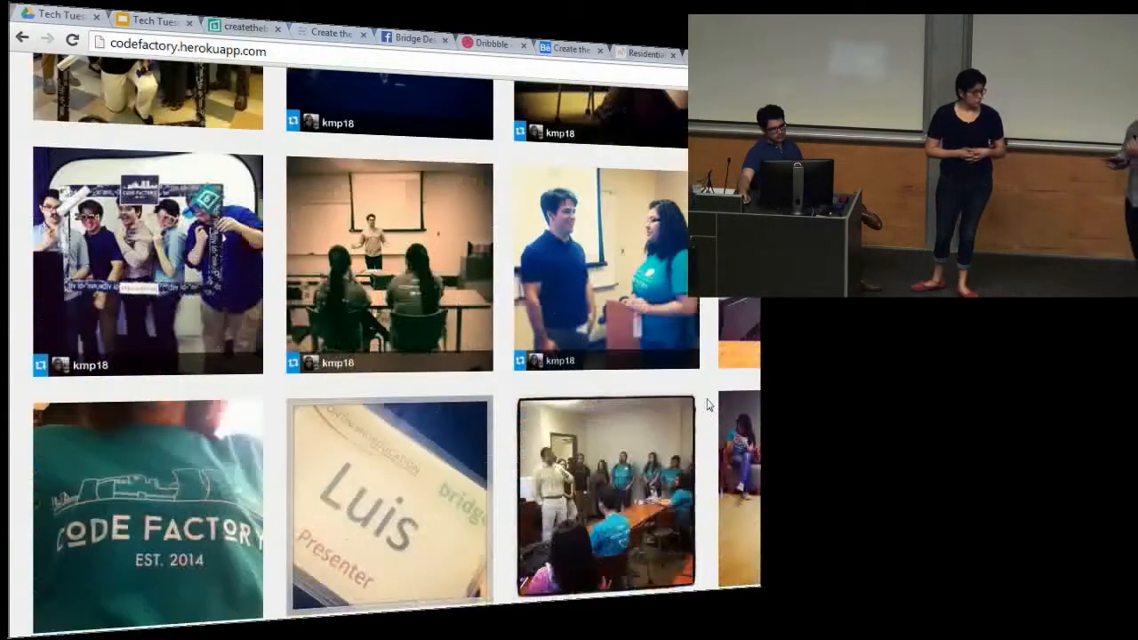
scroll("down", 3)
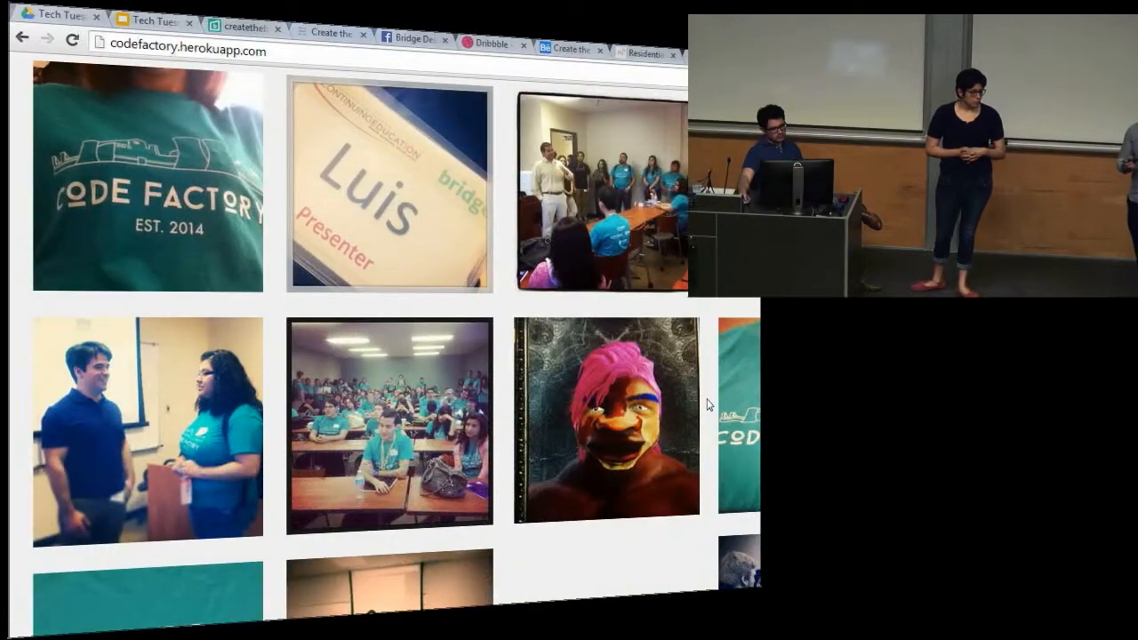
scroll("down", 3)
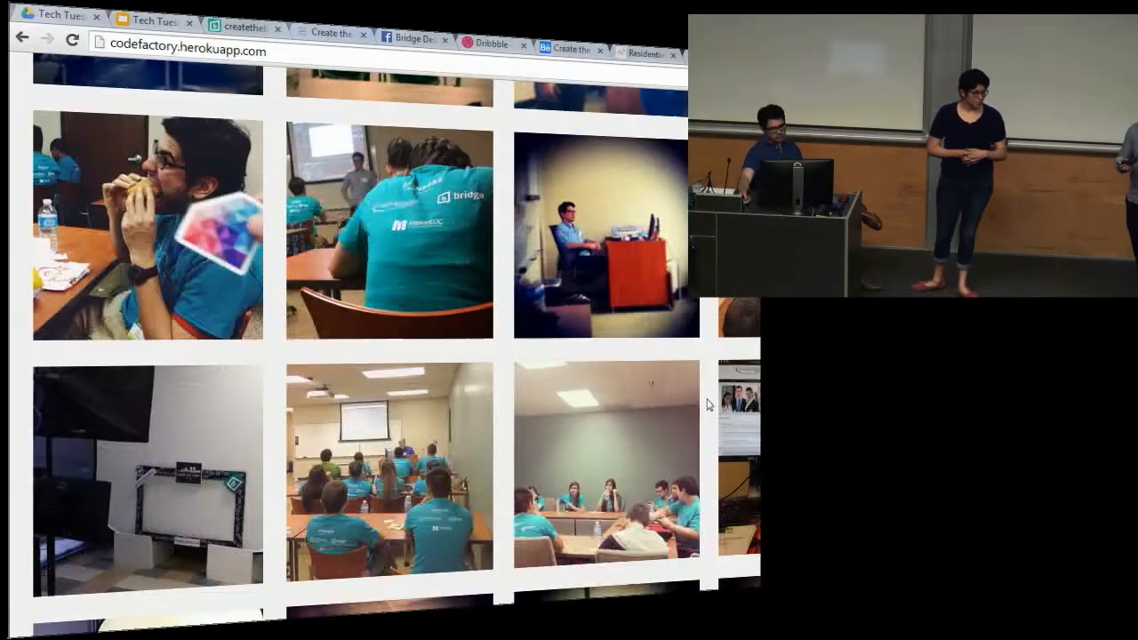
scroll("down", 3)
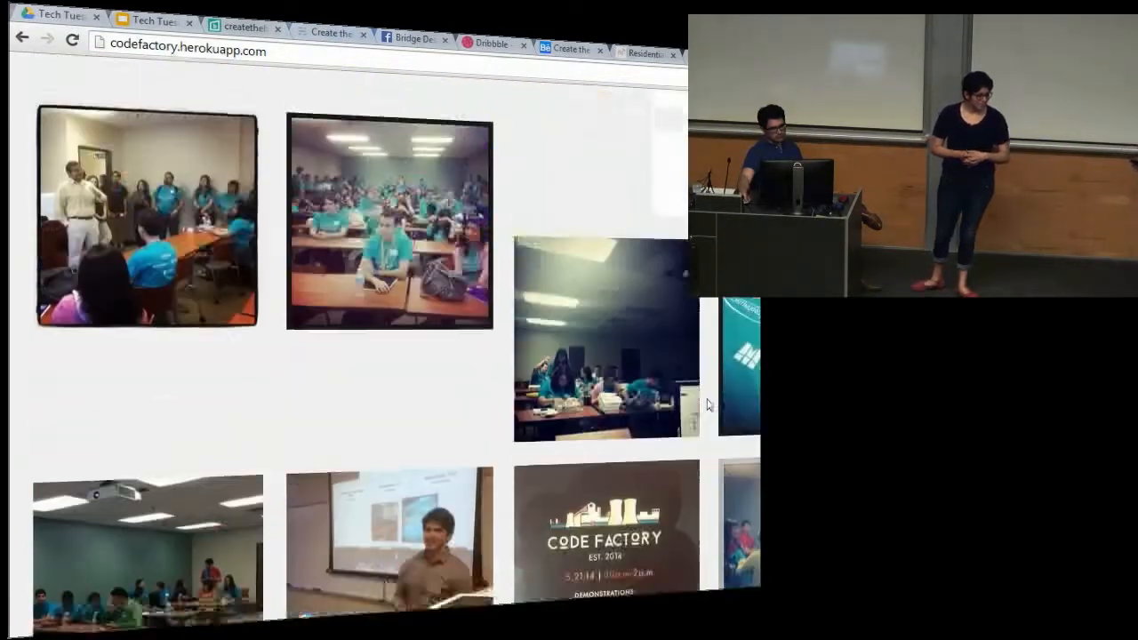
scroll("down", 3)
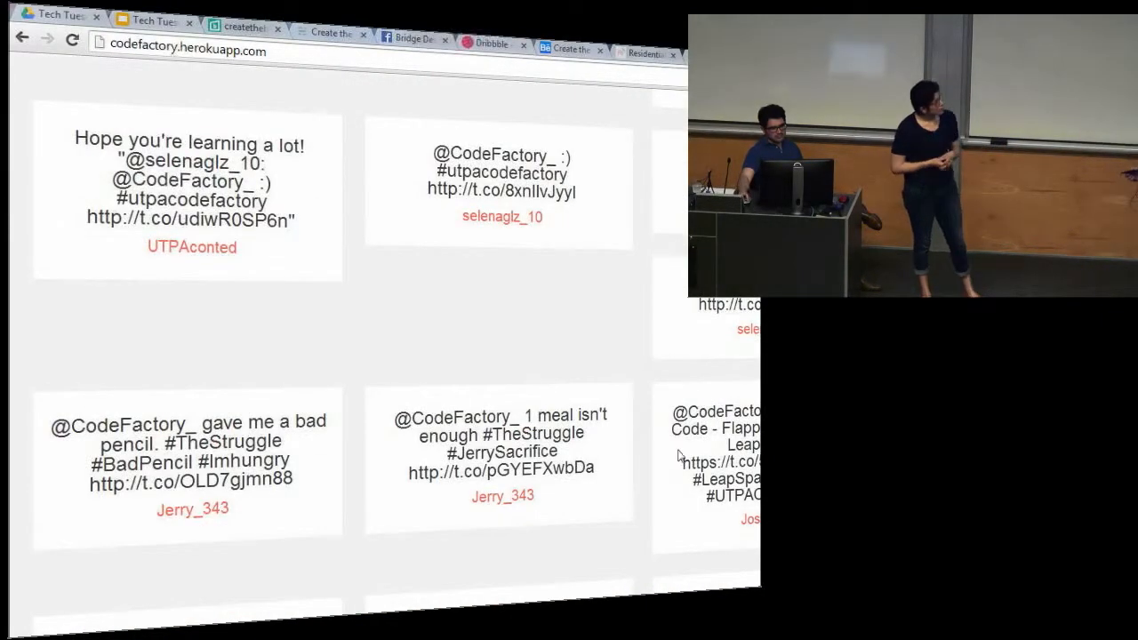
Step: Scroll the Code Factory page past the tweet wall to the group and presentation photos
left_click_drag(549, 416, 622, 475)
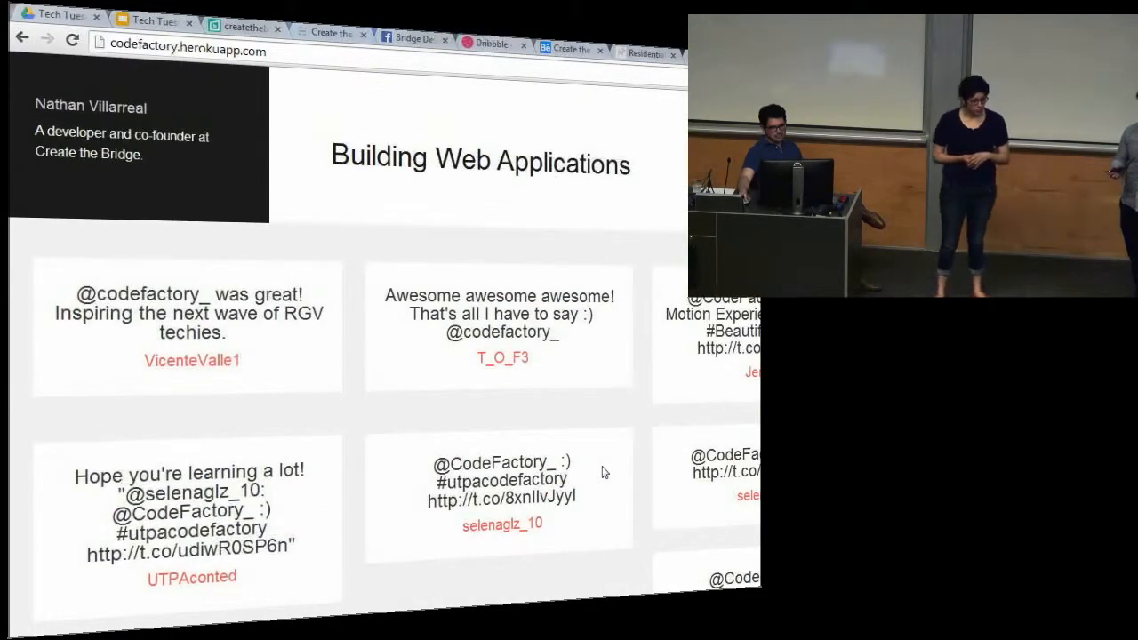
scroll("down", 3)
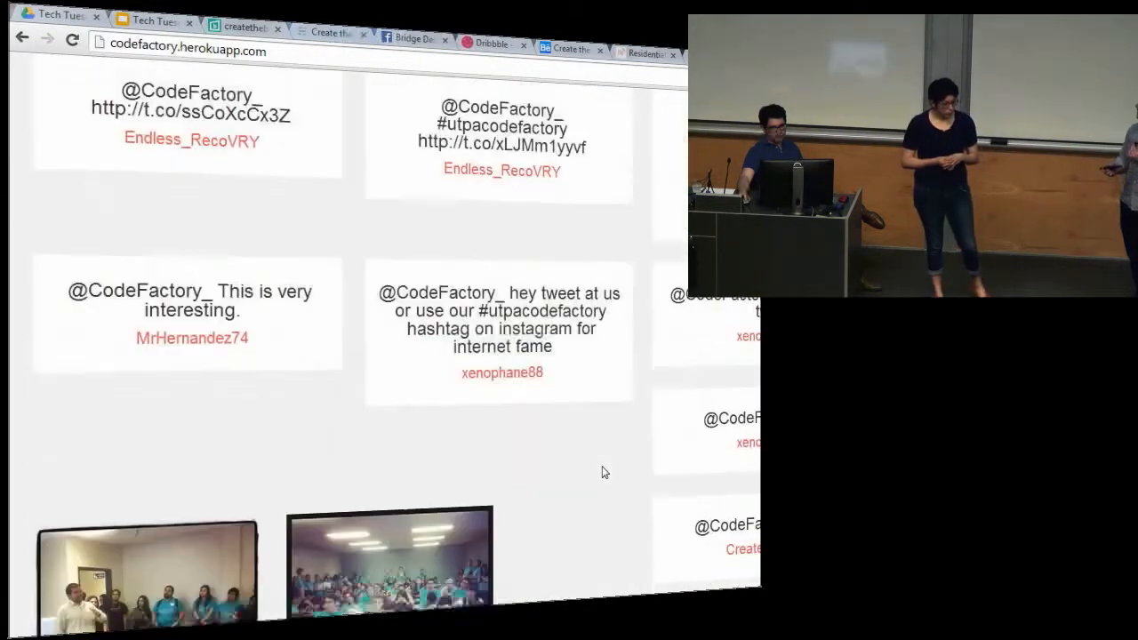
scroll("down", 3)
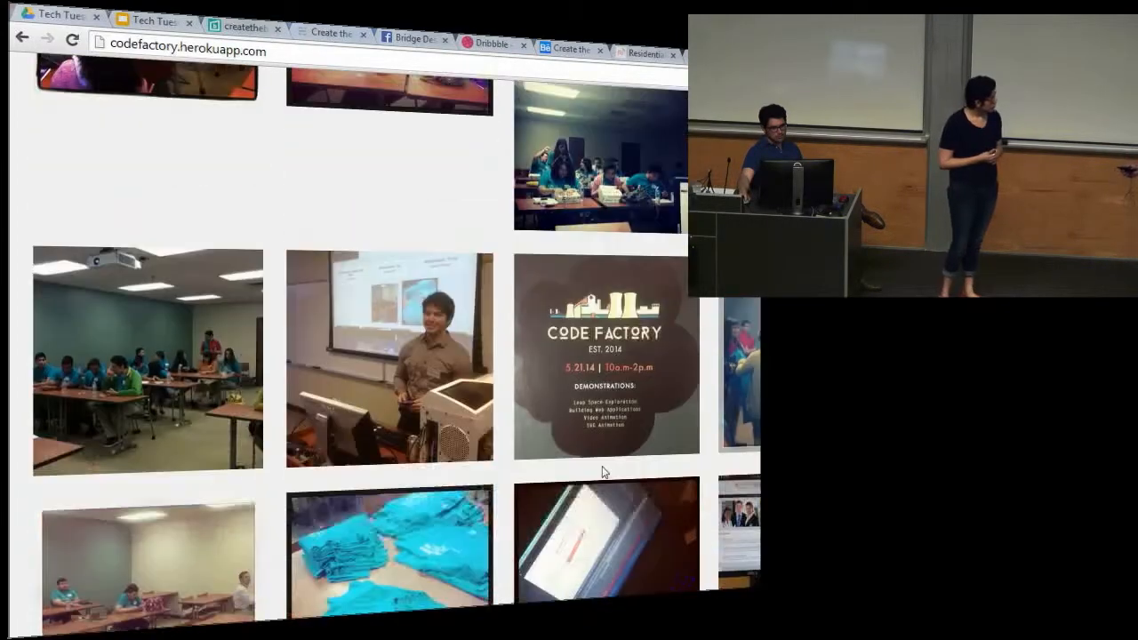
scroll("down", 3)
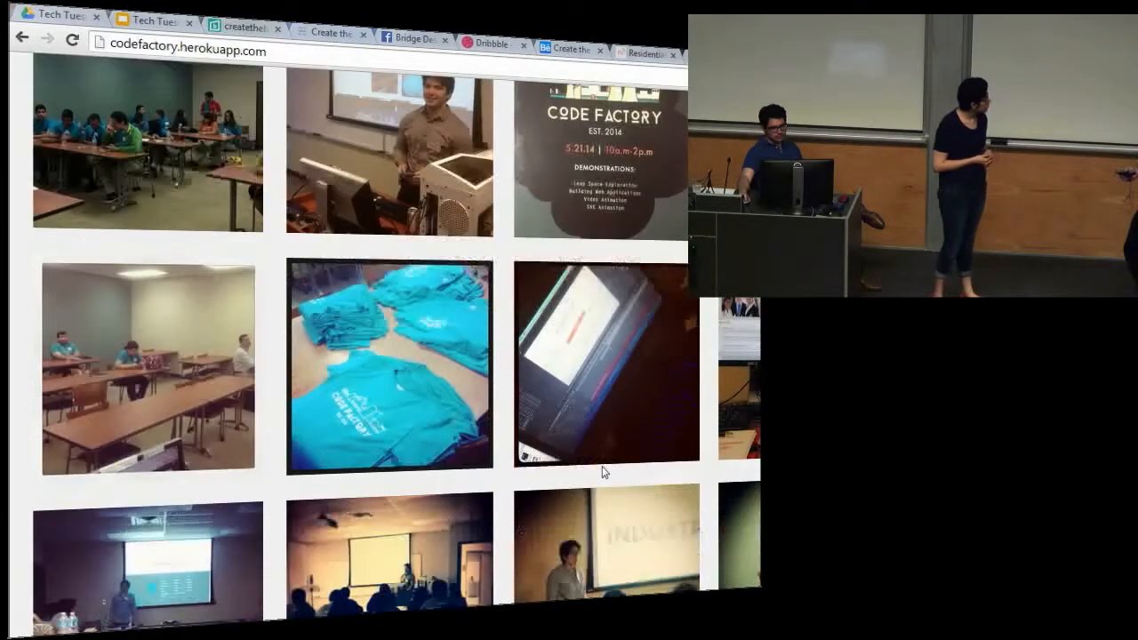
scroll("down", 3)
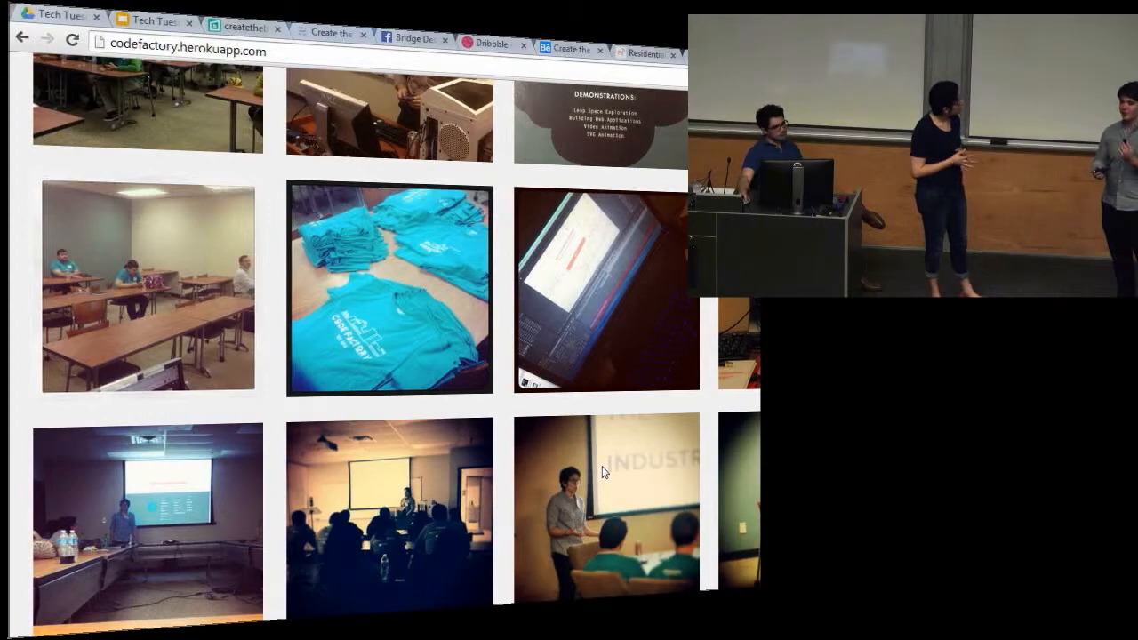
scroll("down", 3)
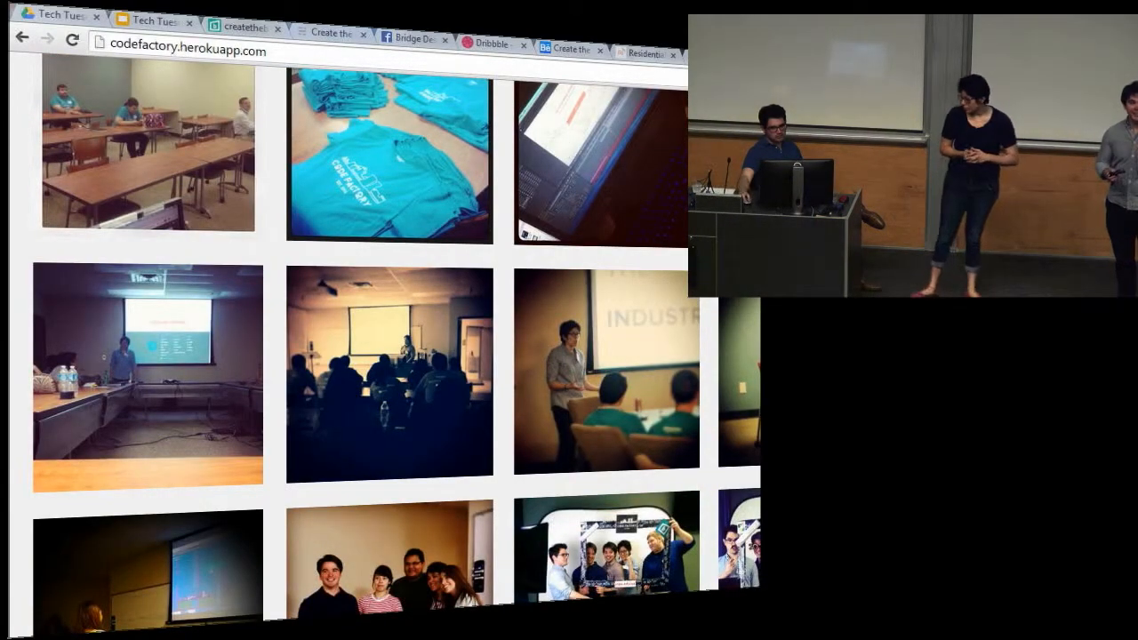
scroll("down", 3)
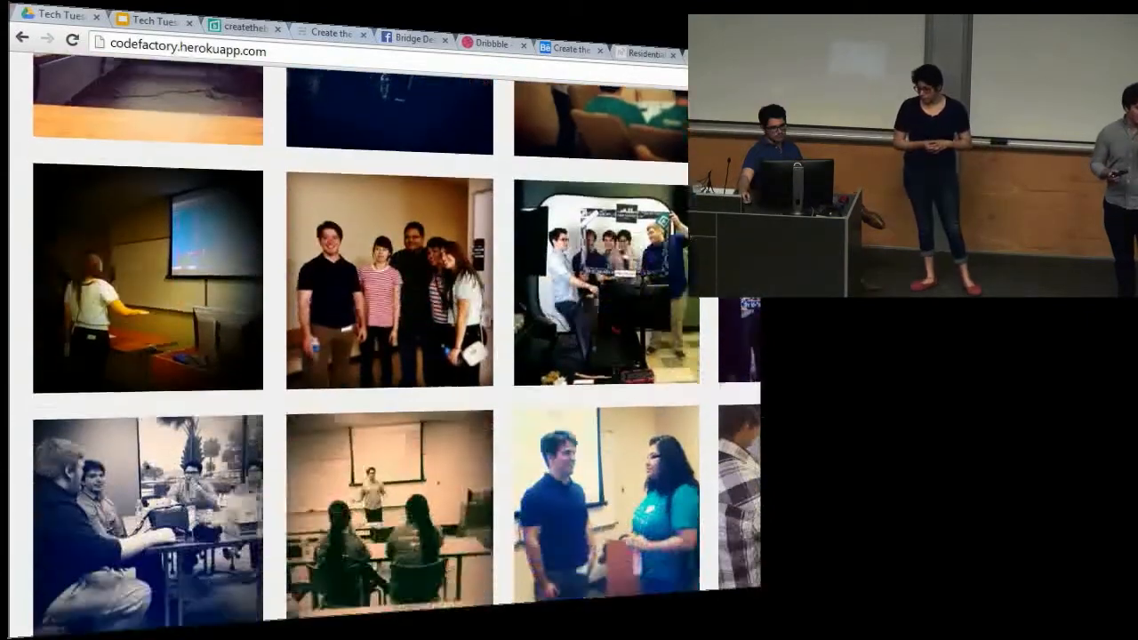
Step: Scroll further to the classroom, stacked T-shirt and presentation photo rows
scroll("down", 3)
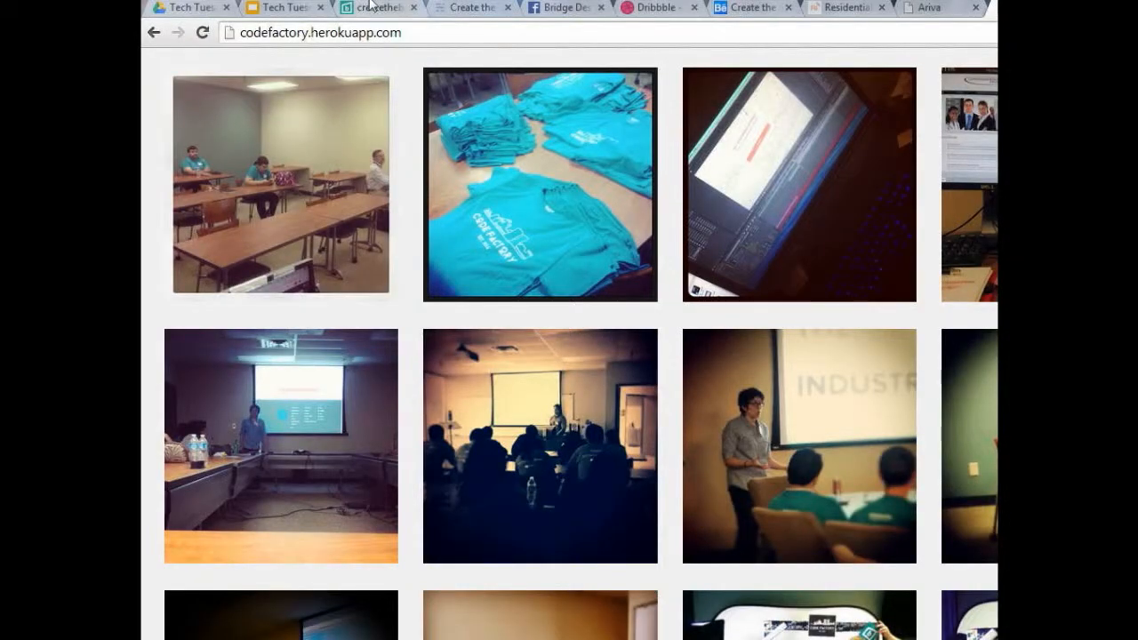
Step: Switch to the Create the Bridge blog and scroll to the "All On Board" Start up culture section
left_click(374, 8)
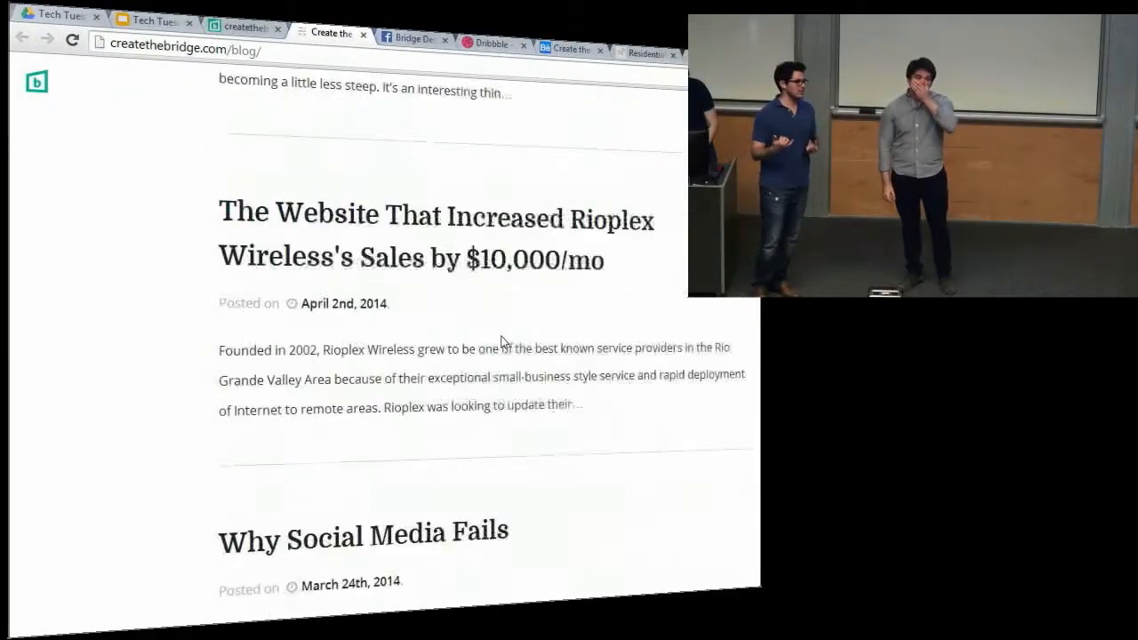
scroll("down", 3)
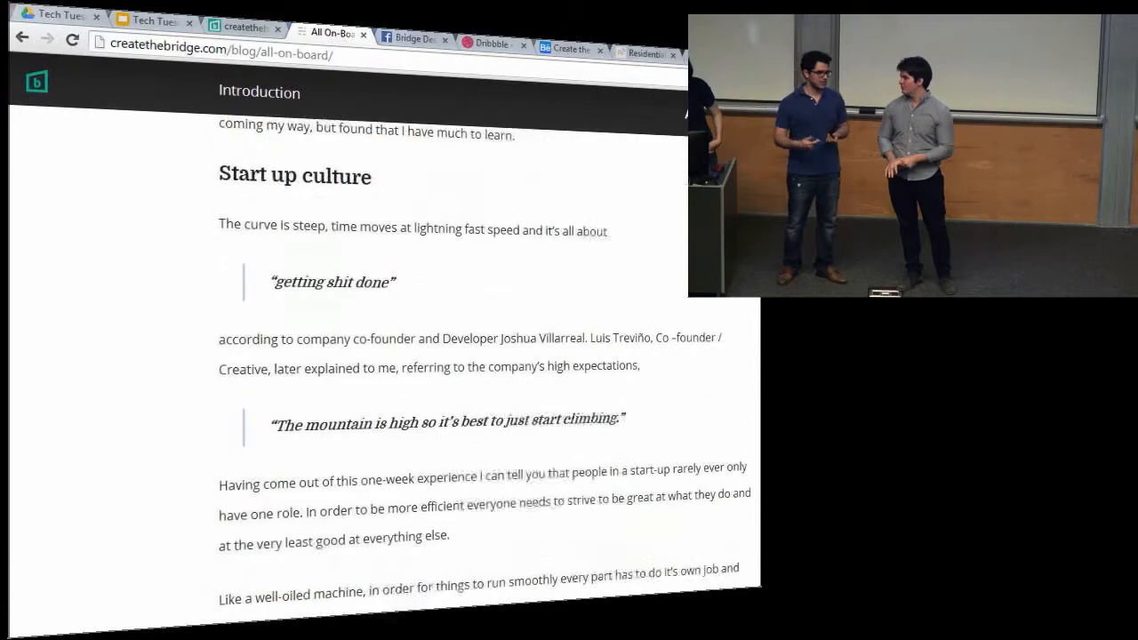
scroll("down", 3)
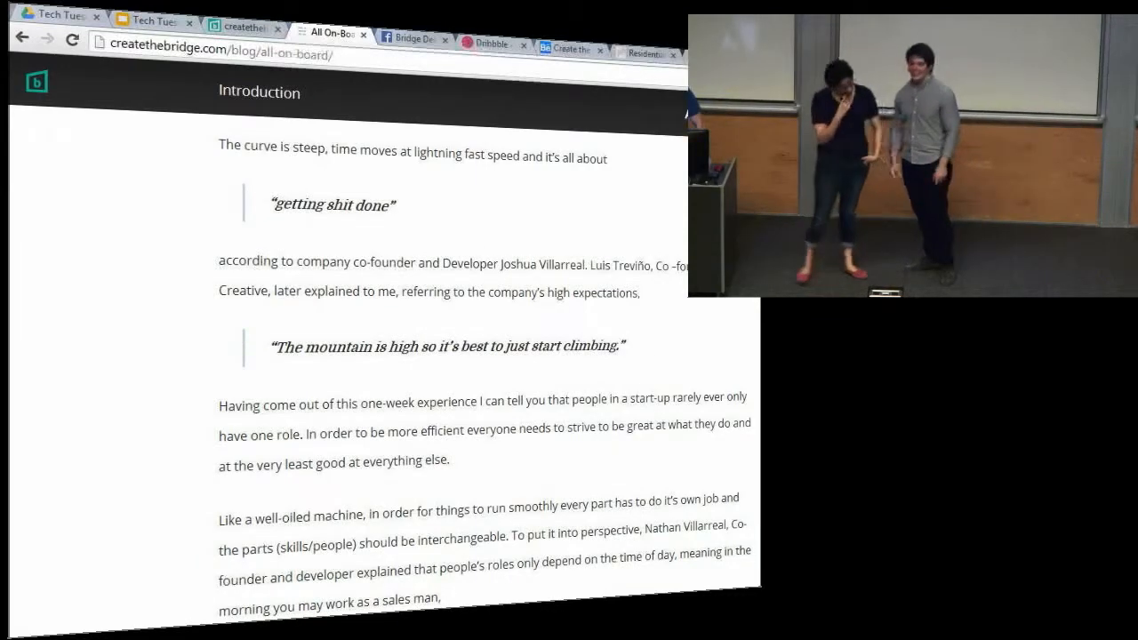
scroll("up", 3)
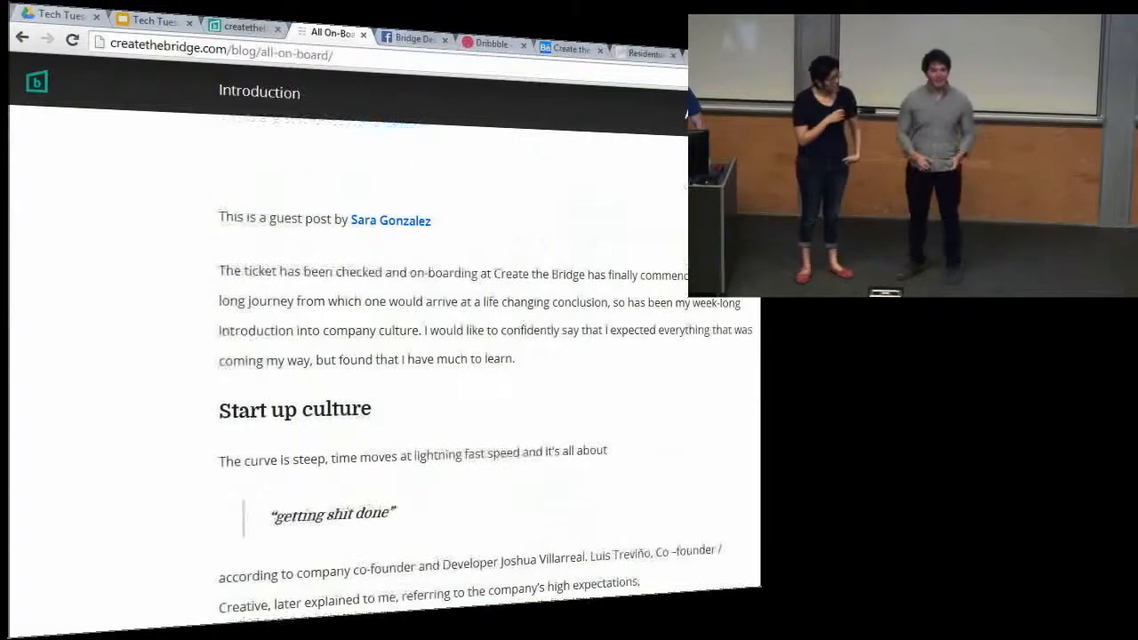
scroll("down", 3)
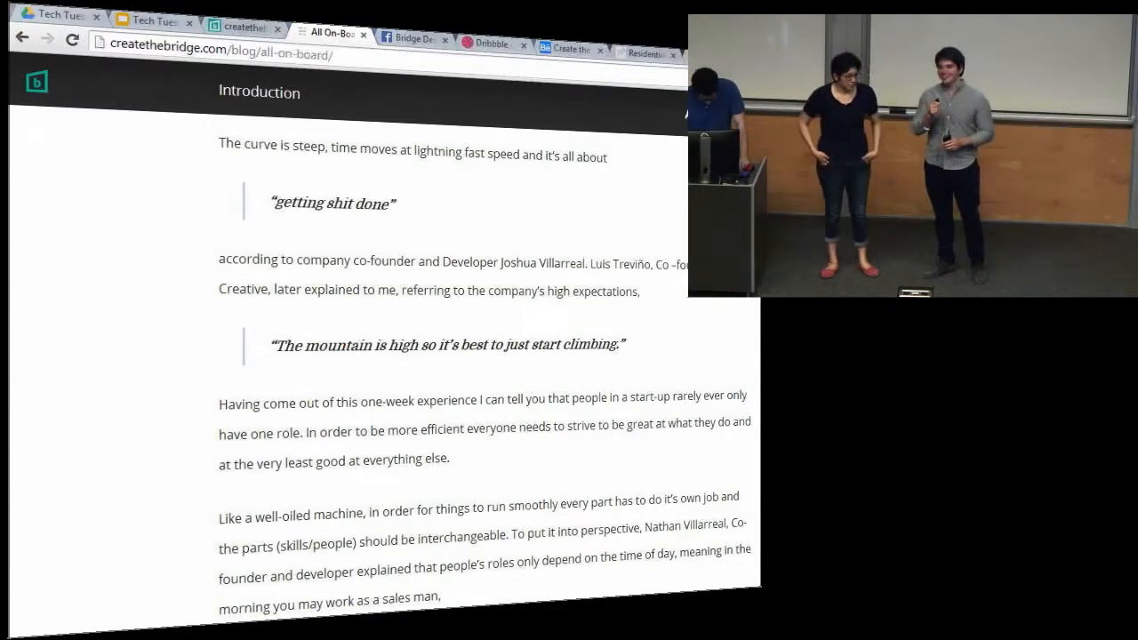
scroll("down", 3)
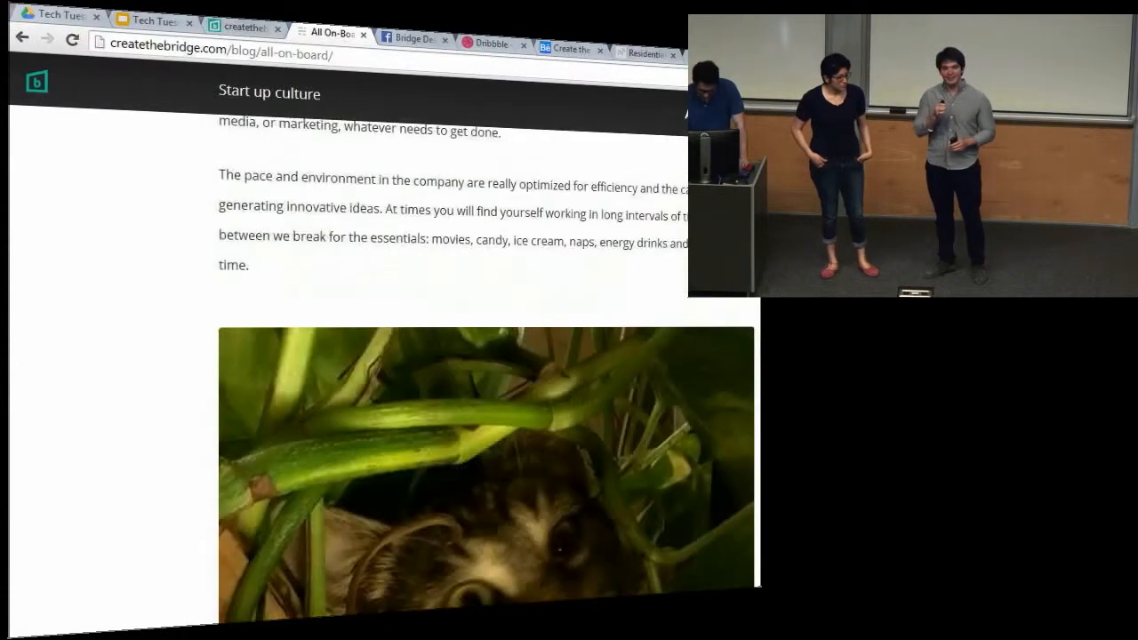
scroll("down", 3)
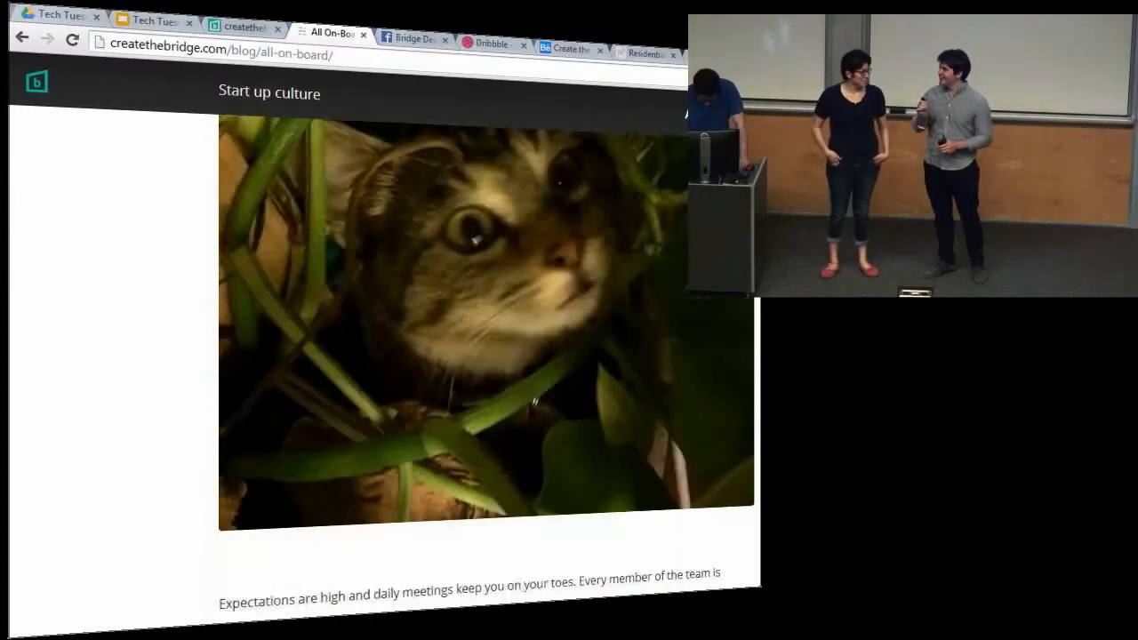
scroll("down", 3)
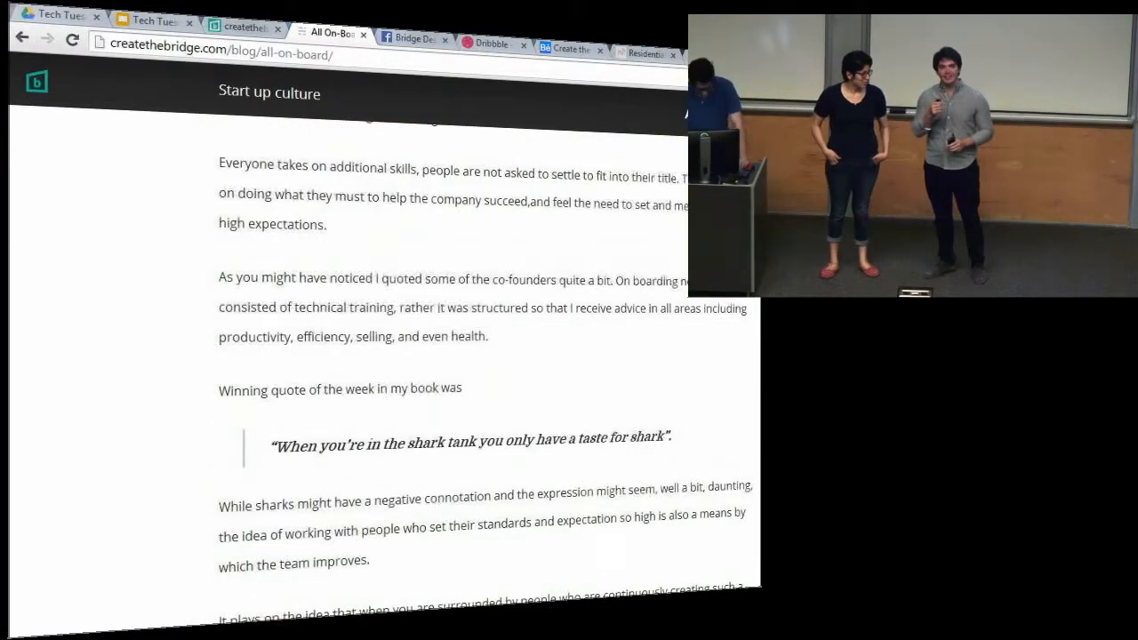
scroll("down", 3)
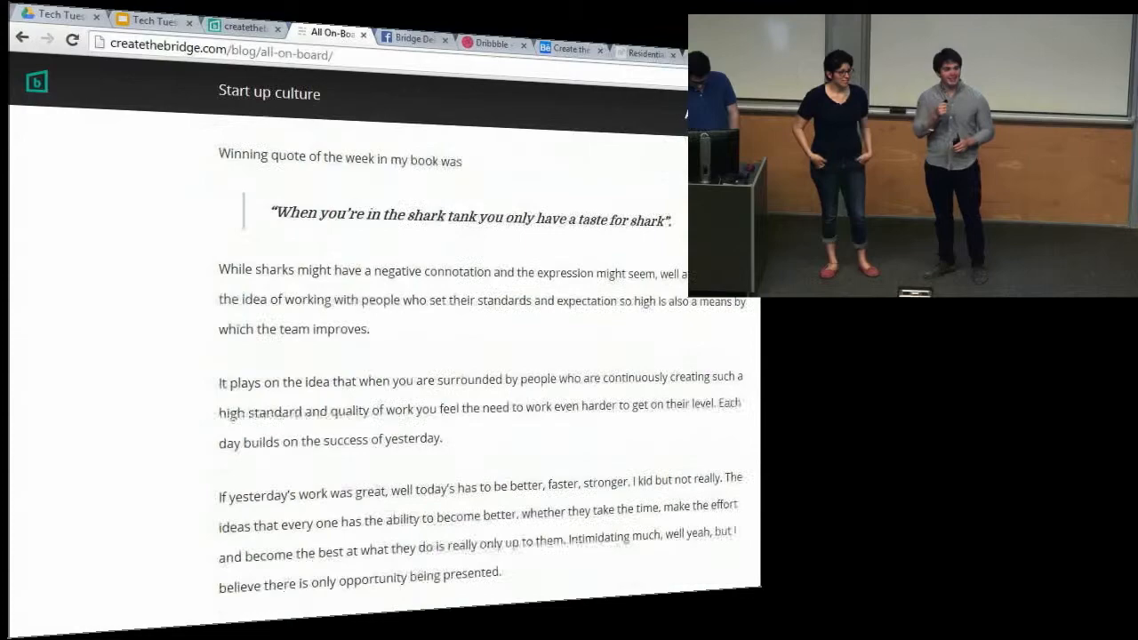
scroll("down", 3)
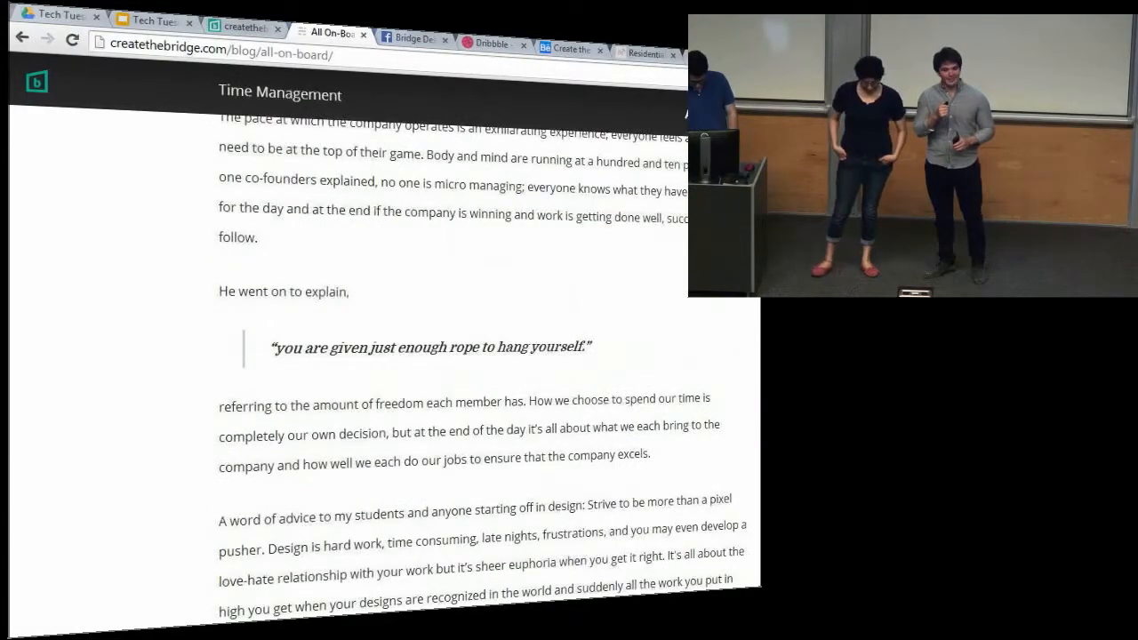
scroll("up", 3)
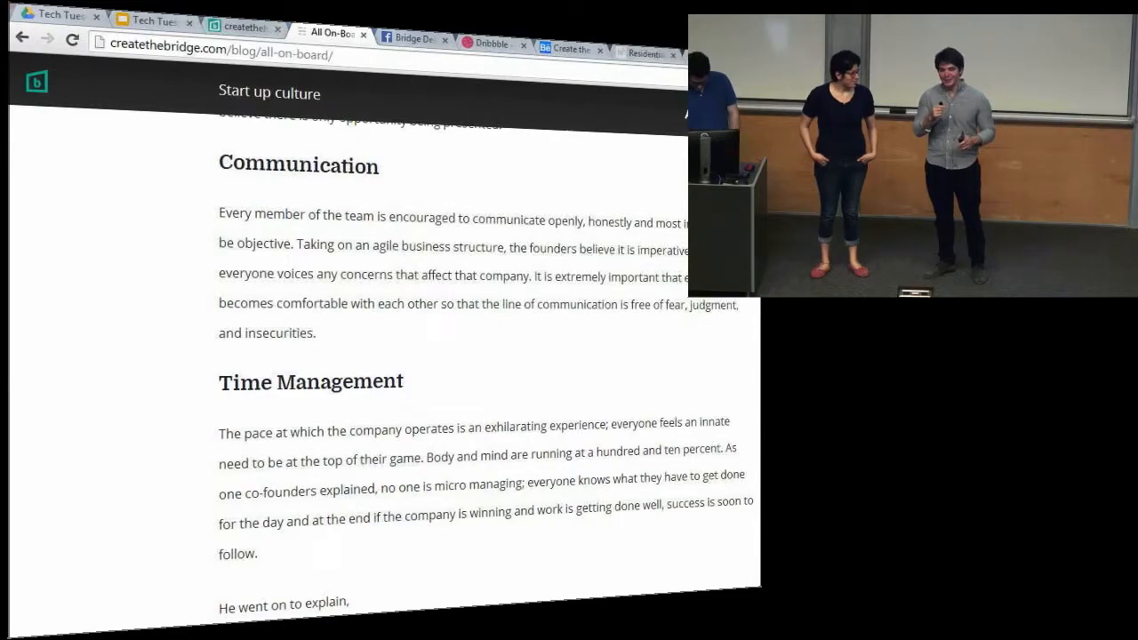
scroll("down", 3)
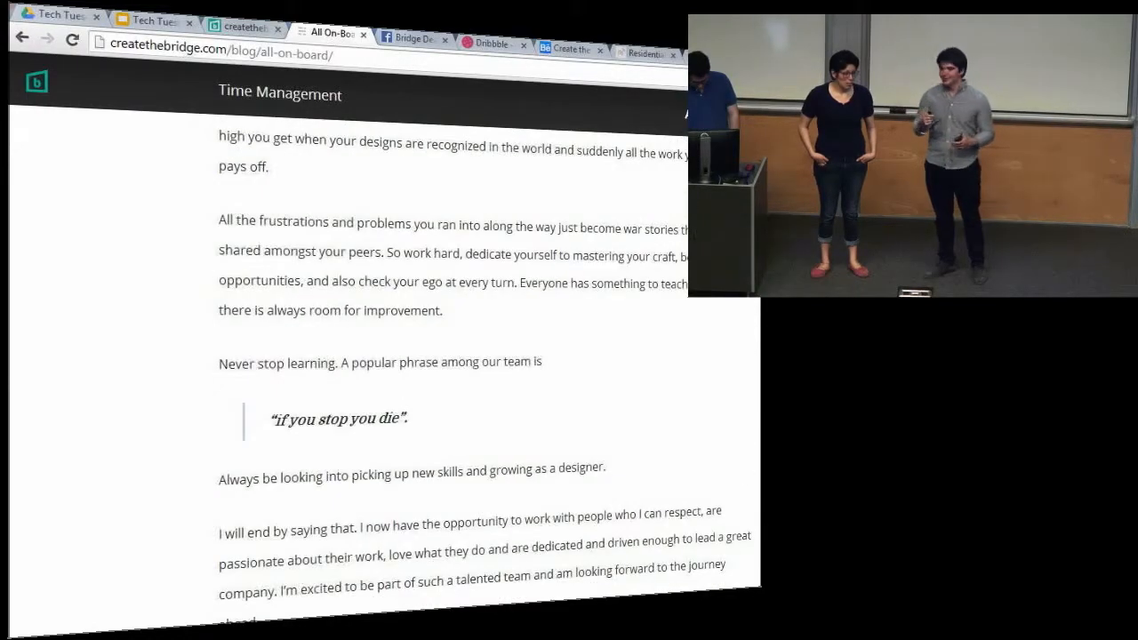
scroll("down", 3)
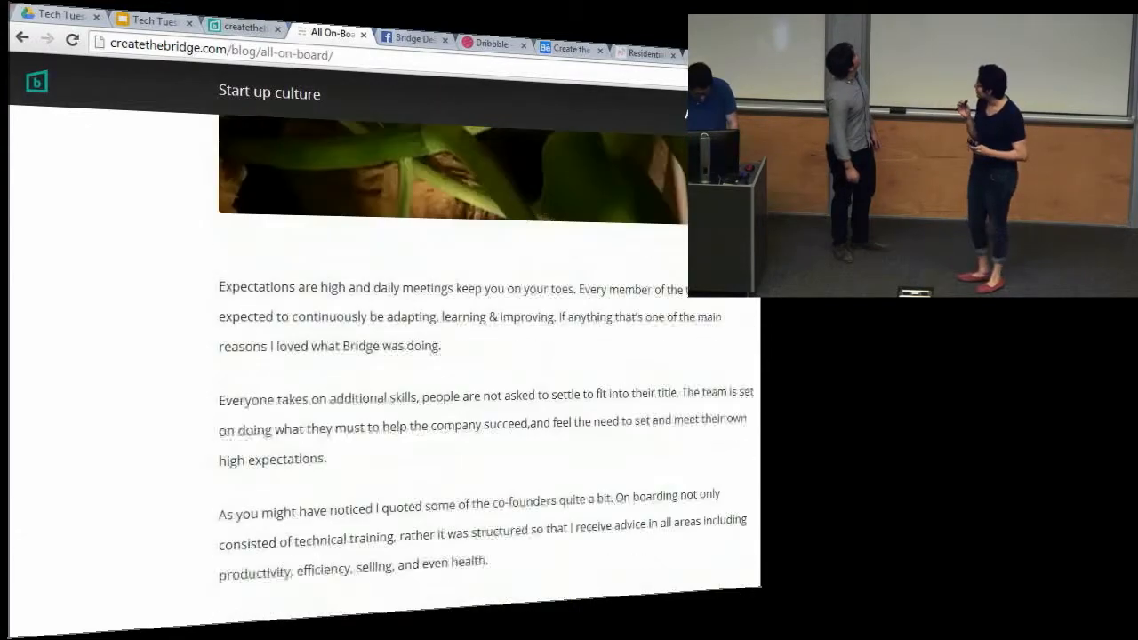
scroll("down", 3)
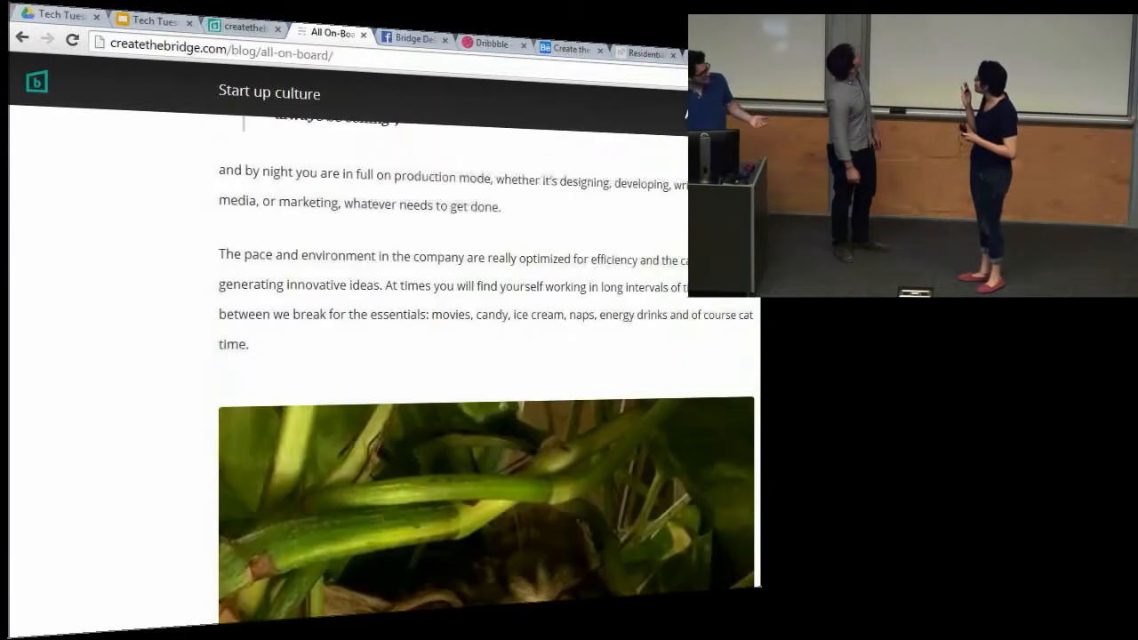
scroll("up", 3)
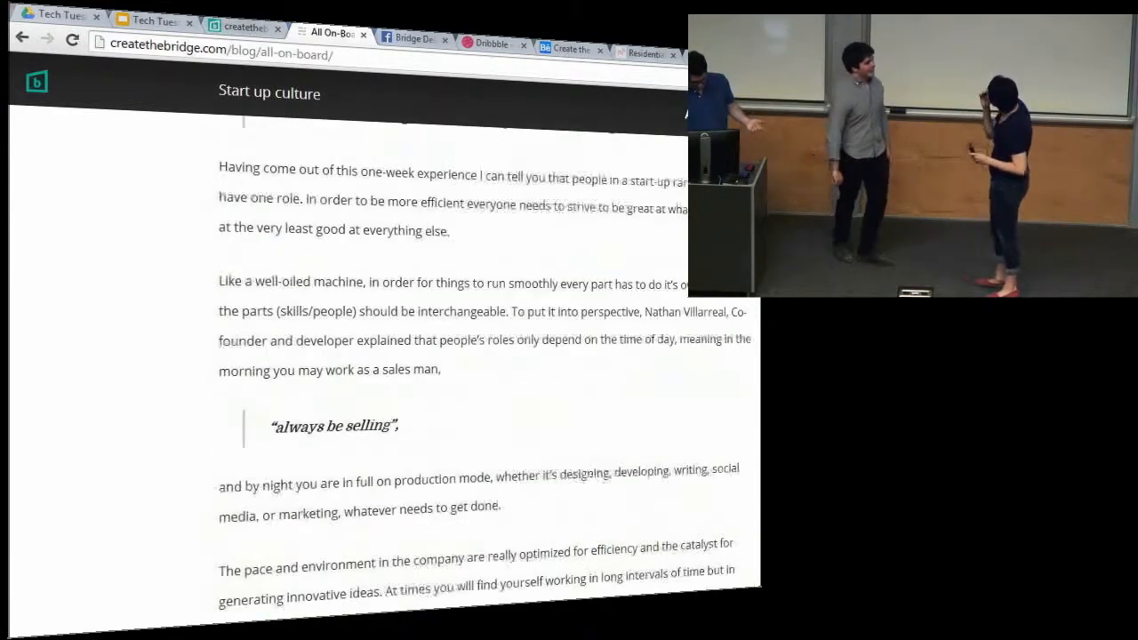
scroll("down", 3)
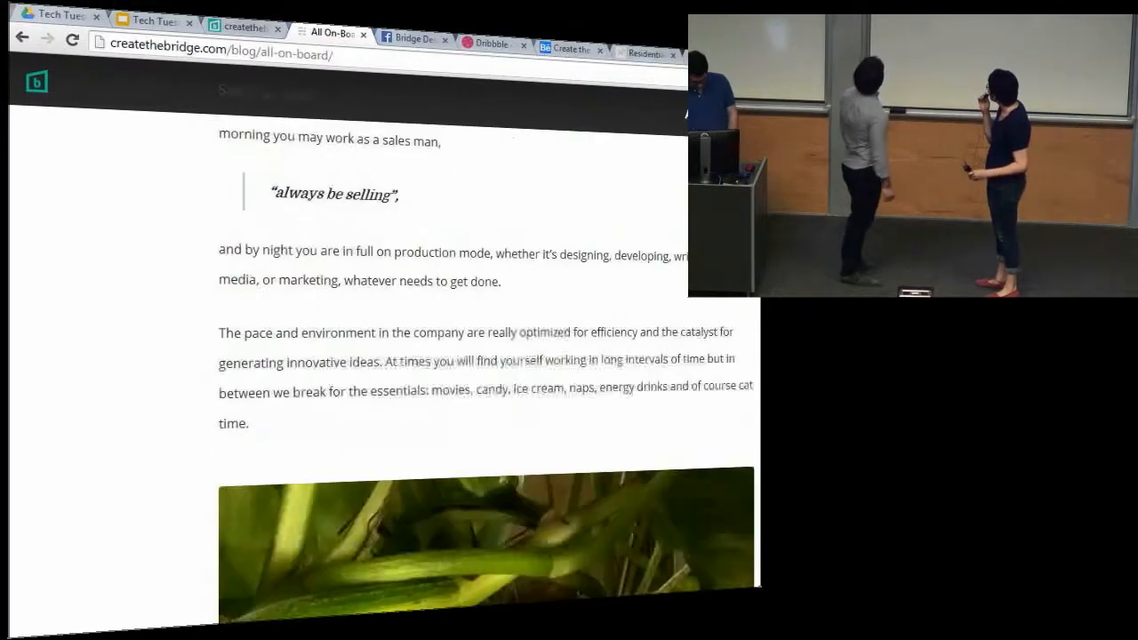
scroll("down", 3)
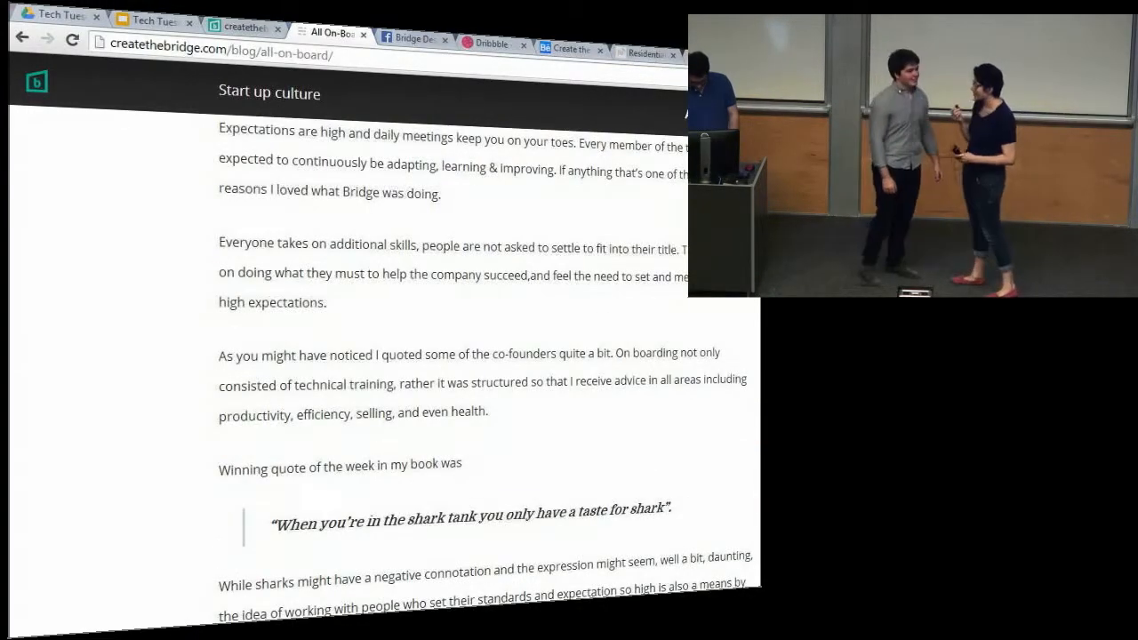
scroll("down", 3)
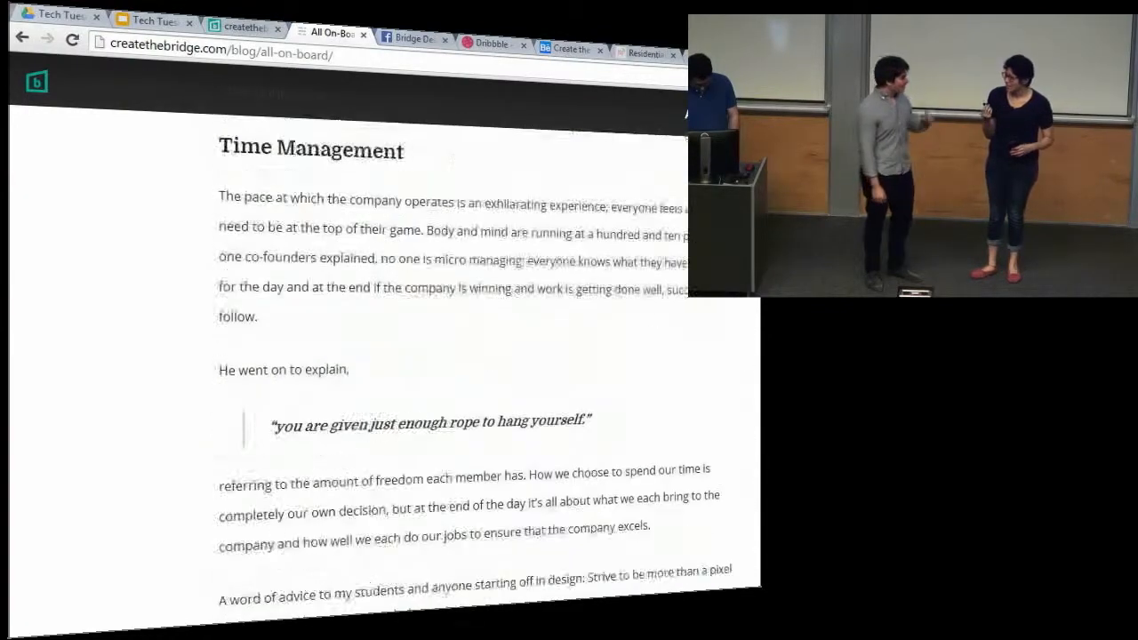
scroll("down", 3)
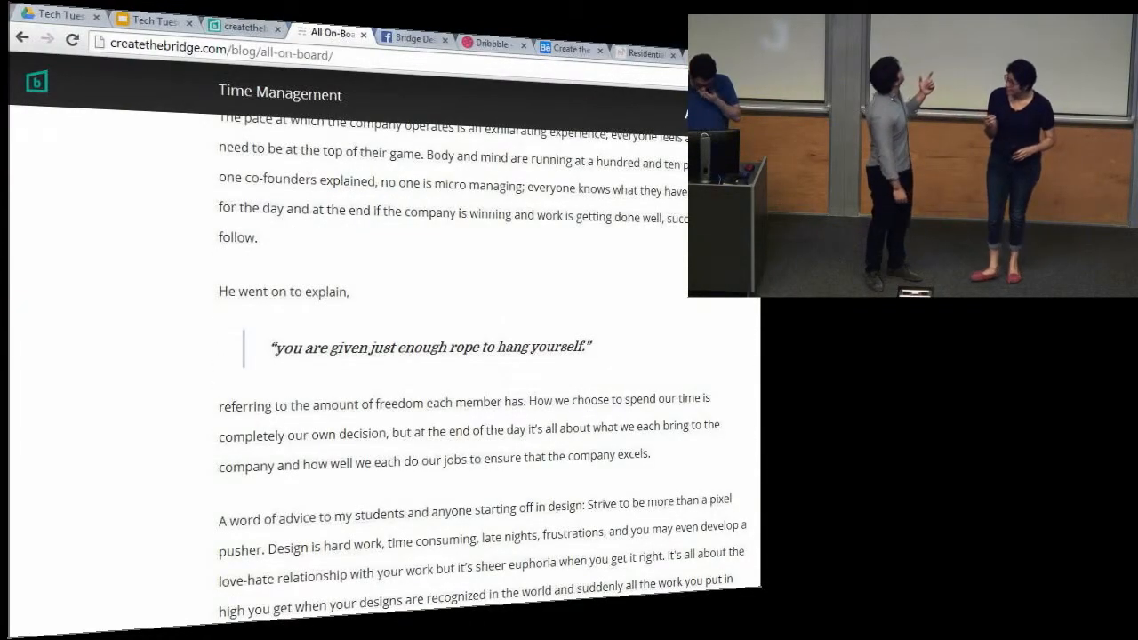
scroll("down", 3)
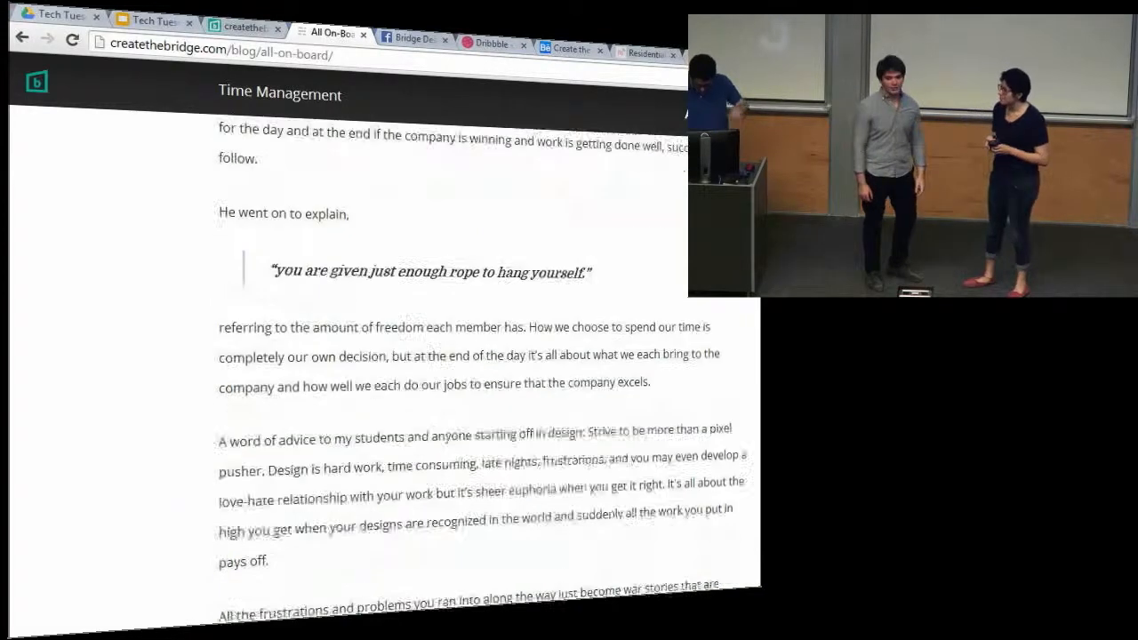
scroll("down", 3)
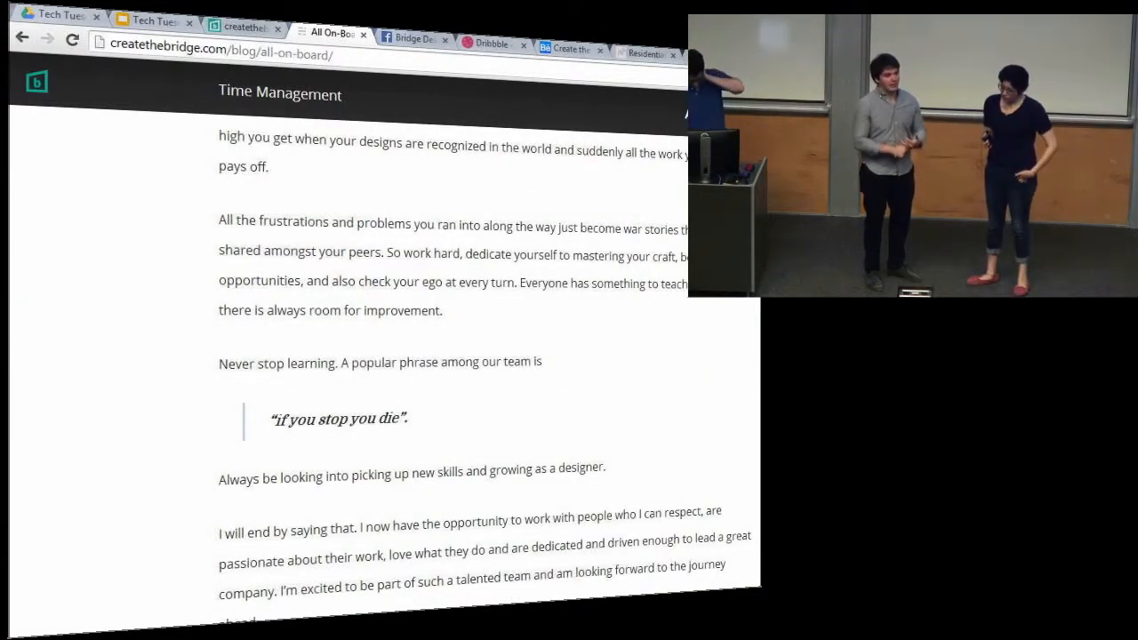
scroll("up", 3)
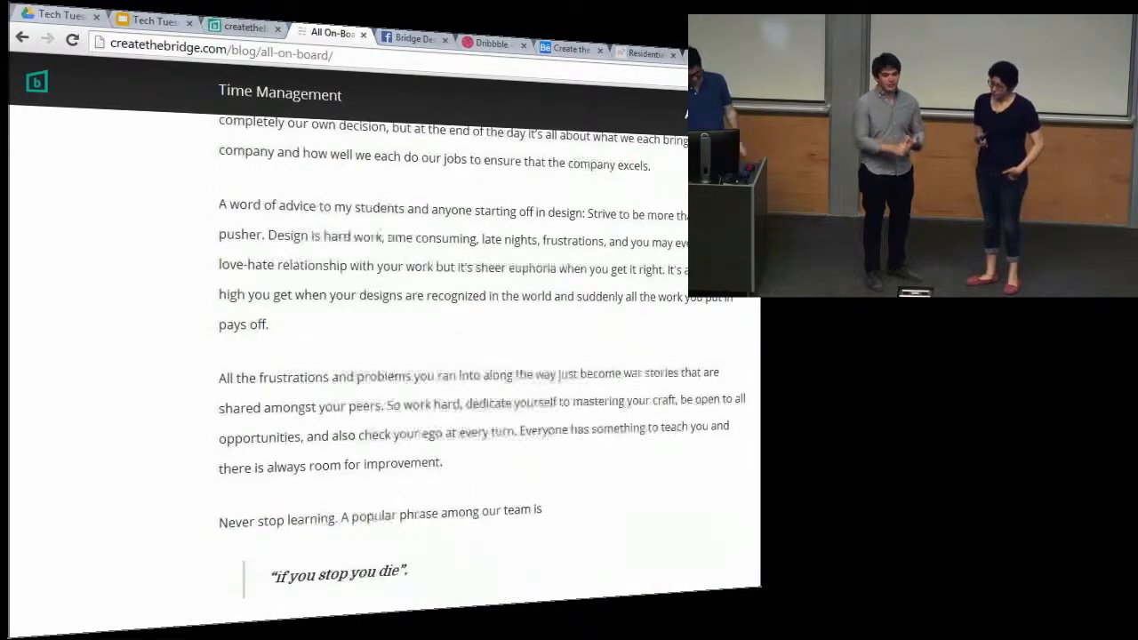